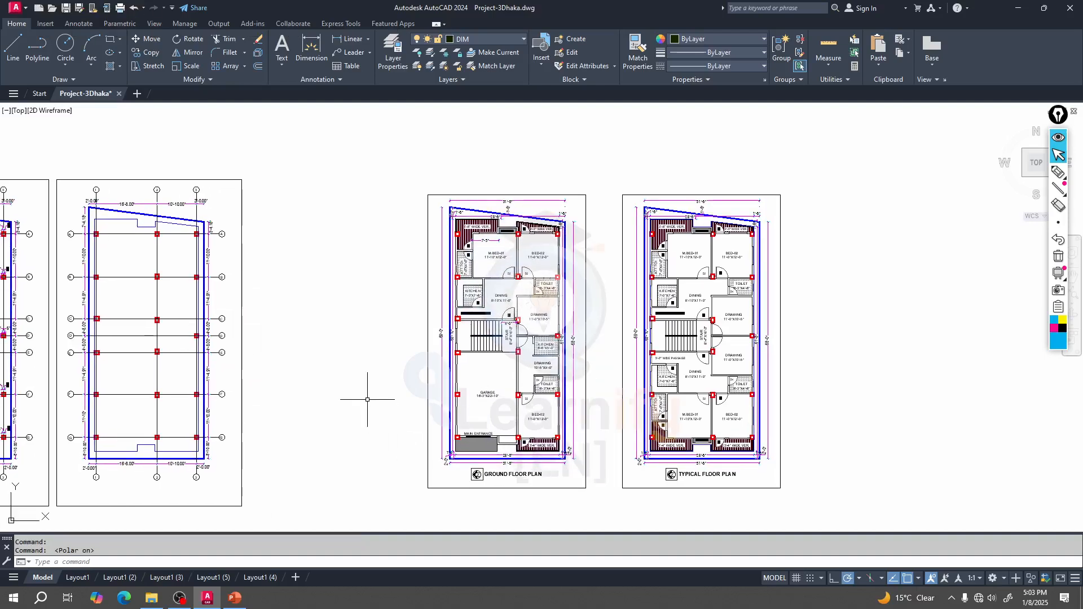
mouse_move(498, 297)
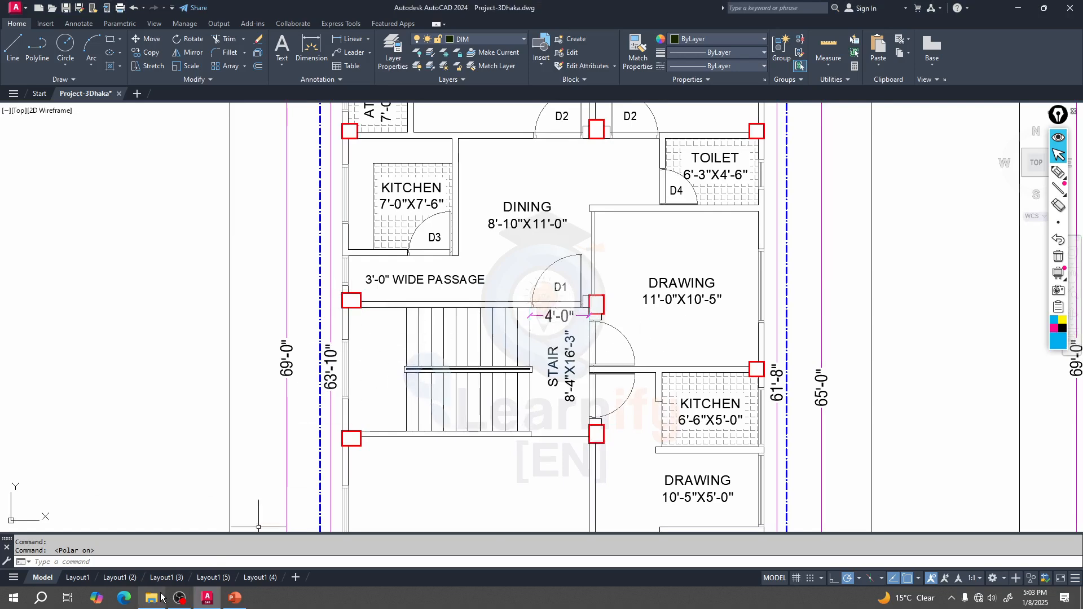
Bring File Explorer forward and browse from All Excel file into D. Staircase Design (USD)
click(150, 597)
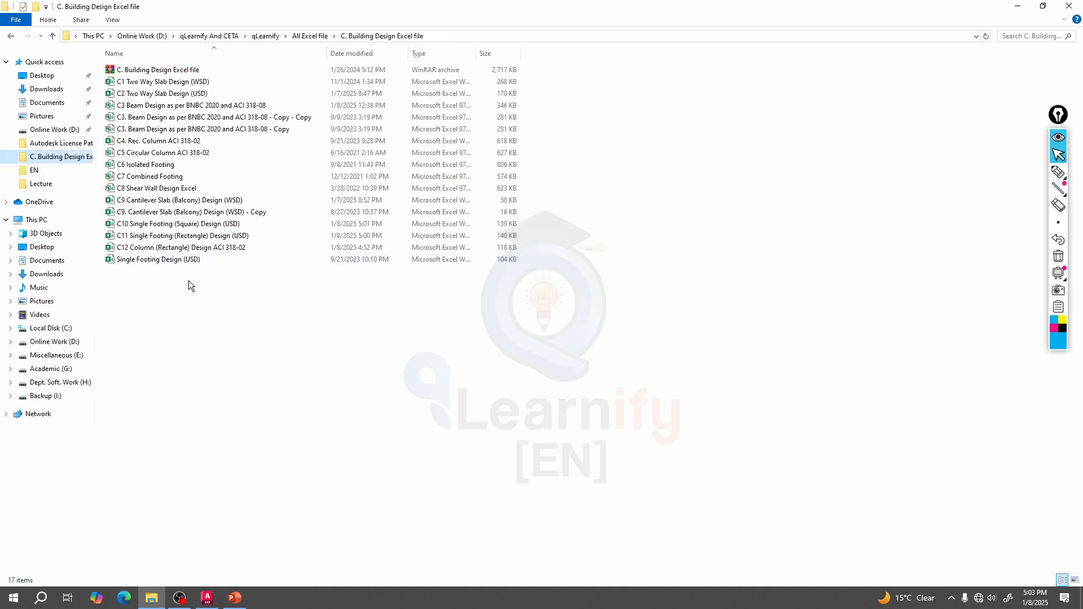
click(310, 35)
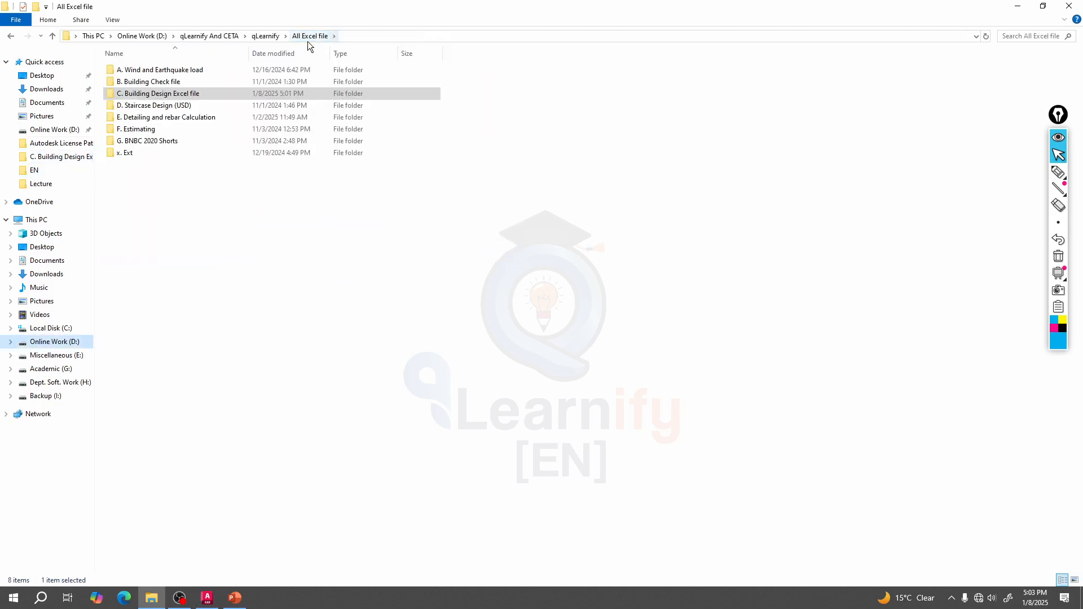
double_click(154, 105)
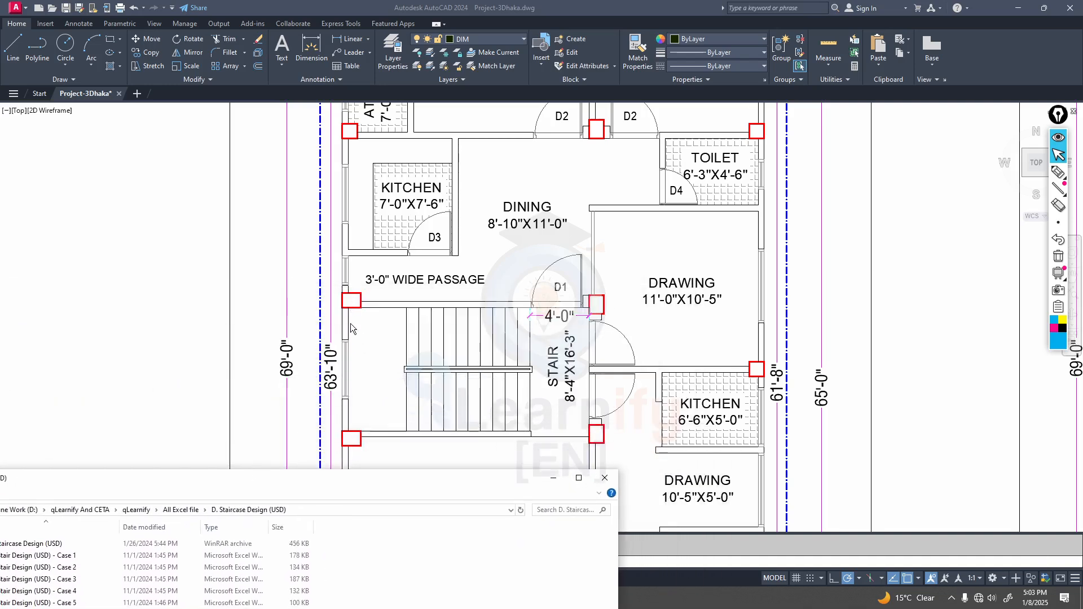
mouse_move(353, 304)
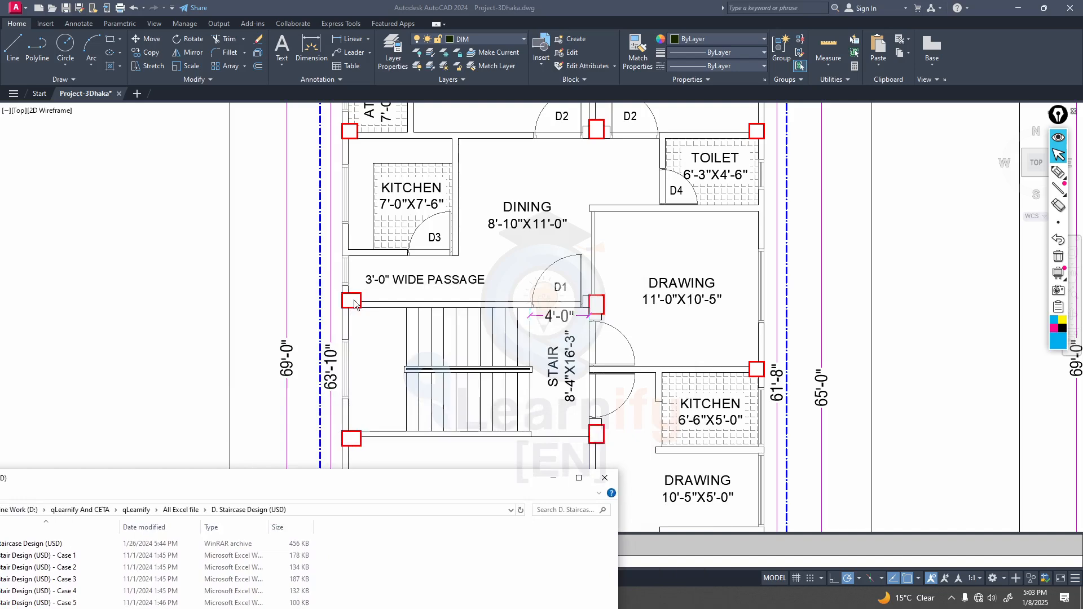
mouse_move(580, 445)
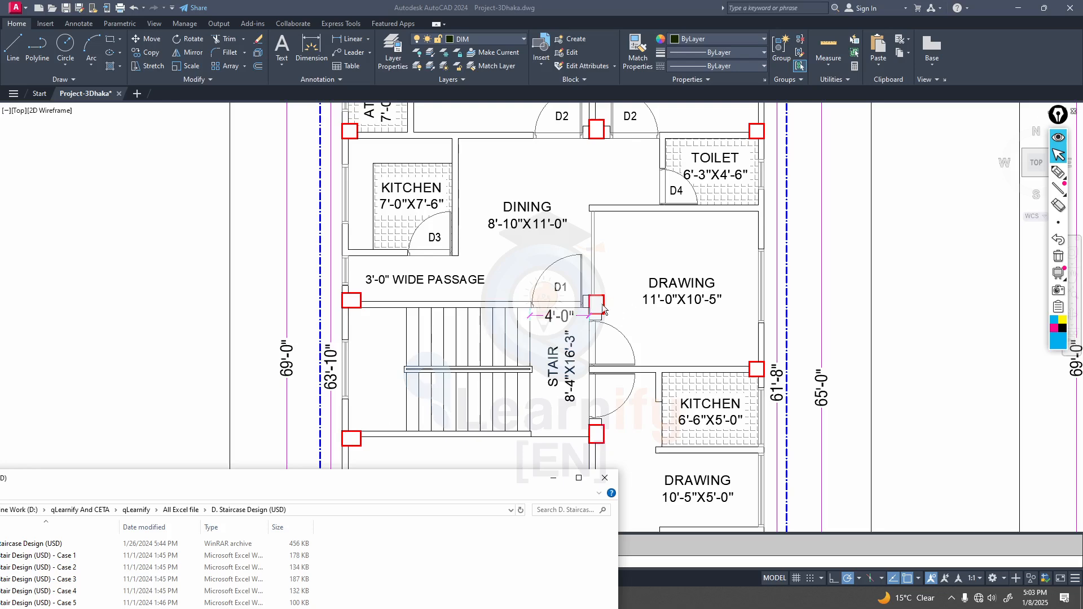
mouse_move(307, 479)
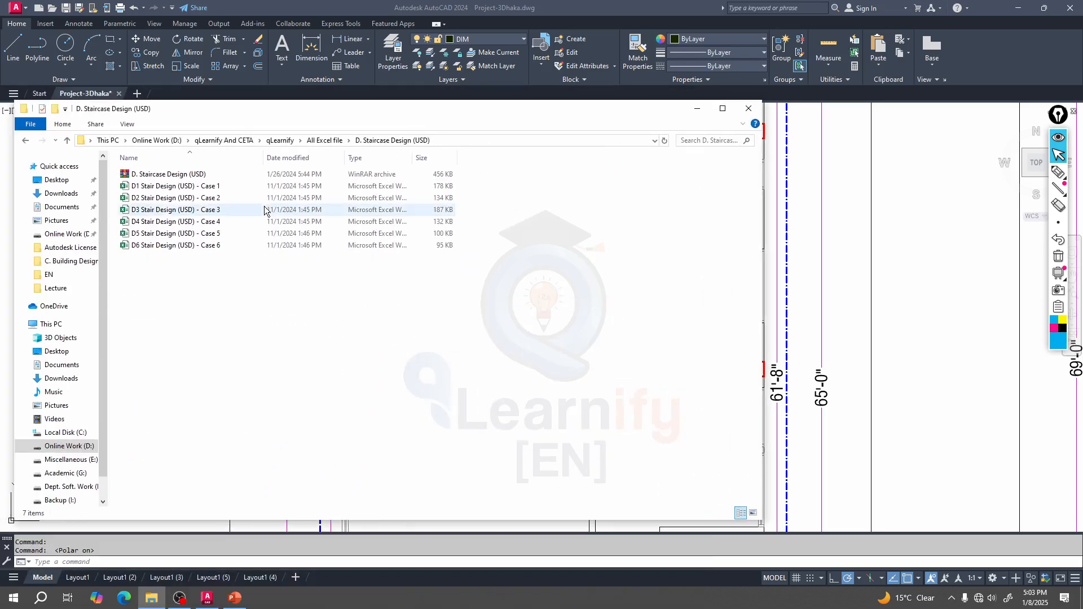
click(175, 186)
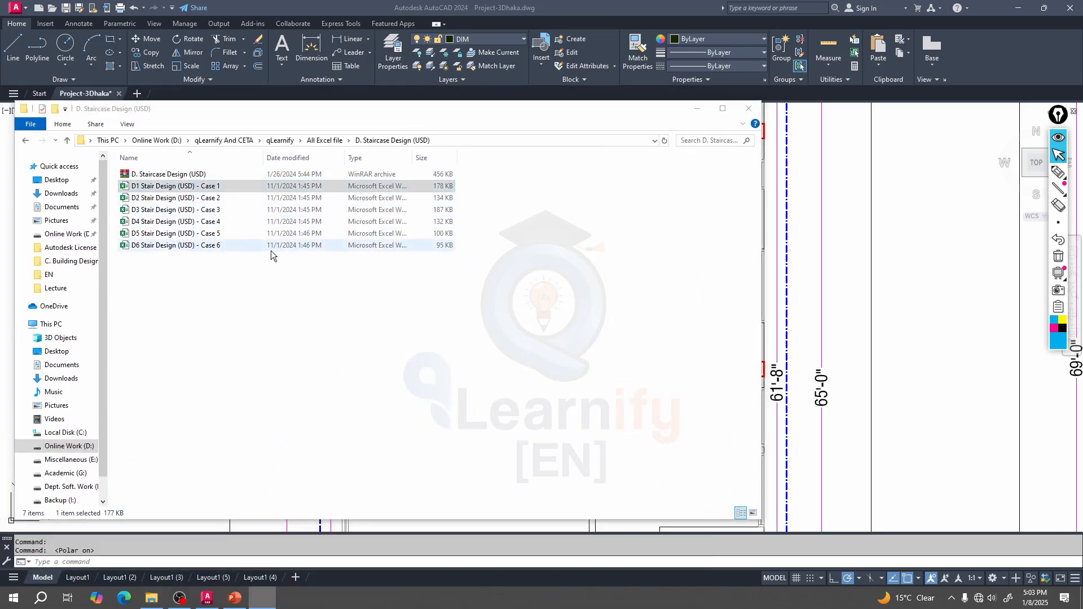
double_click(174, 185)
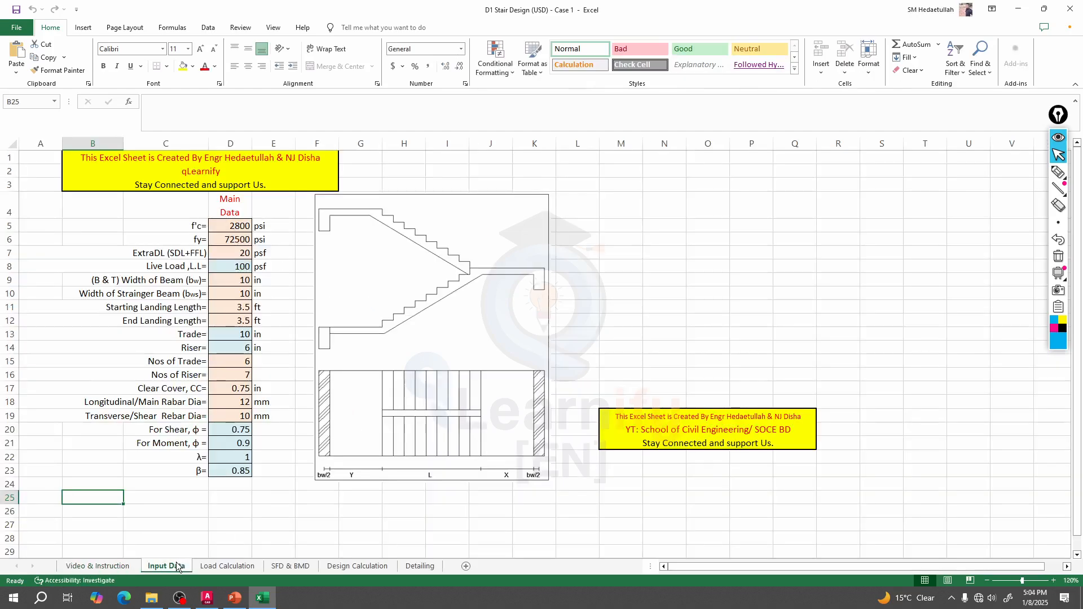
mouse_move(385, 485)
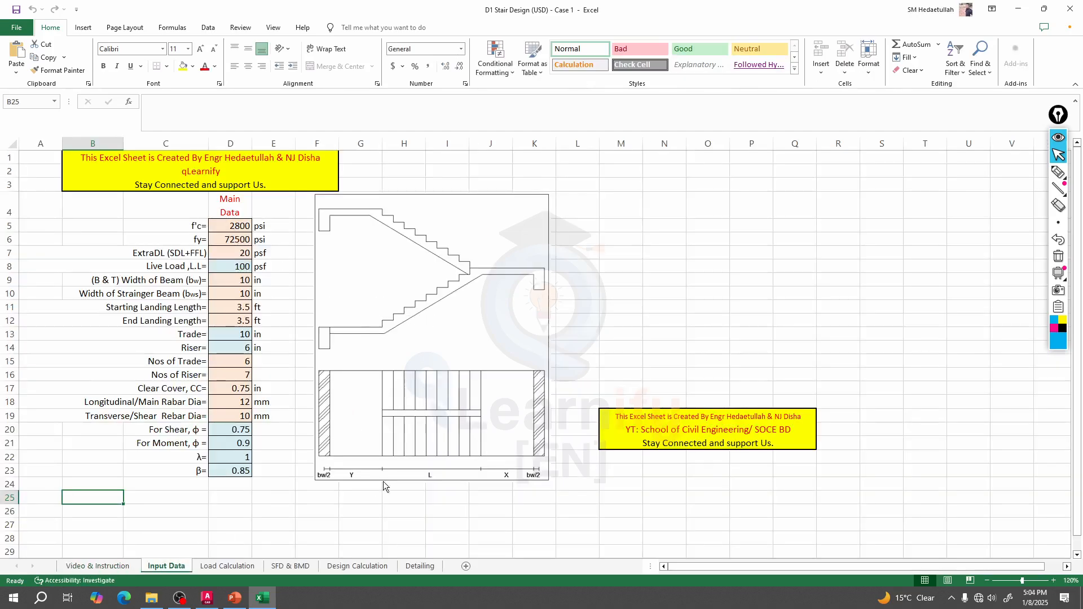
mouse_move(339, 308)
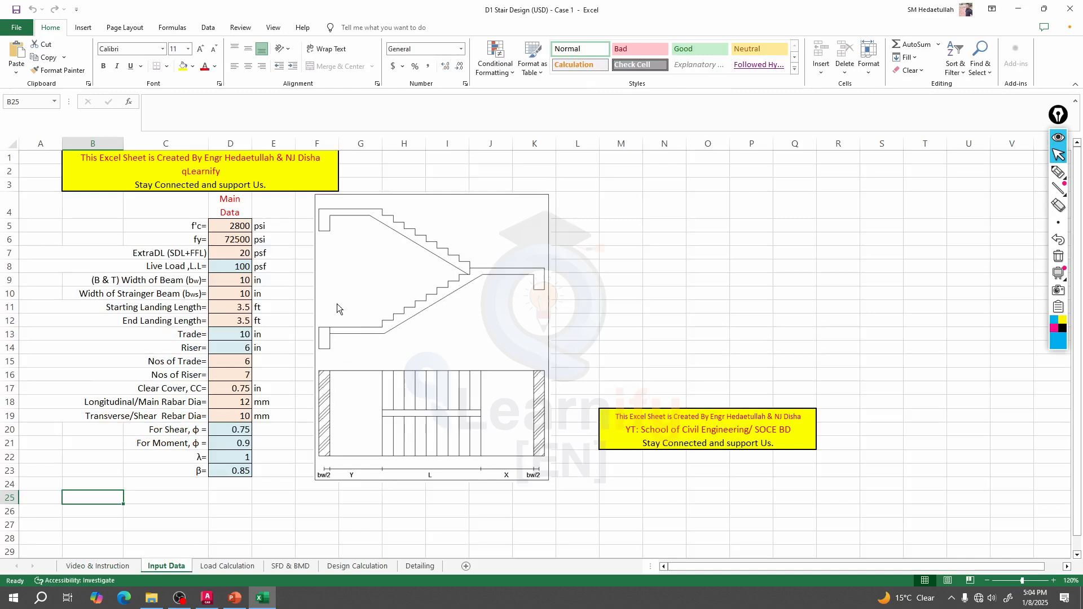
mouse_move(553, 268)
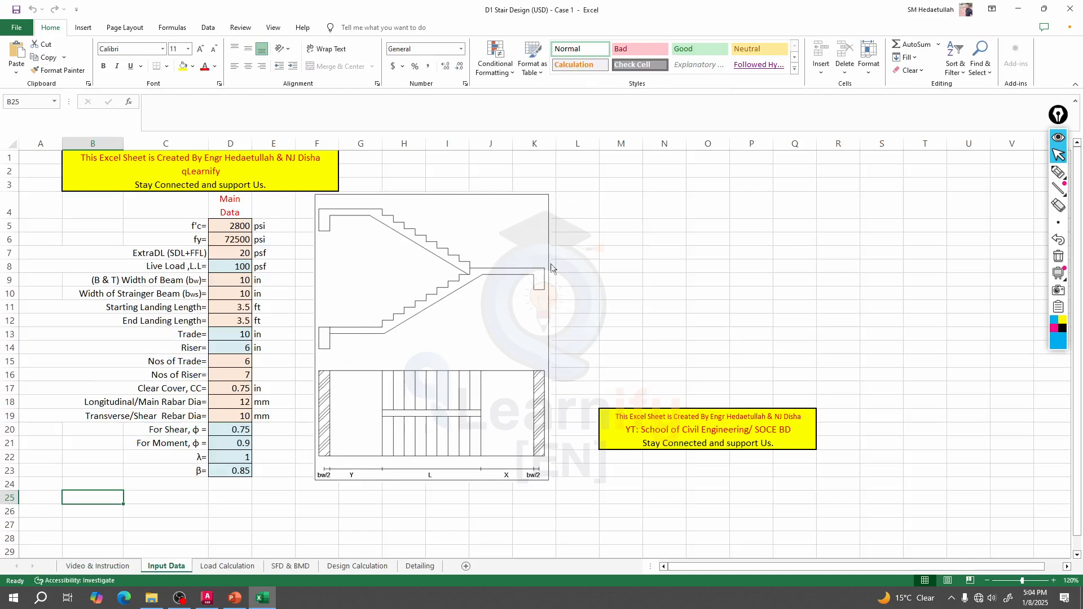
mouse_move(330, 376)
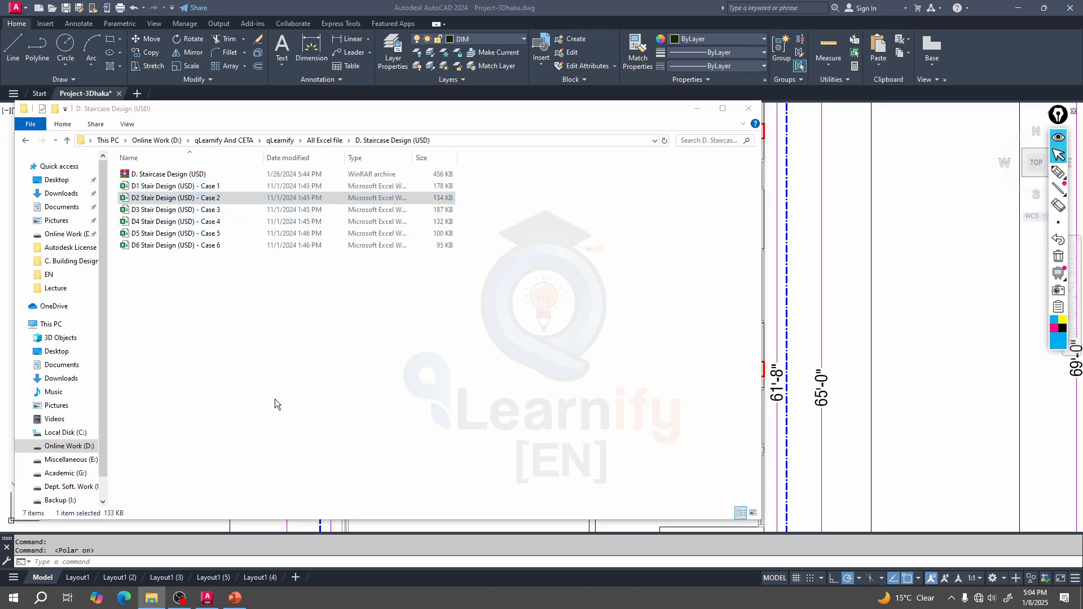
Open D2 Stair Design (USD) - Case 2 and view its Input Data sheet
double_click(176, 197)
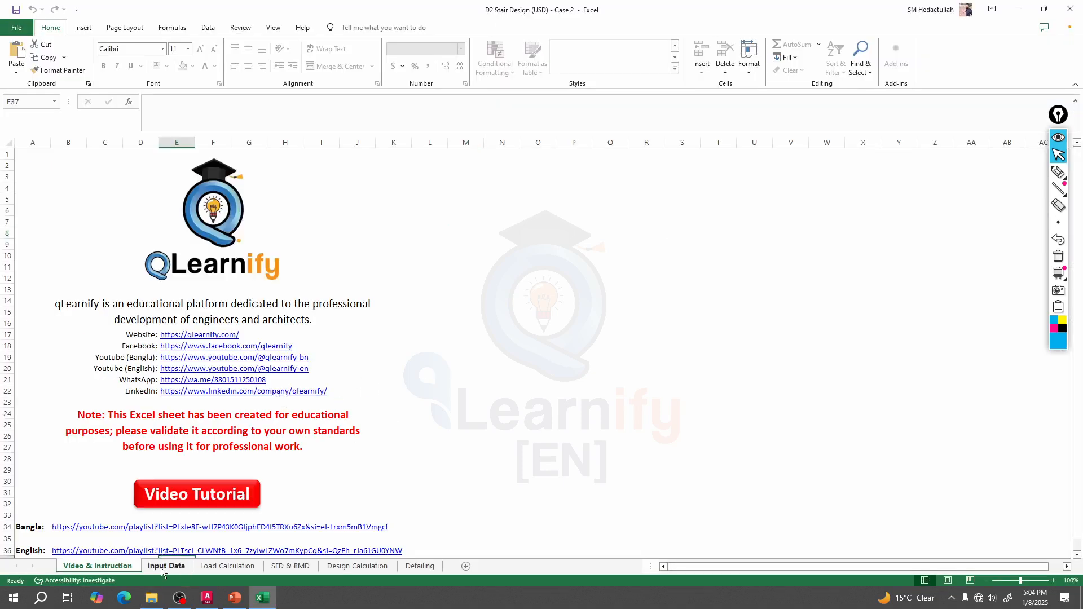
click(165, 565)
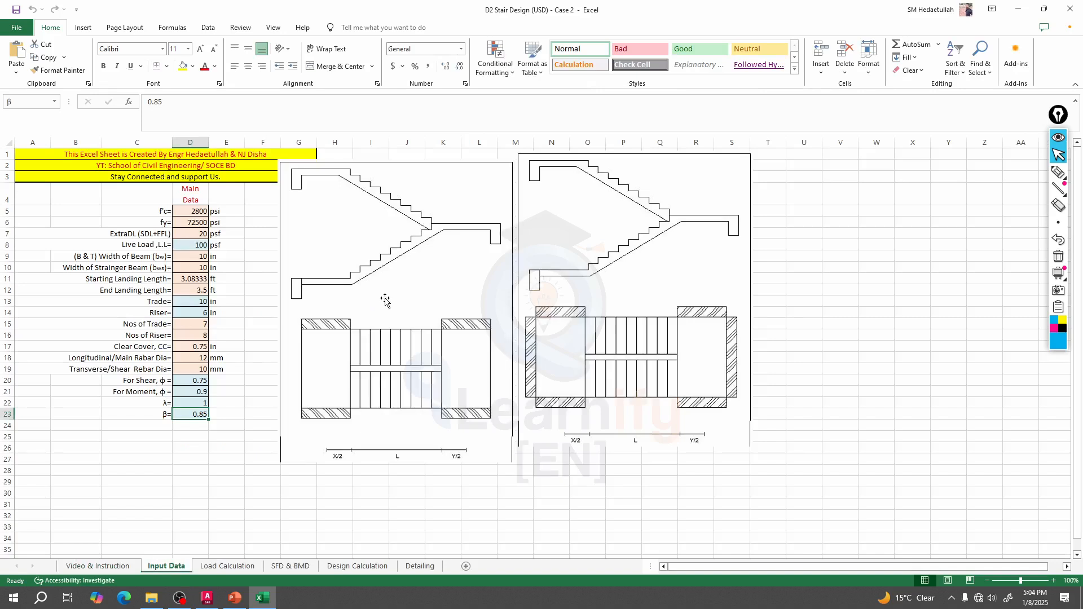
mouse_move(445, 266)
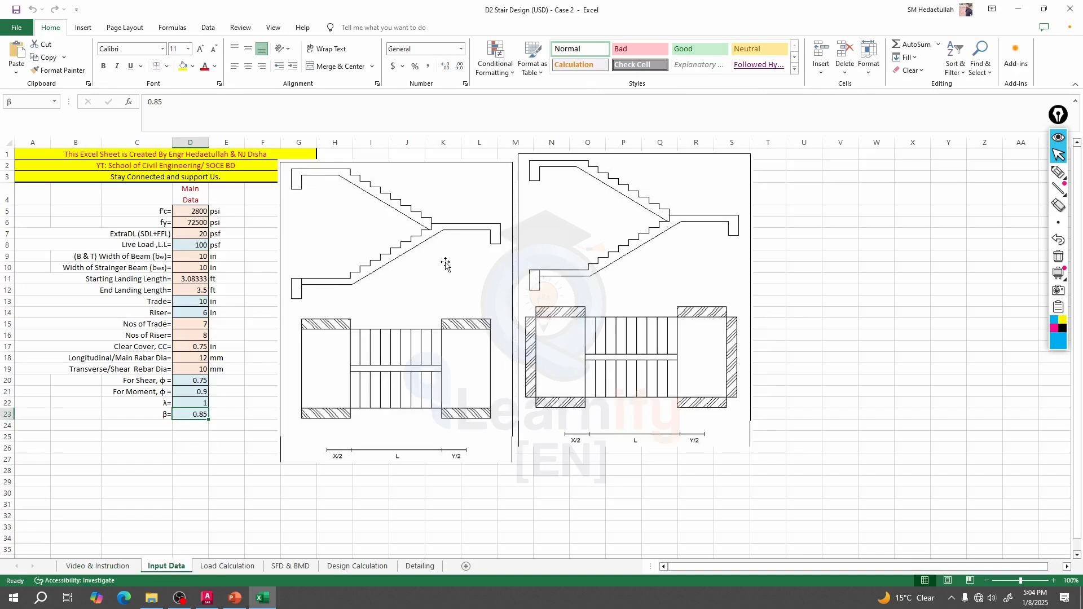
mouse_move(525, 166)
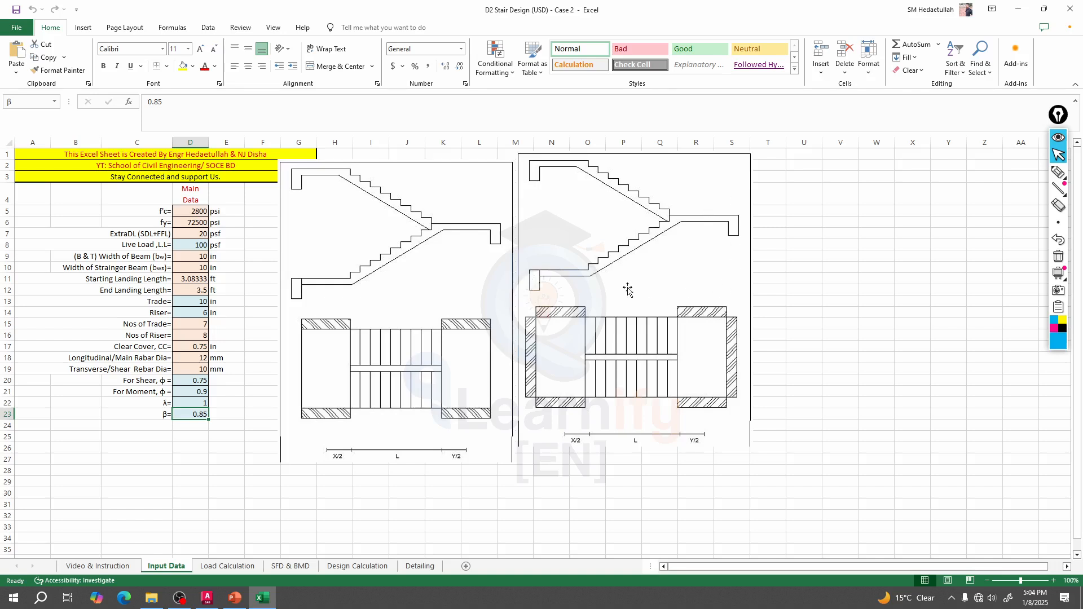
mouse_move(552, 325)
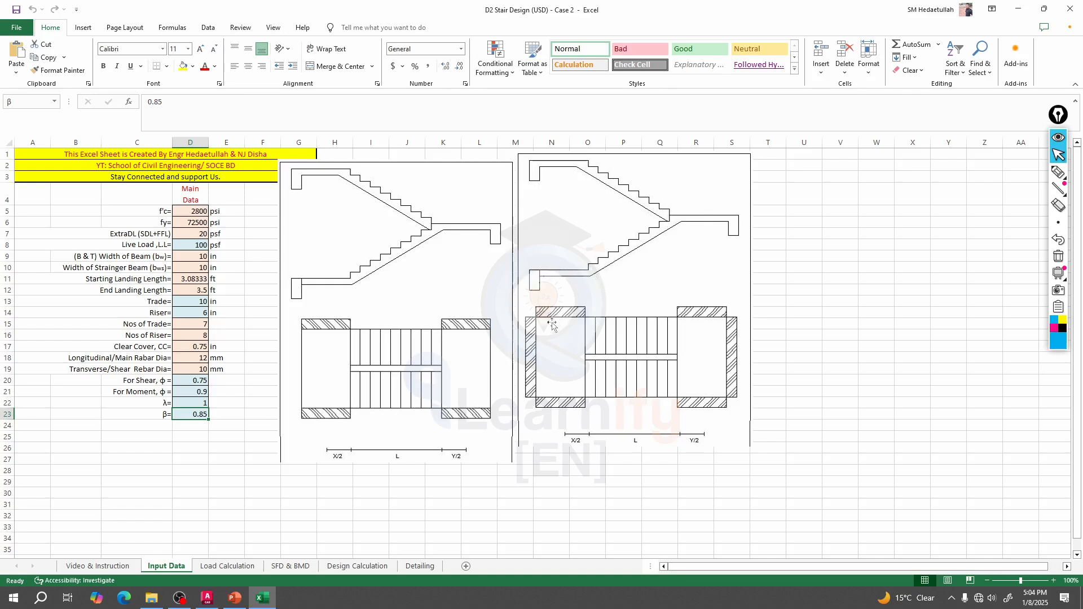
mouse_move(586, 413)
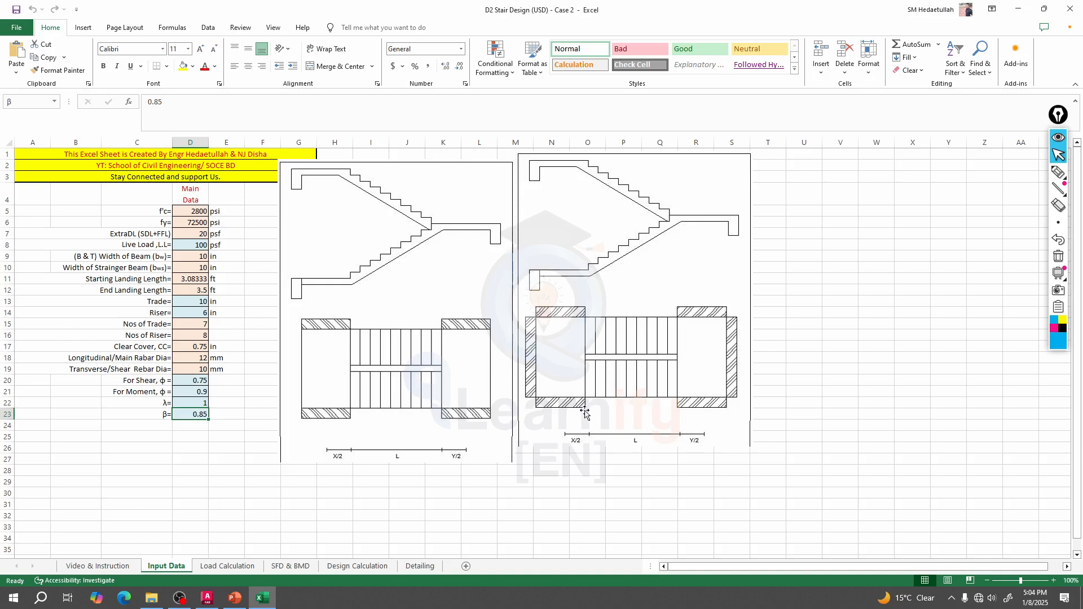
mouse_move(426, 309)
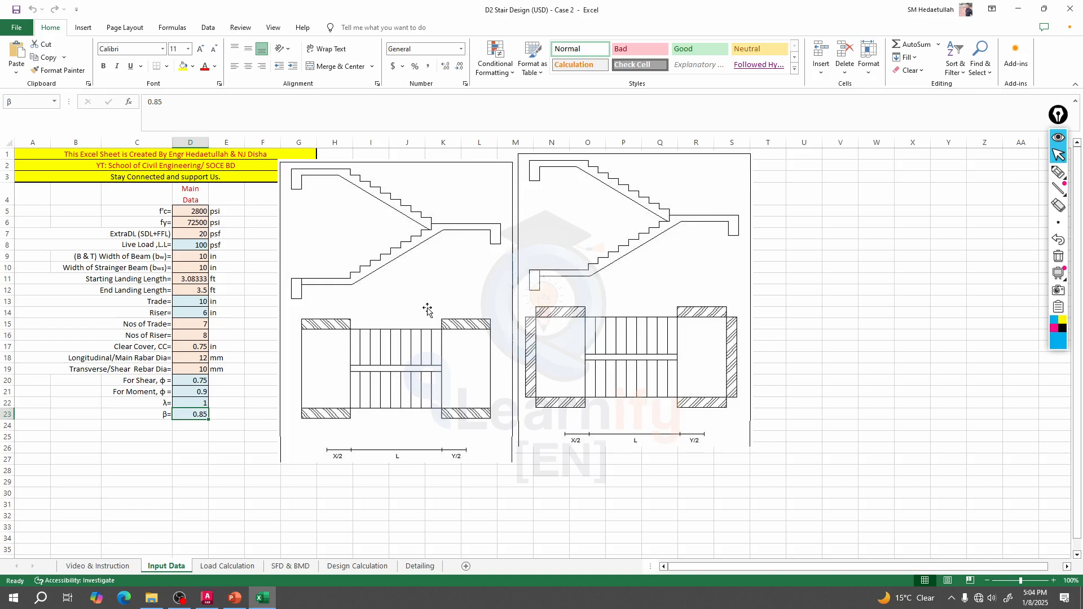
mouse_move(624, 238)
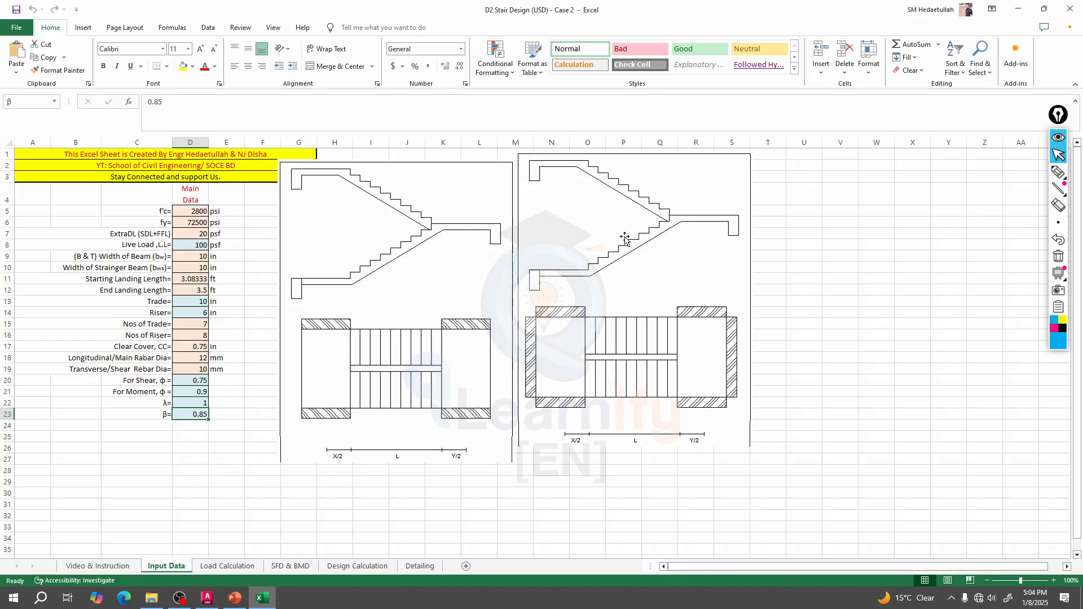
mouse_move(234, 597)
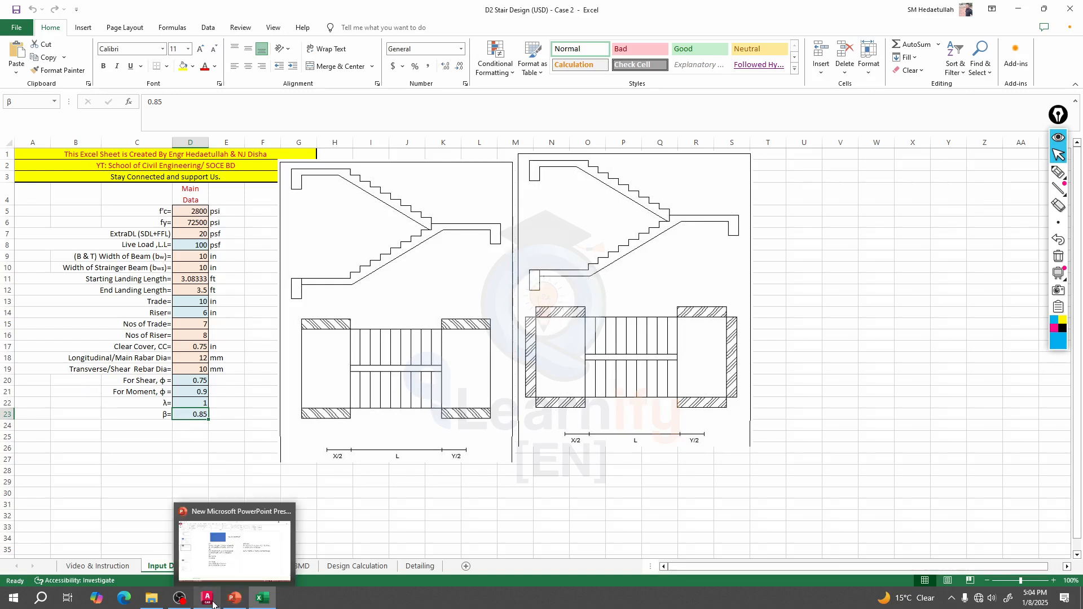
Bring the AutoCAD floor plan back to the front, showing the stair and columns
click(205, 597)
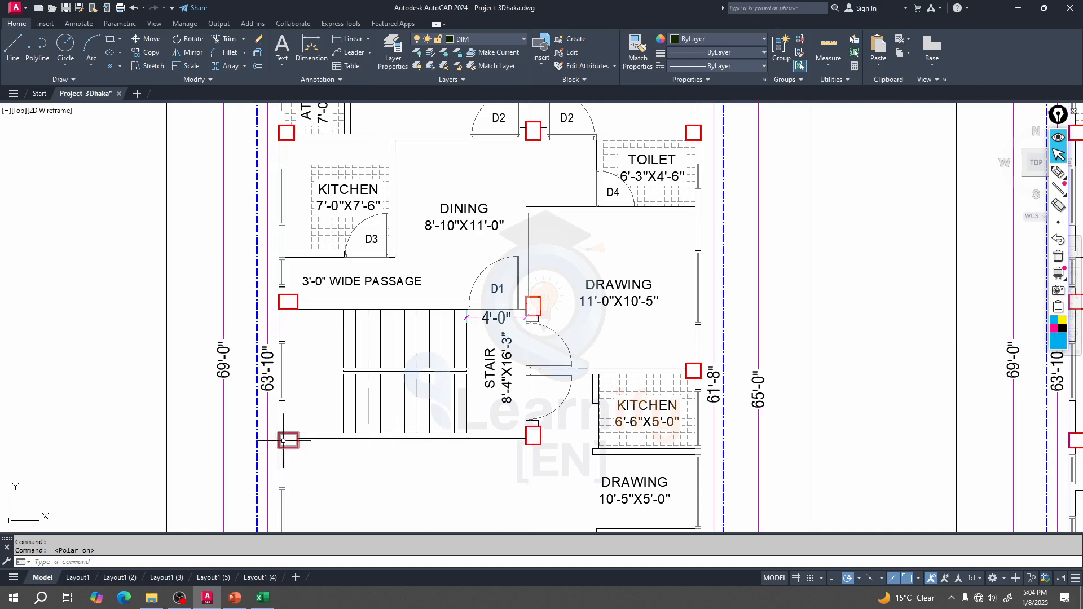
mouse_move(228, 316)
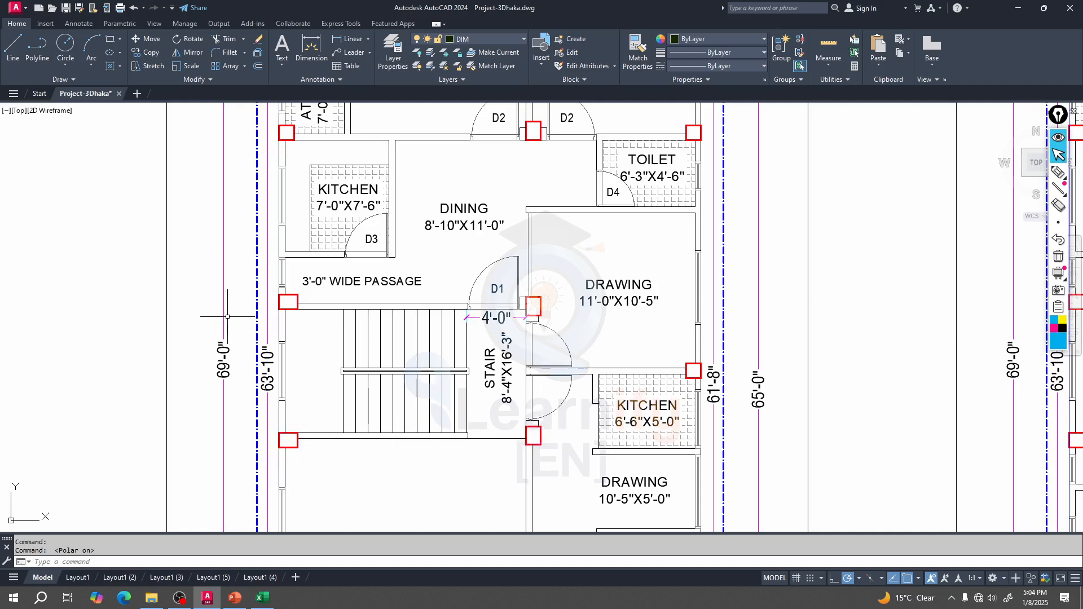
mouse_move(524, 306)
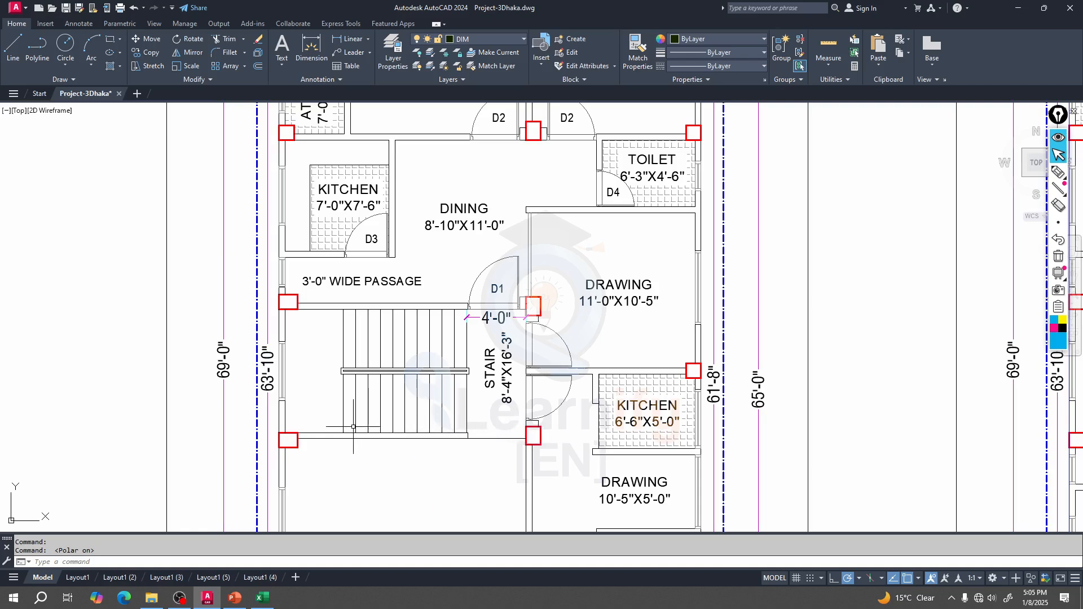
mouse_move(307, 360)
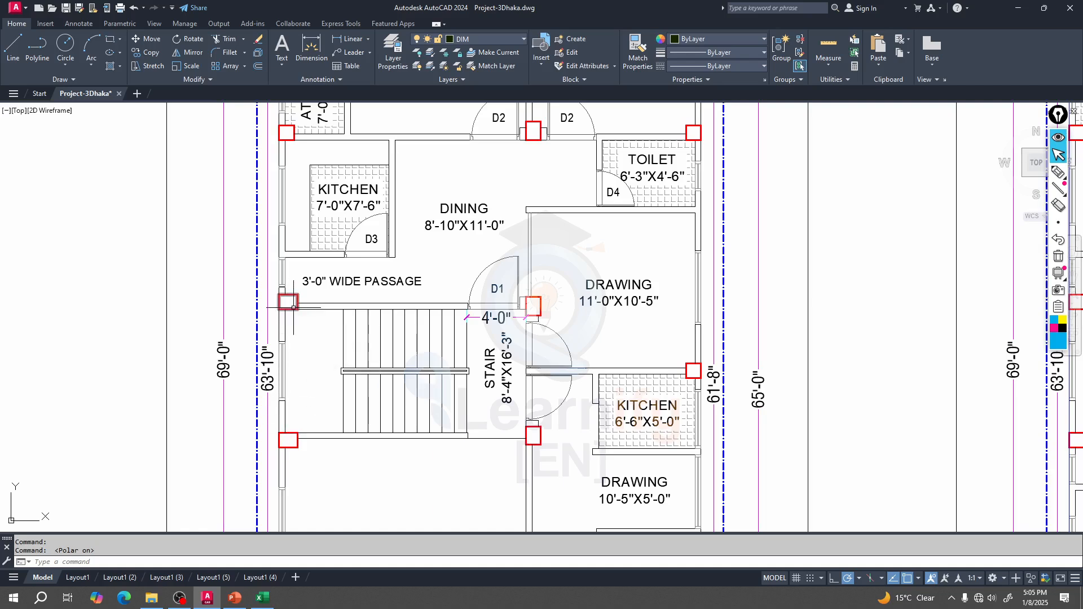
mouse_move(290, 305)
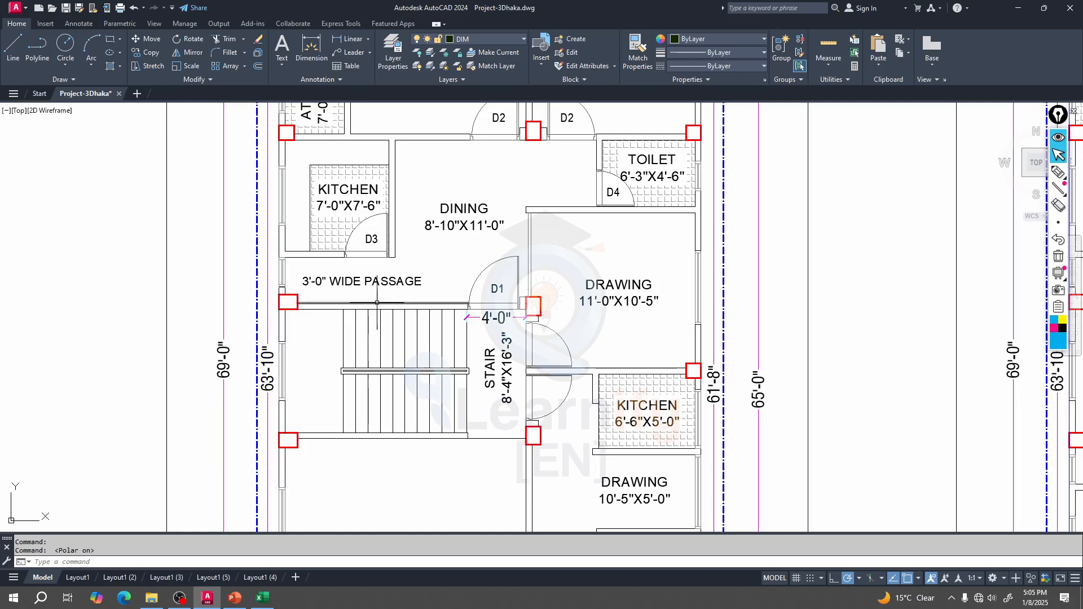
Glance at the slab load notes slide, then close the Case 2 workbook
click(234, 597)
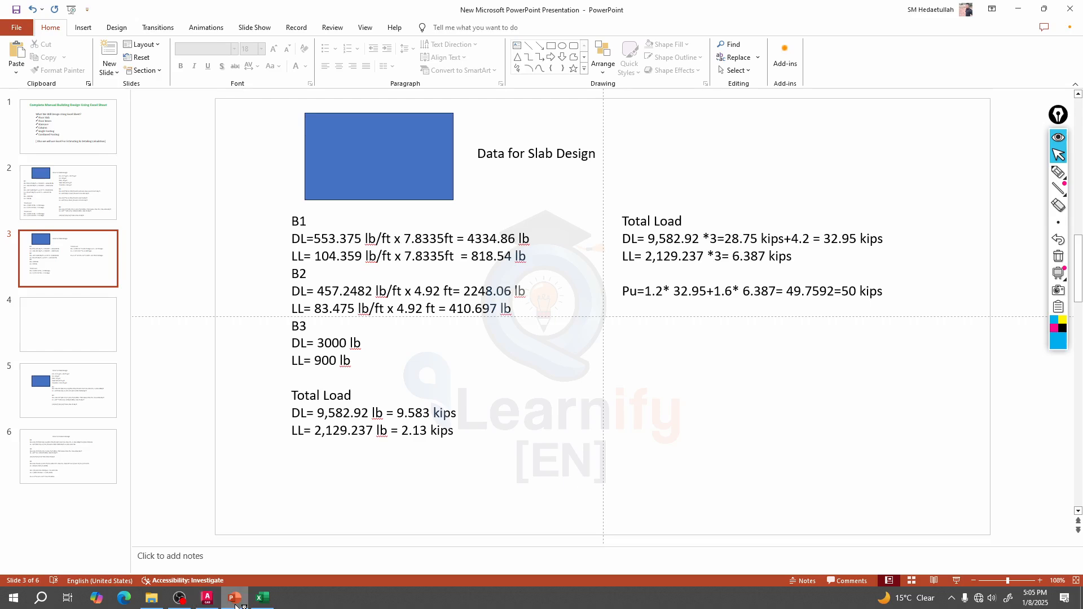
click(205, 597)
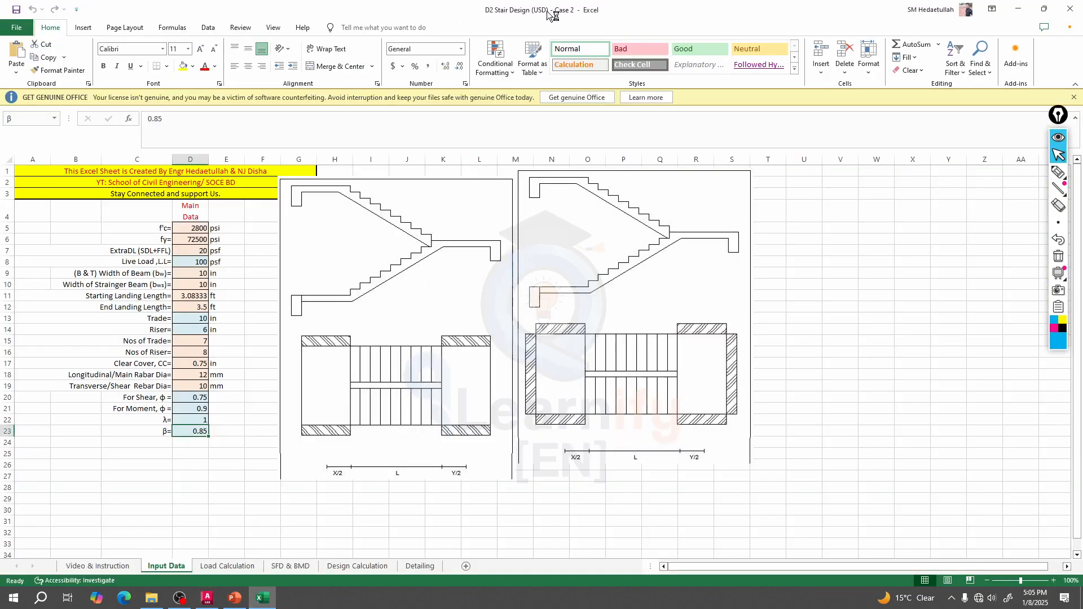
click(204, 597)
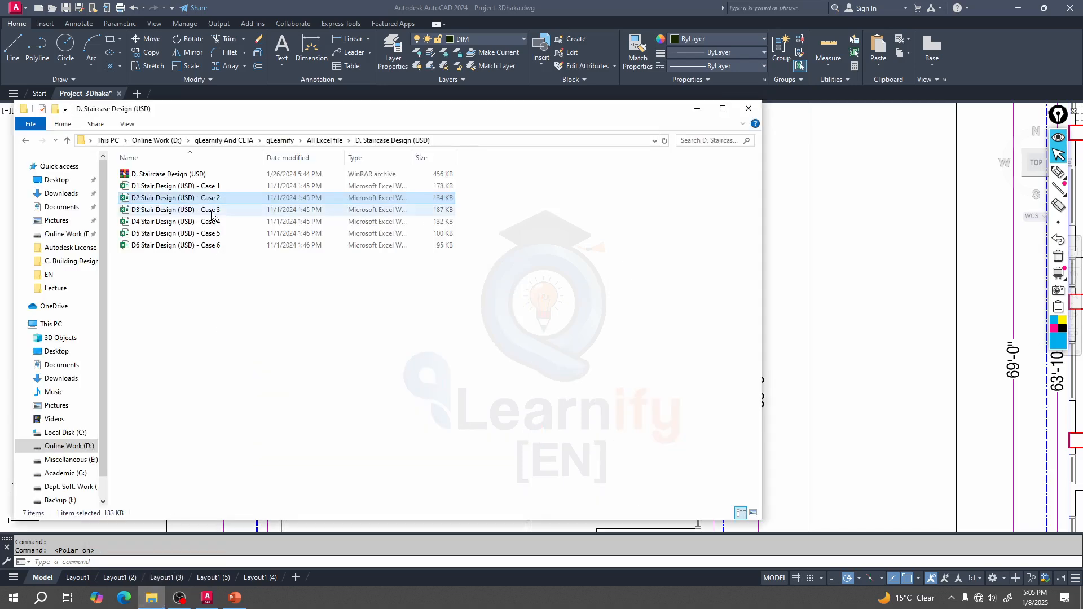
Open D3 Stair Design (USD) - Case 3 and view its input data sheet
double_click(175, 209)
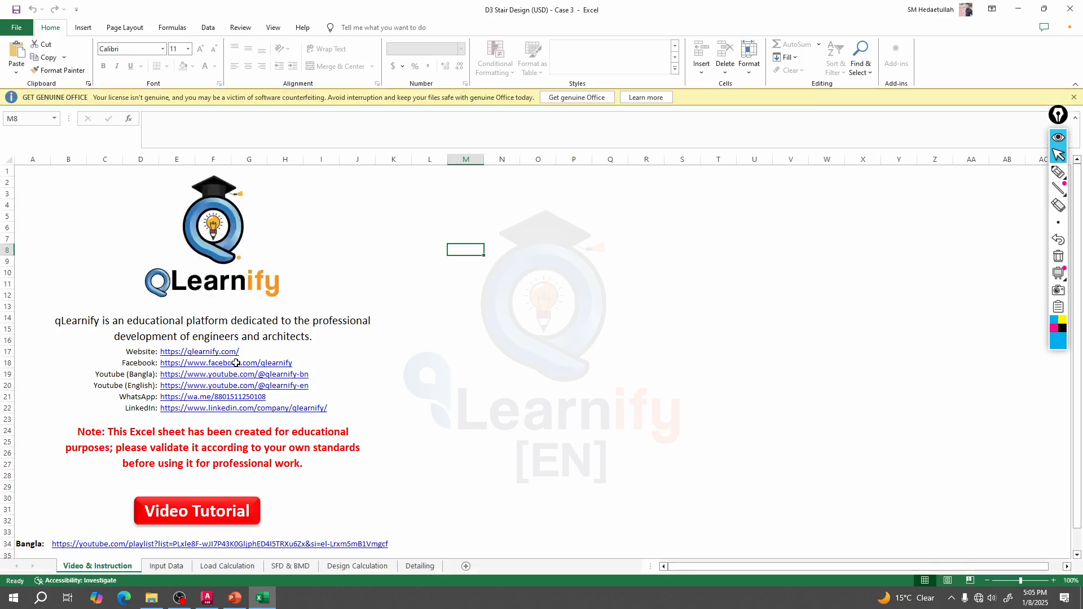
click(166, 566)
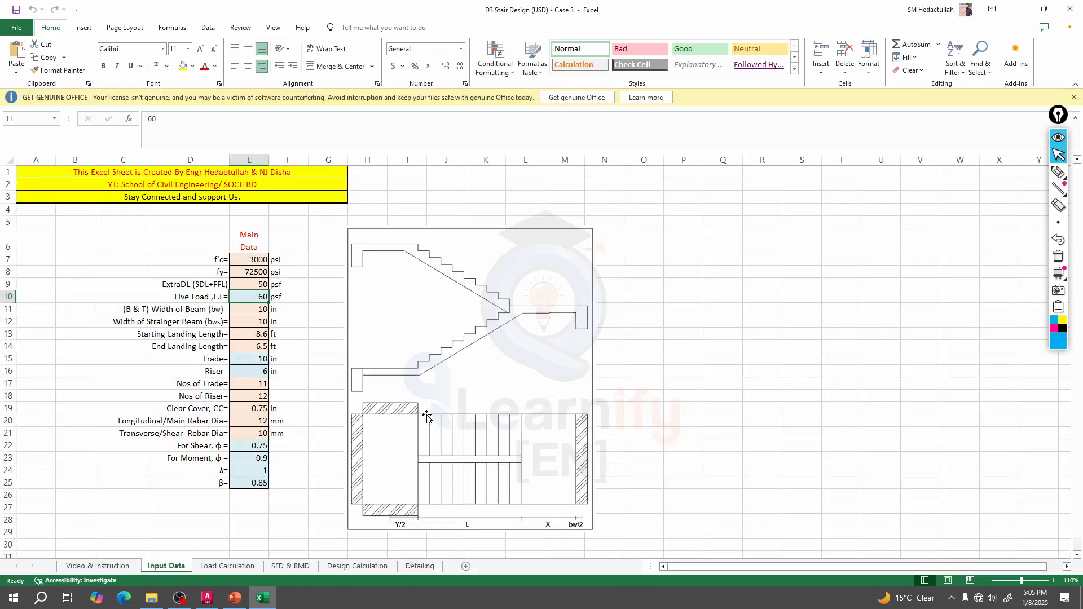
mouse_move(326, 380)
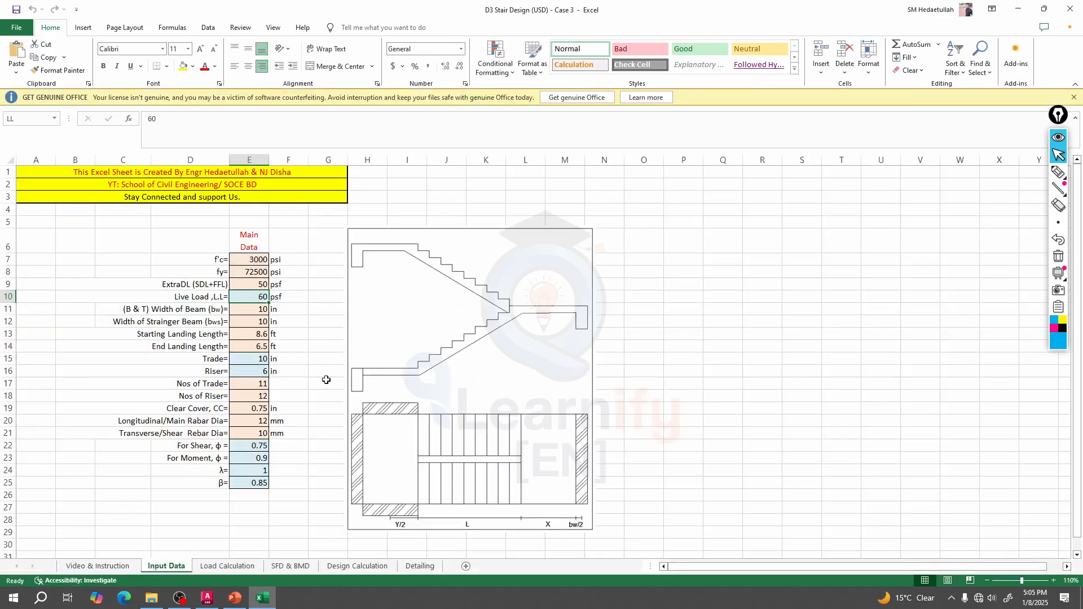
mouse_move(426, 380)
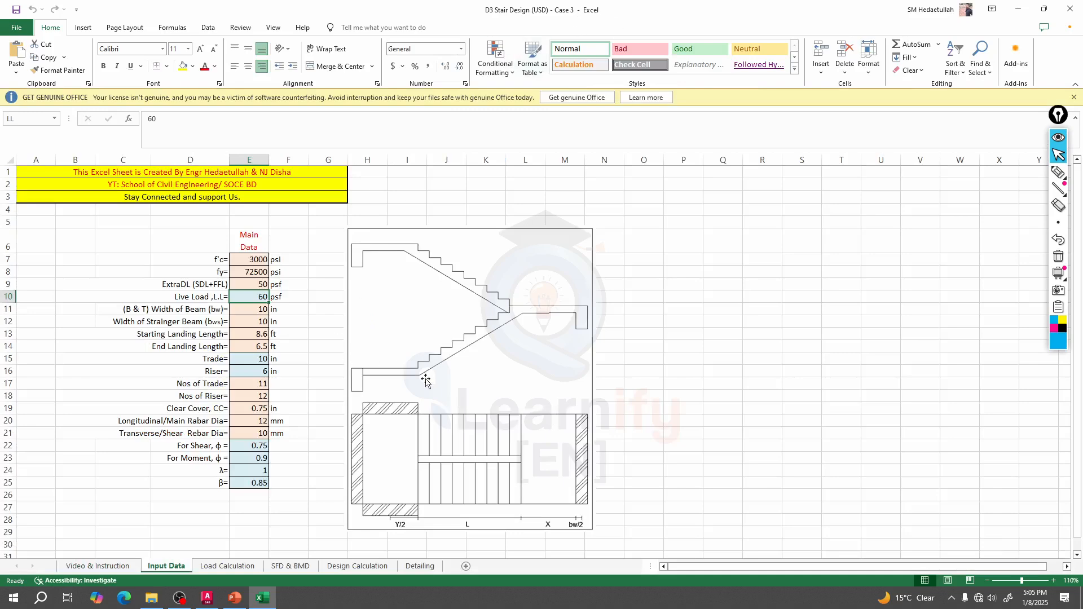
mouse_move(372, 526)
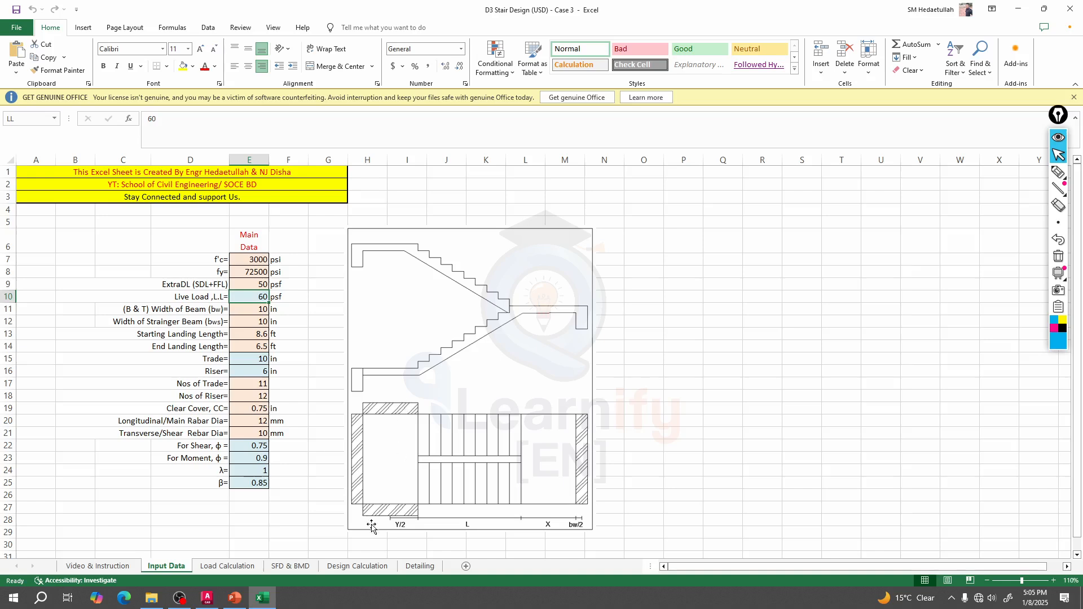
mouse_move(402, 421)
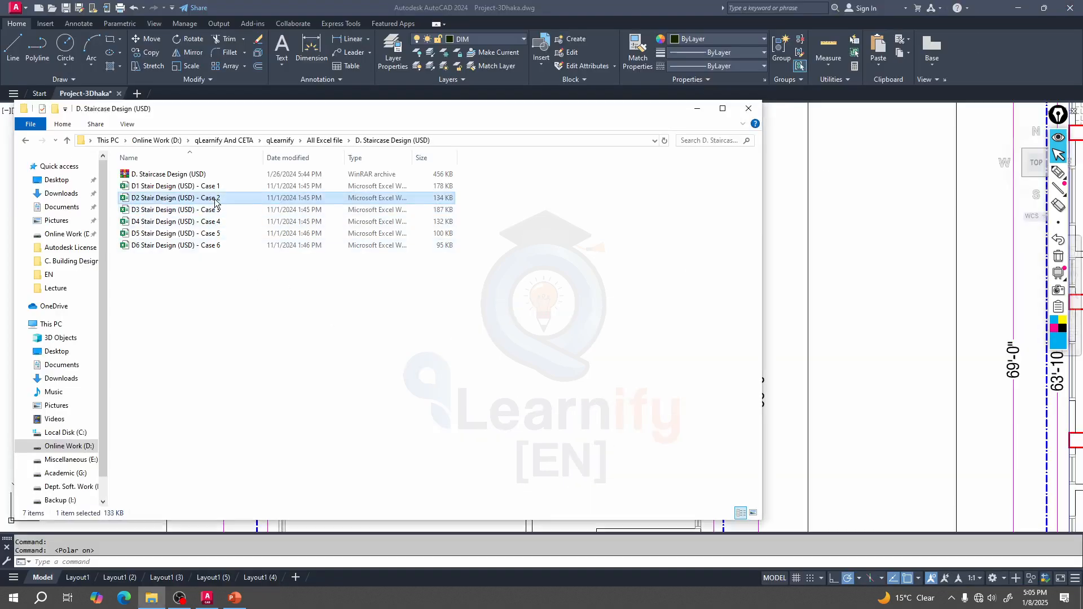
Reopen D2 Stair Design (USD) - Case 2 and show its Input Data sheet
double_click(174, 198)
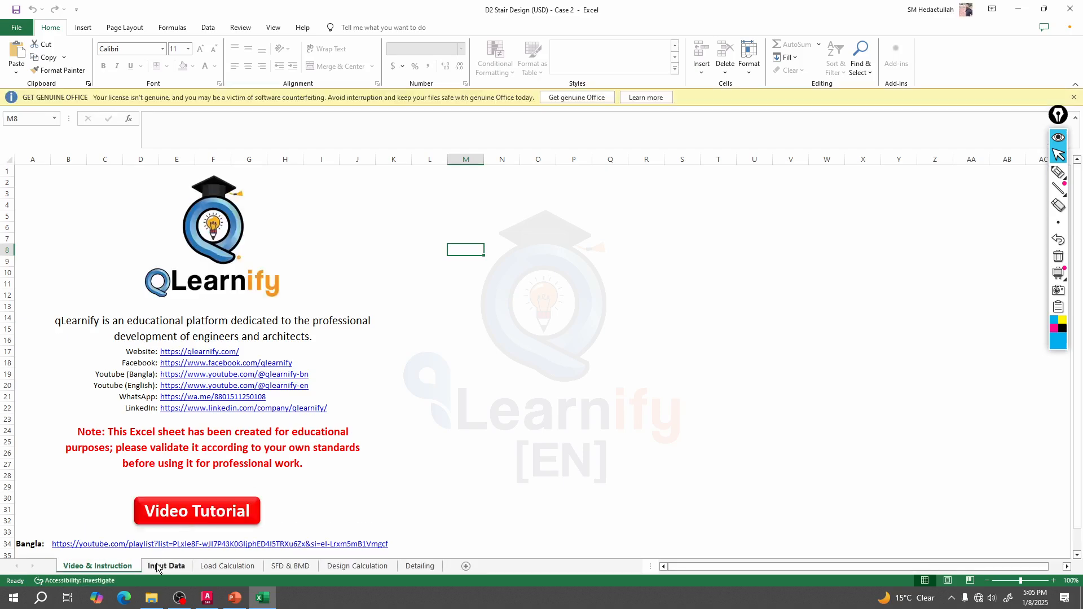
click(166, 566)
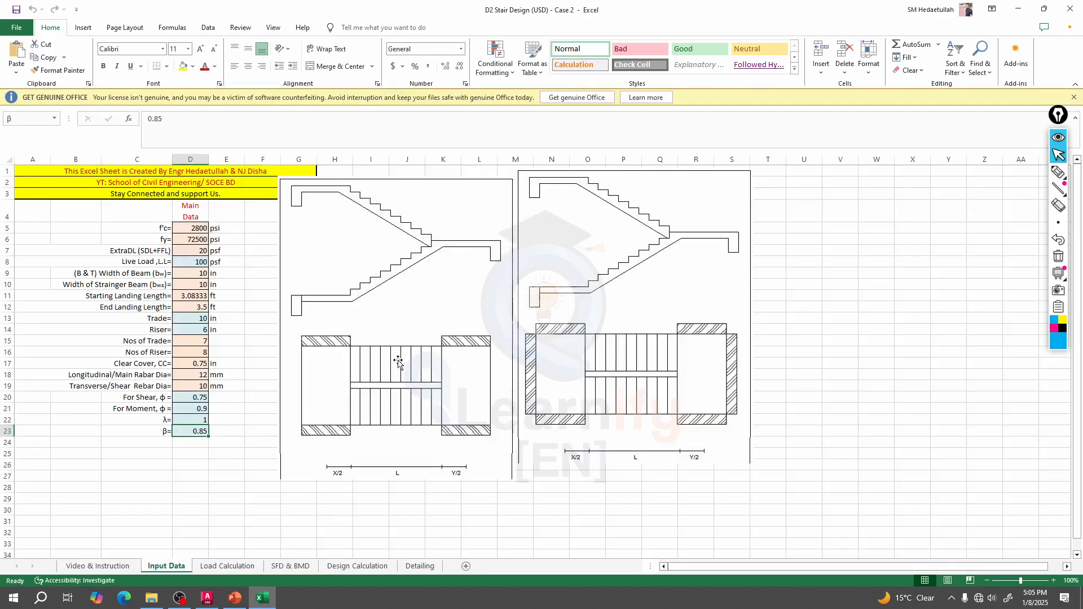
mouse_move(357, 325)
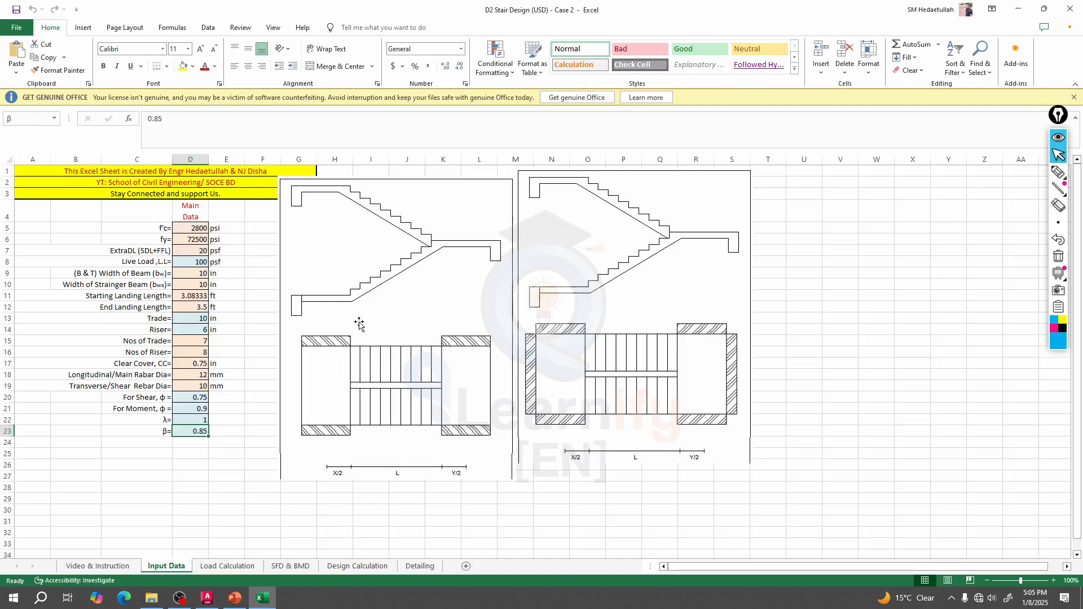
mouse_move(316, 351)
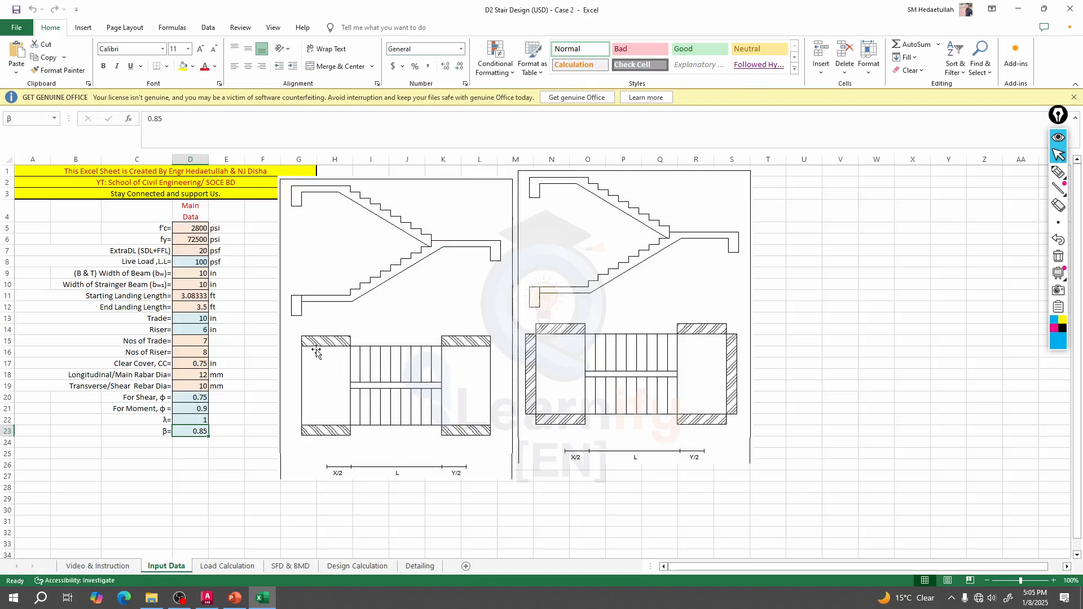
mouse_move(359, 343)
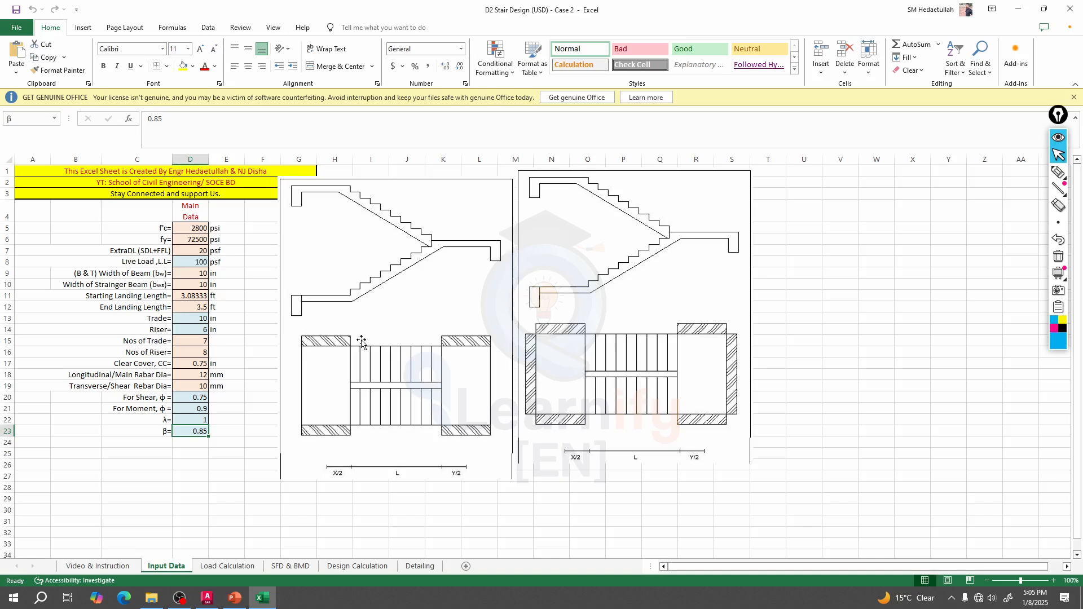
mouse_move(467, 450)
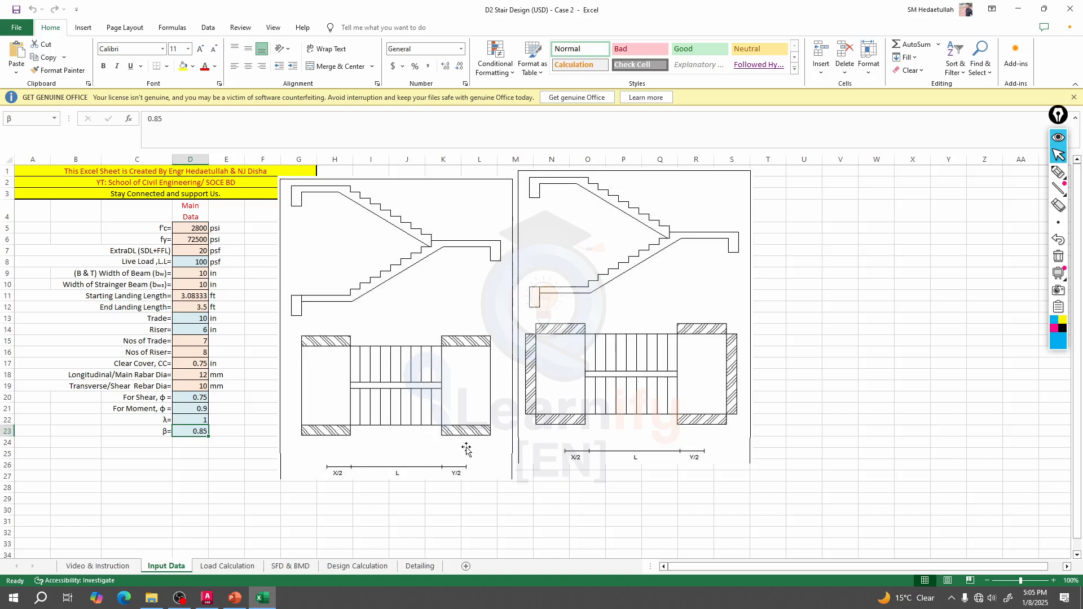
mouse_move(584, 328)
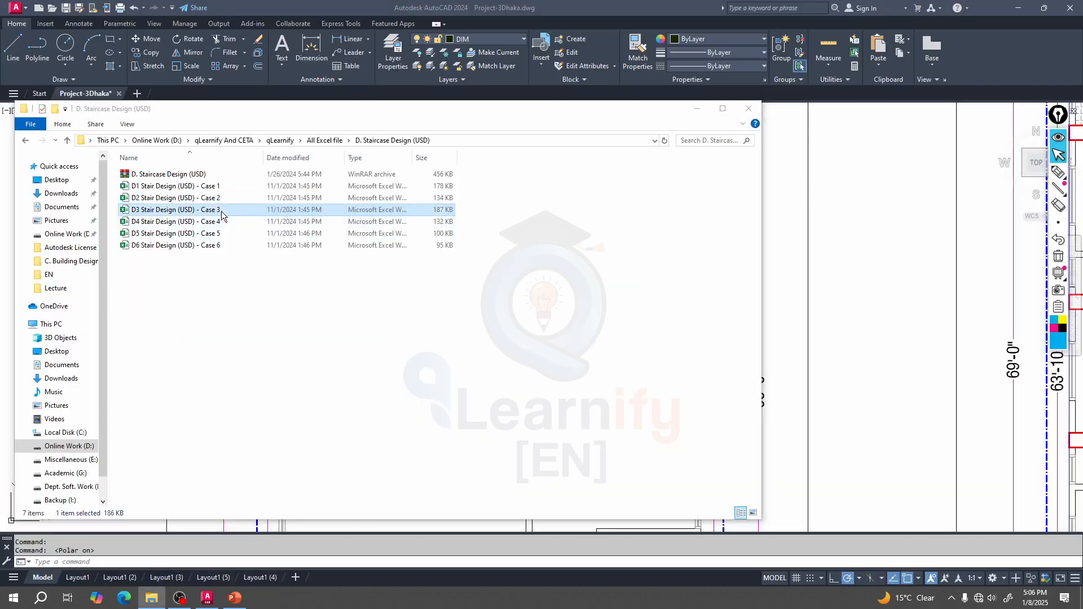
Open Case 3's Input Data sheet and enter 3500 psi for concrete strength f'c
double_click(175, 209)
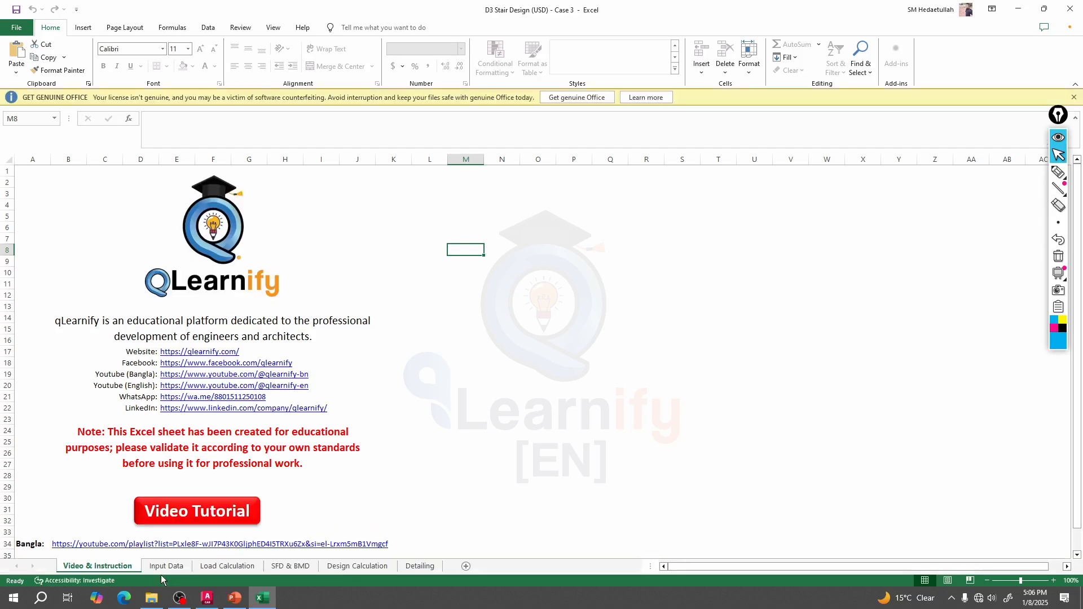
click(165, 565)
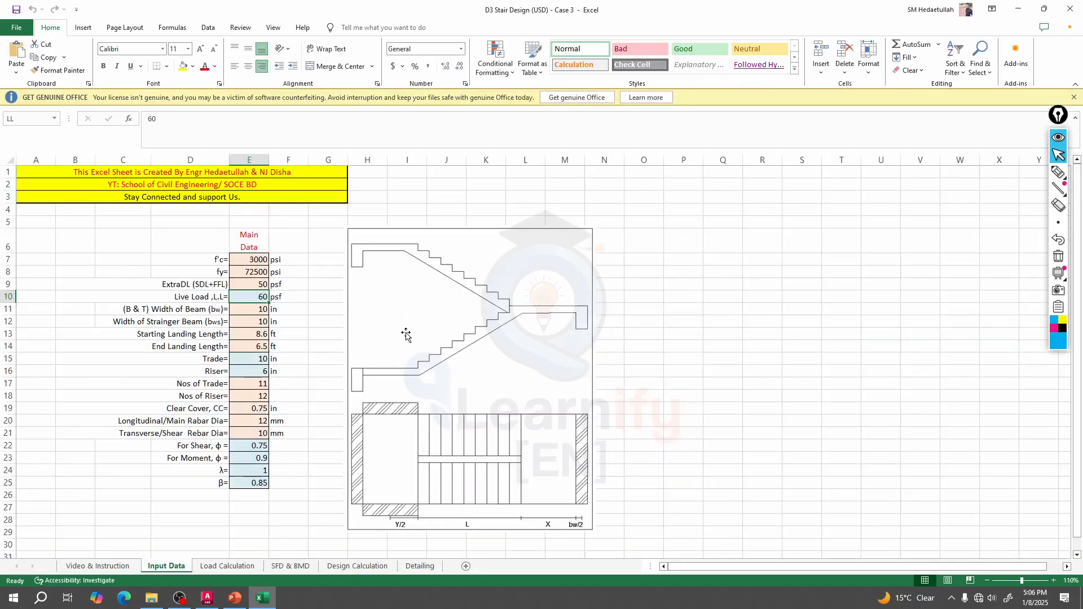
click(249, 259)
text(3500)
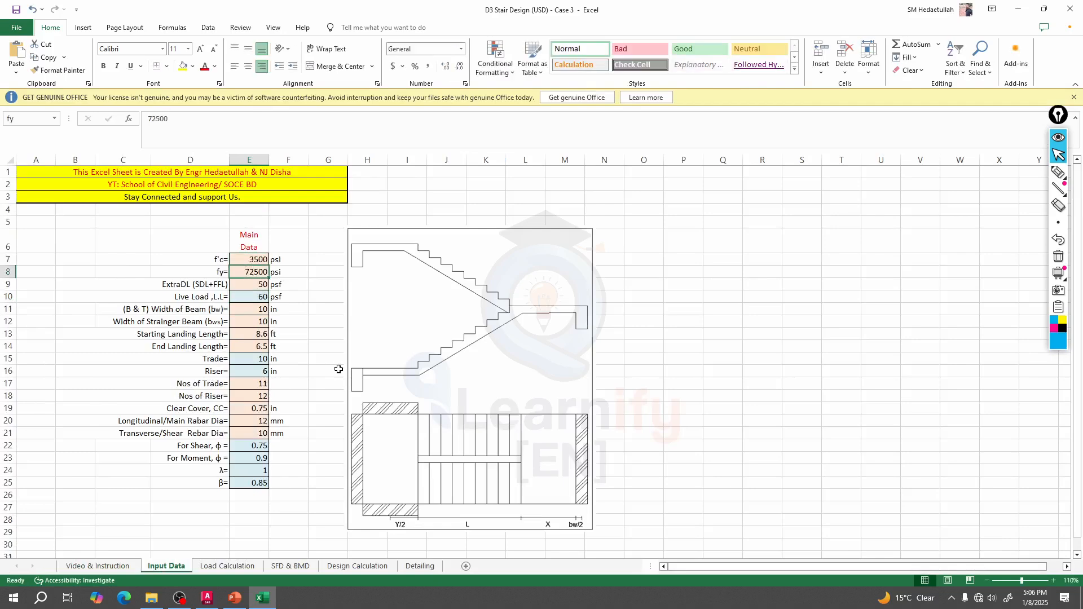
click(249, 284)
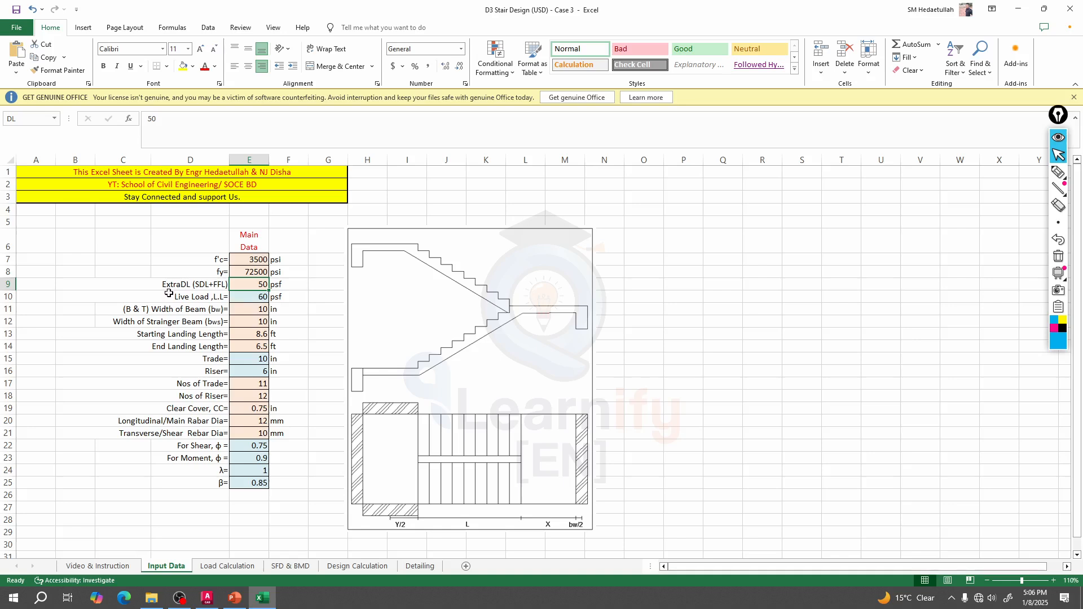
mouse_move(225, 304)
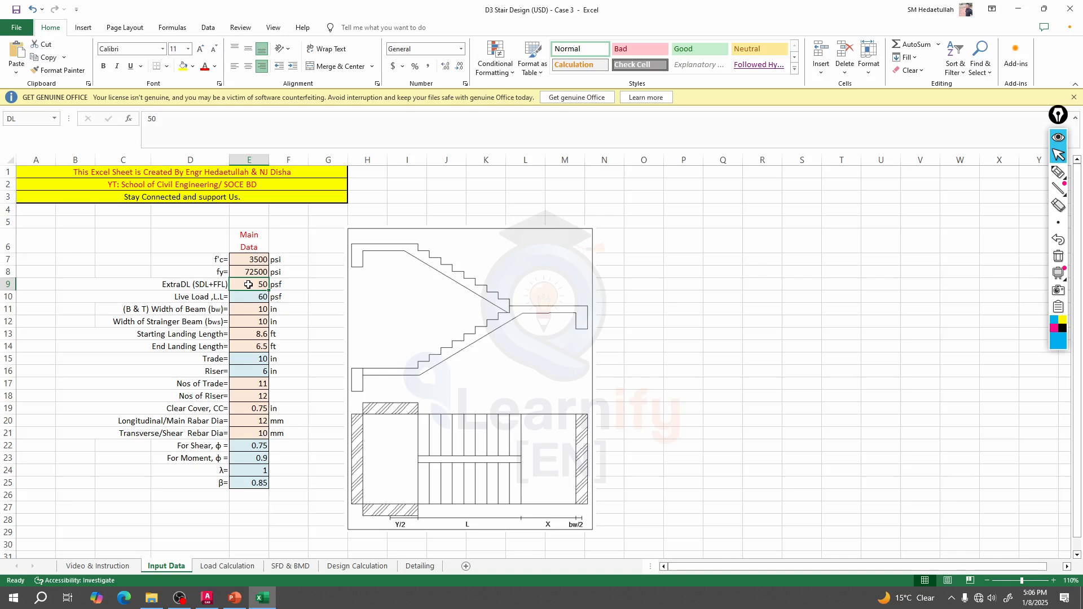
mouse_move(527, 325)
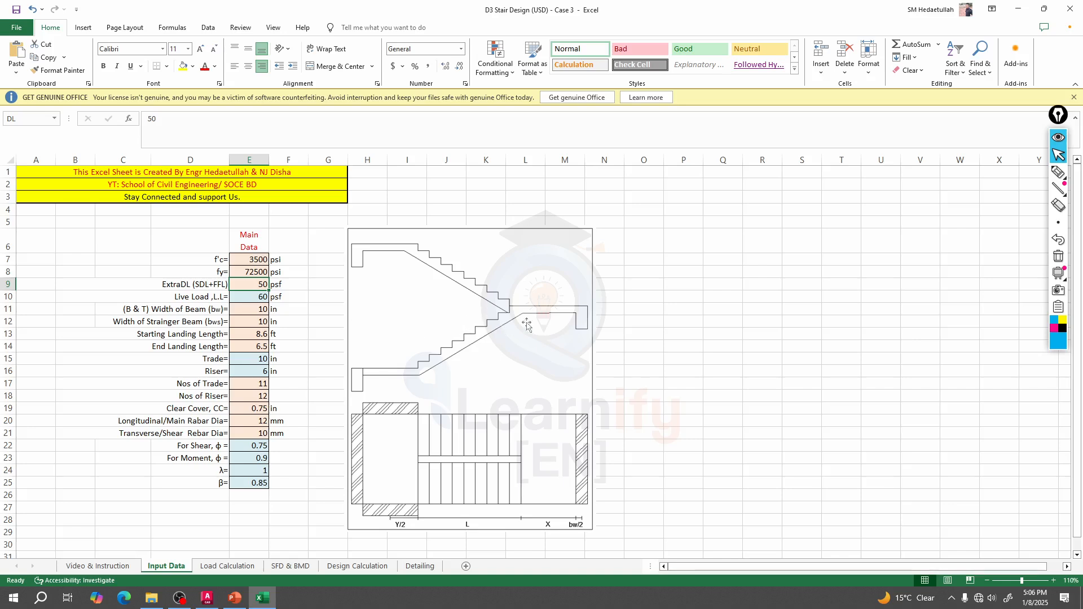
mouse_move(454, 348)
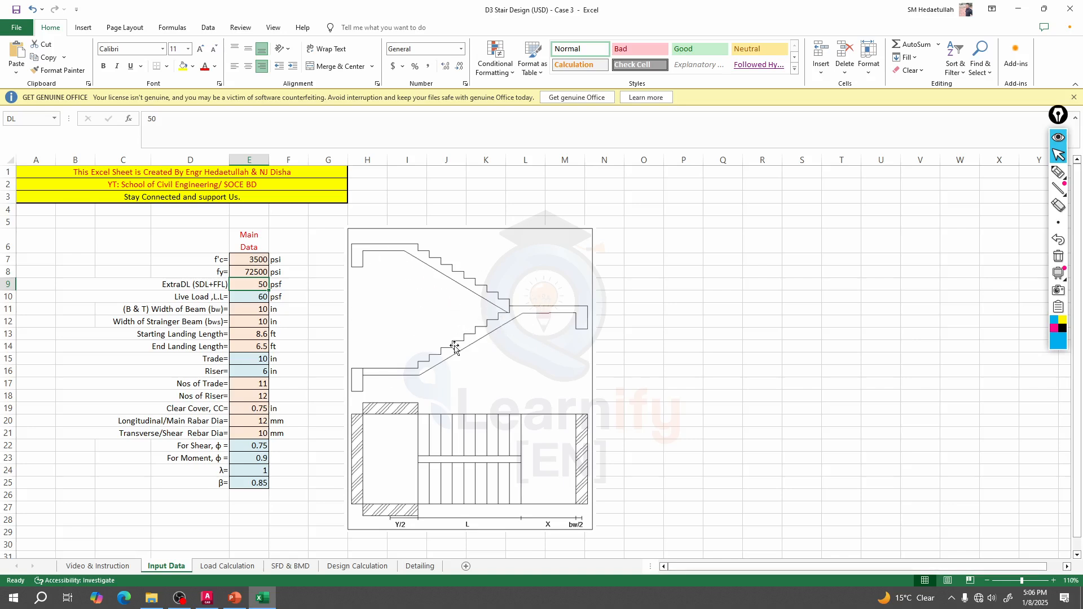
mouse_move(442, 344)
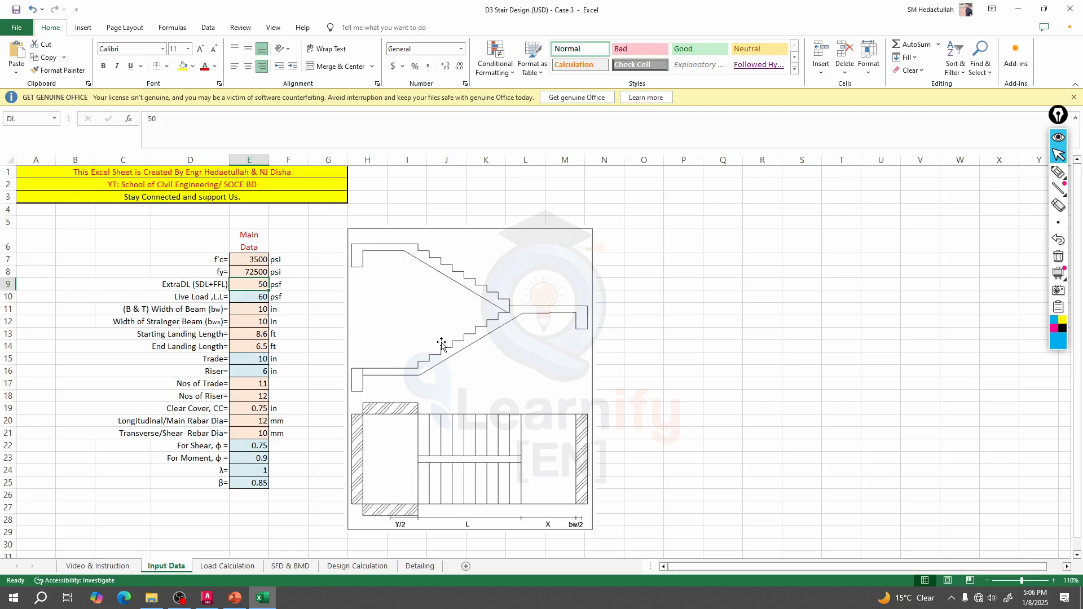
mouse_move(475, 347)
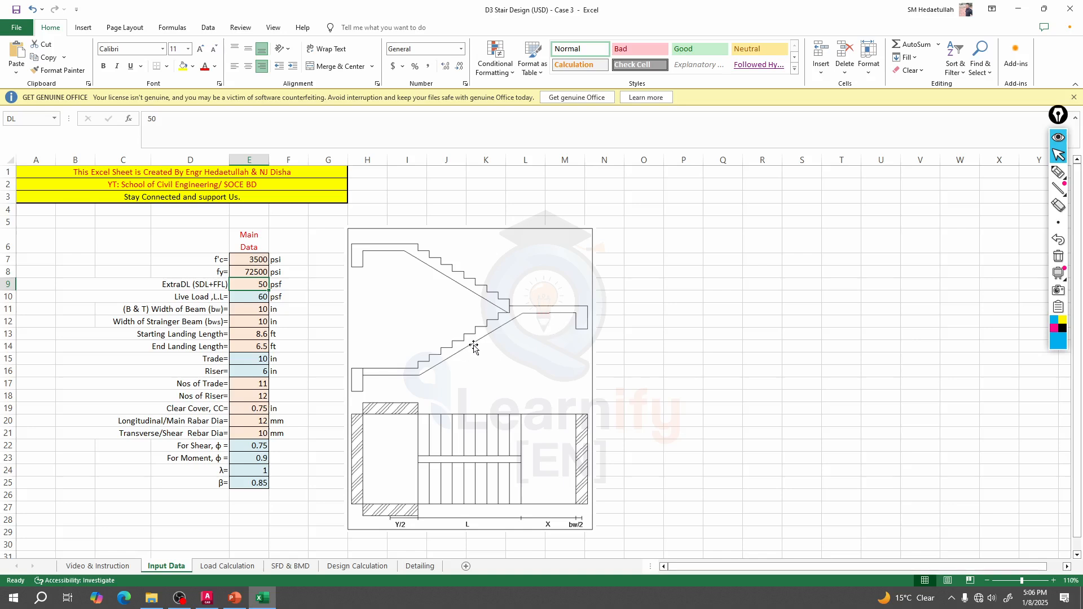
mouse_move(605, 284)
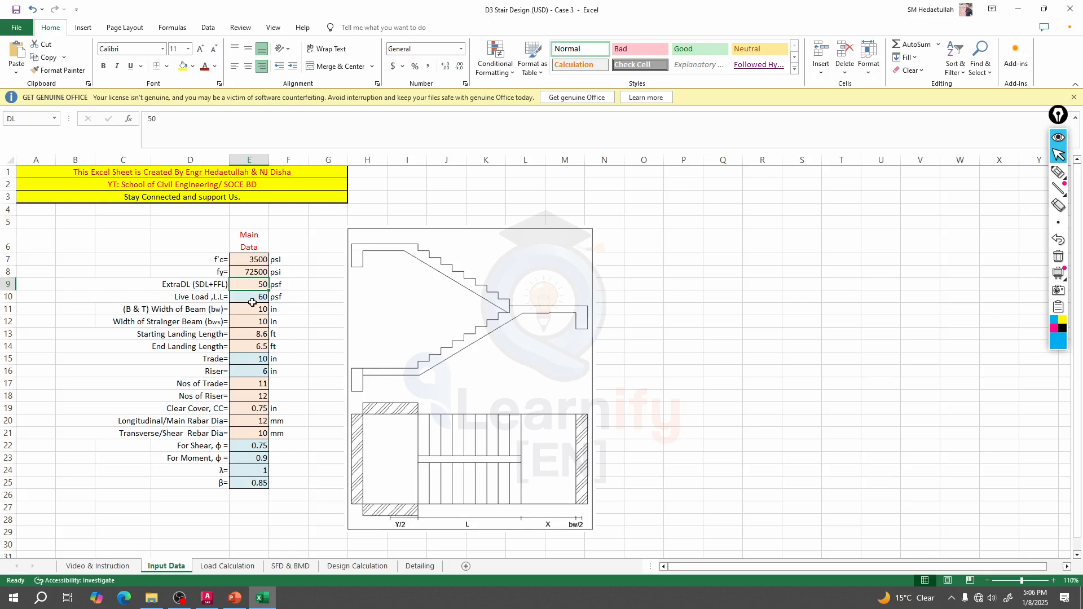
click(248, 284)
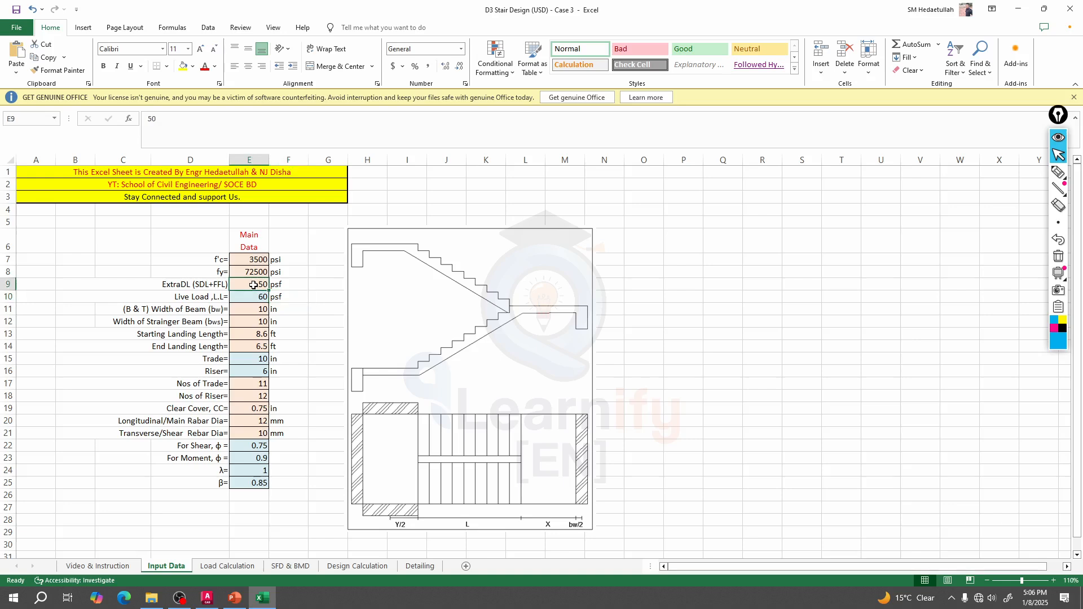
click(249, 296)
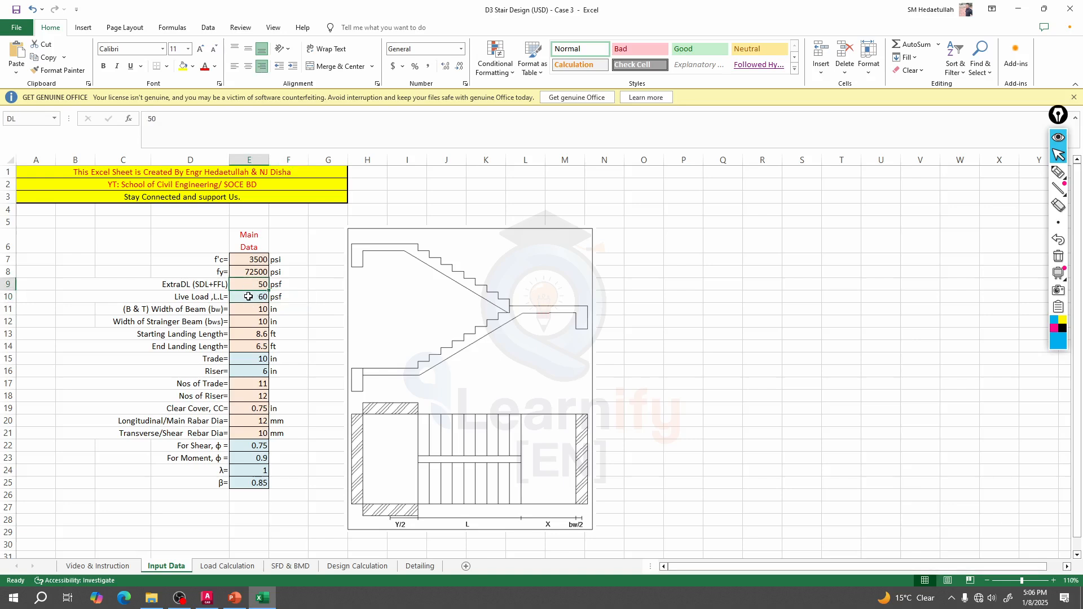
text(60)
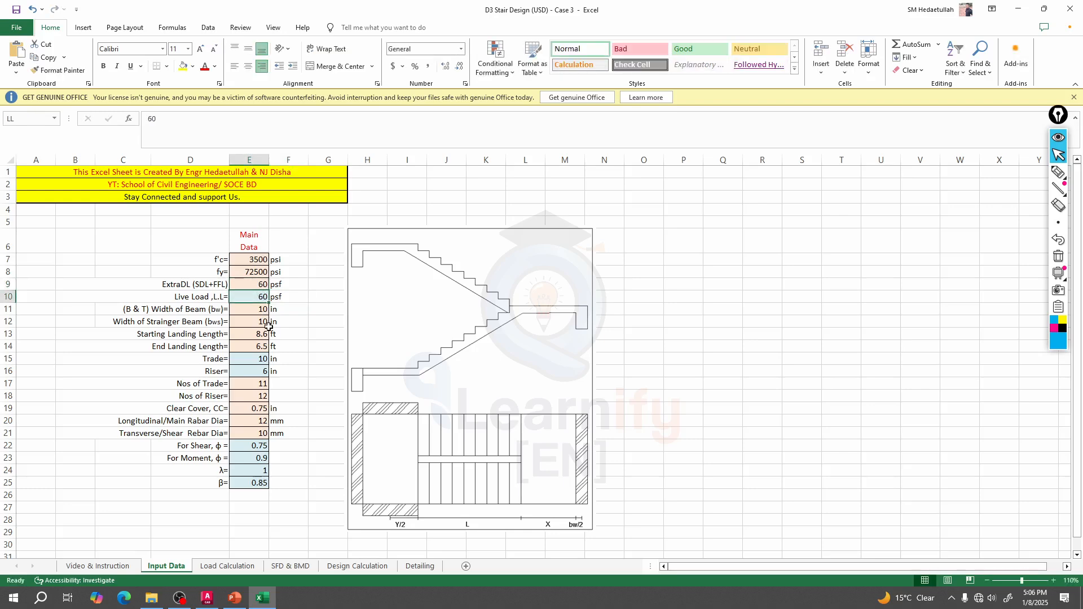
text(10)
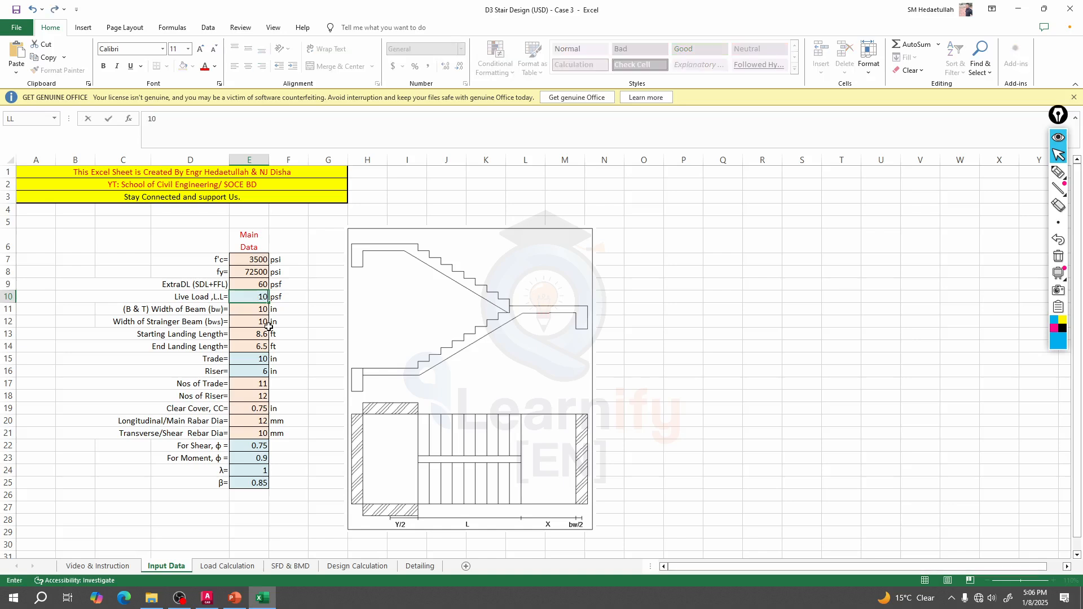
text(60)
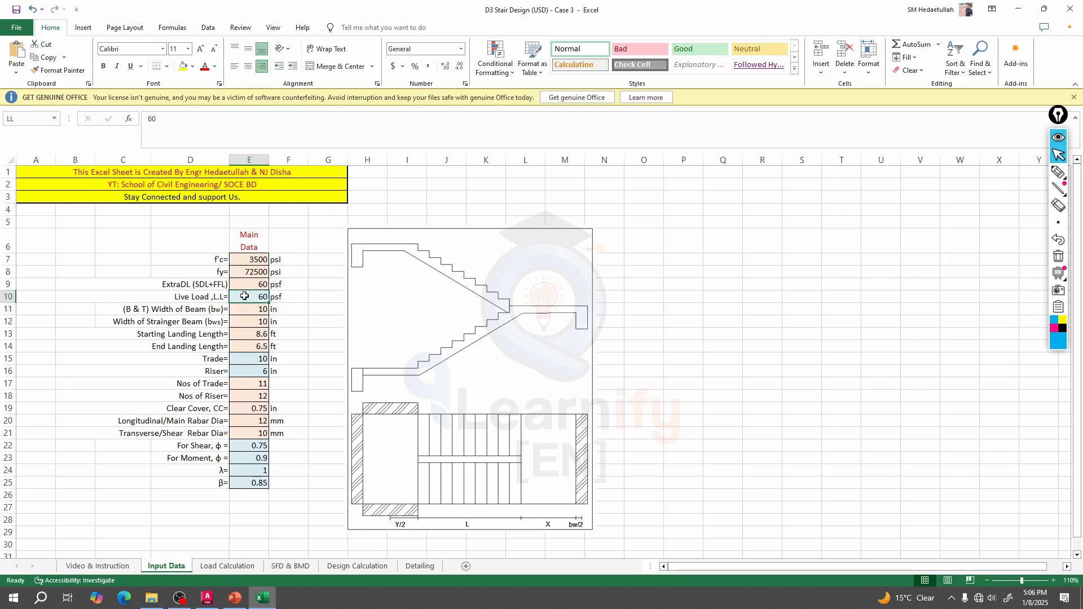
click(249, 309)
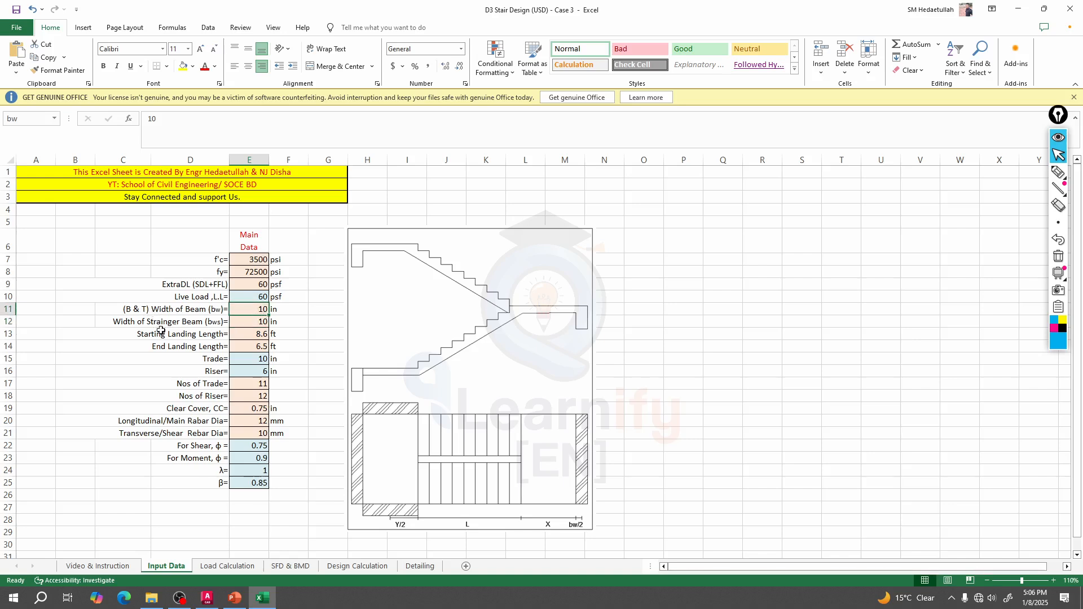
click(249, 321)
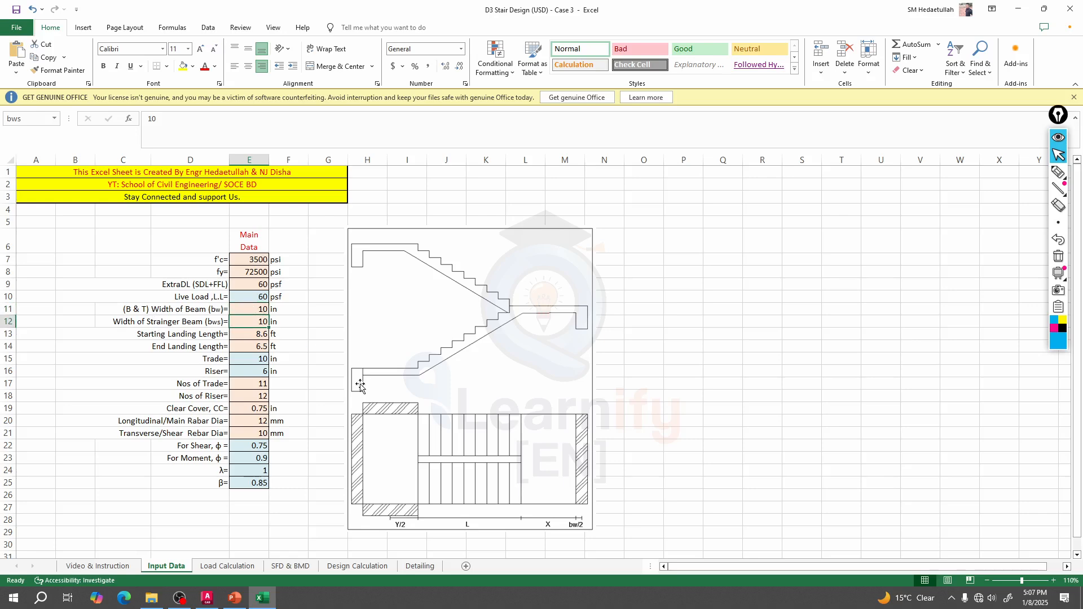
mouse_move(566, 435)
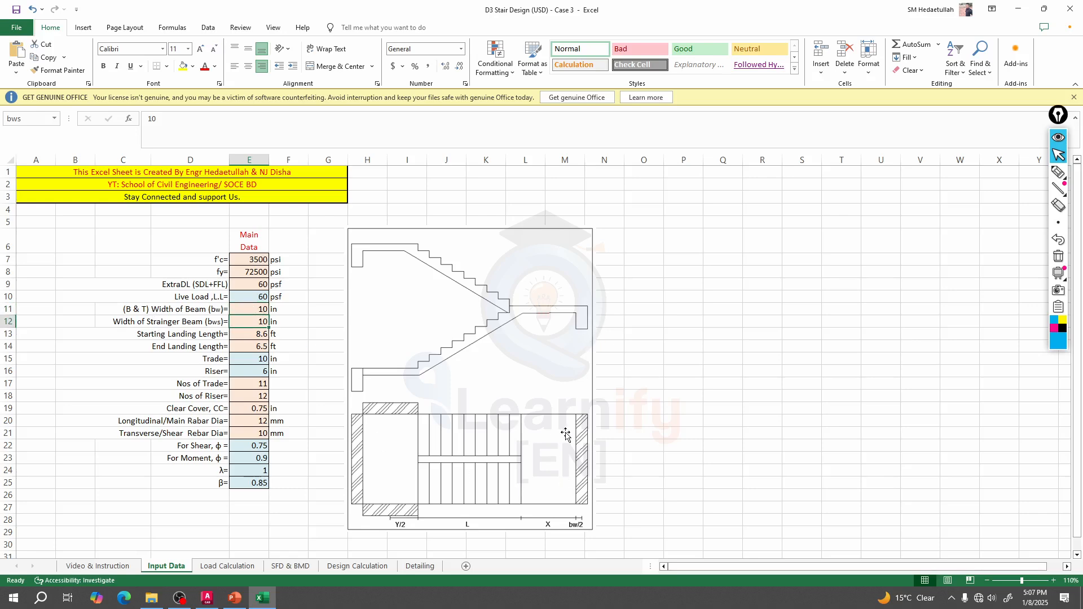
click(249, 321)
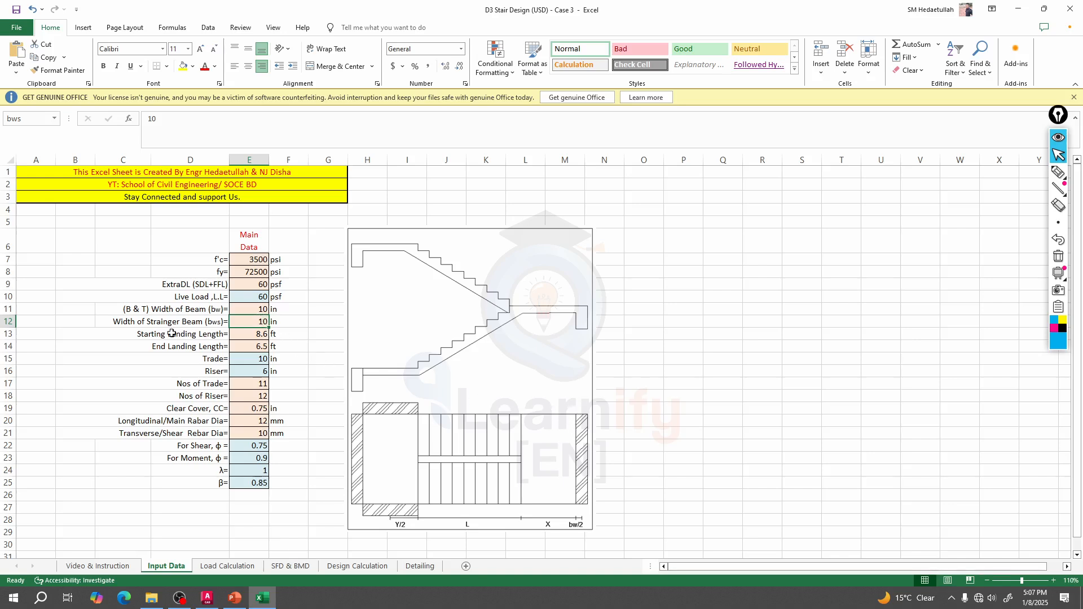
click(249, 334)
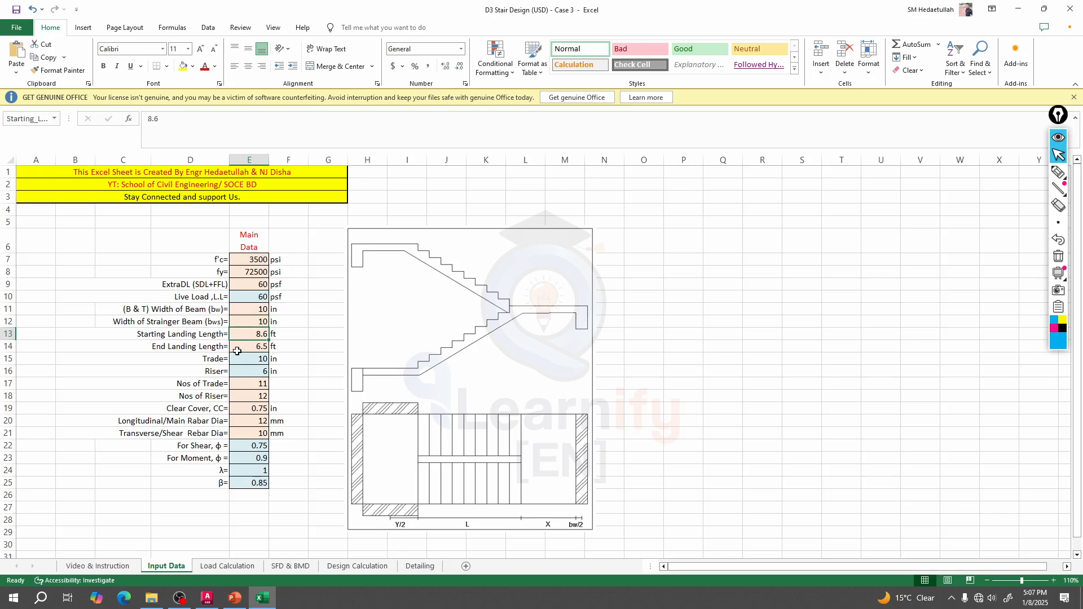
mouse_move(233, 597)
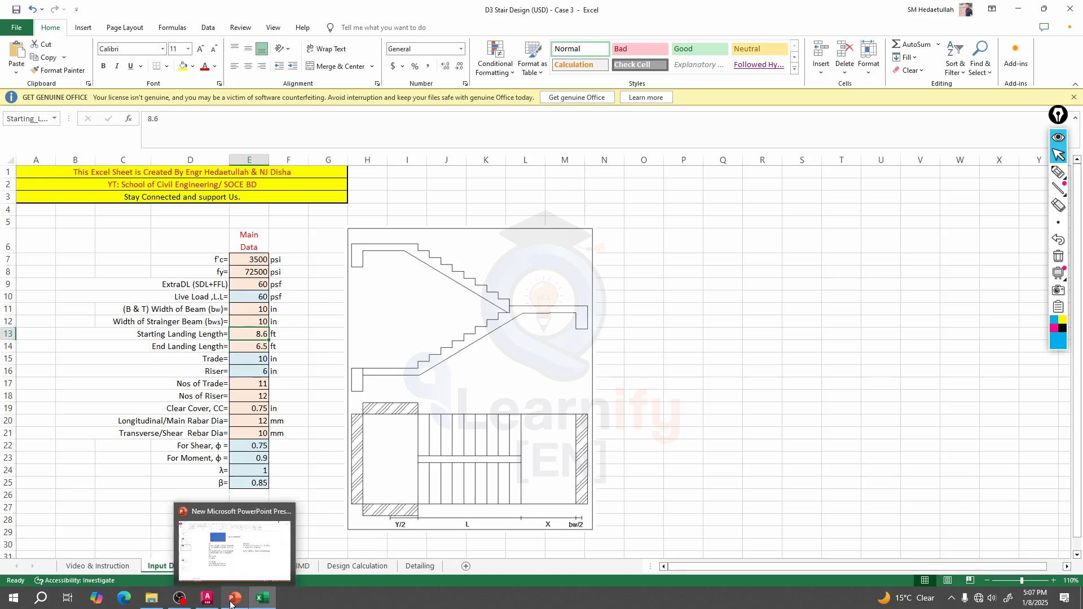
Check the AutoCAD stair plan, then set both landing lengths (E13, E14) to 4 ft
click(204, 597)
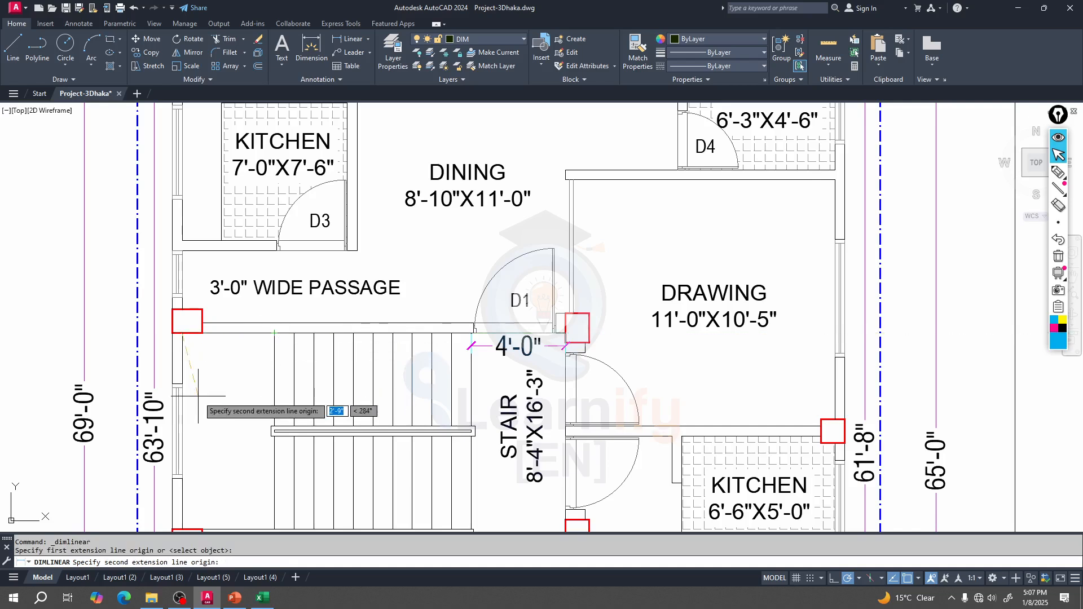
key(Escape)
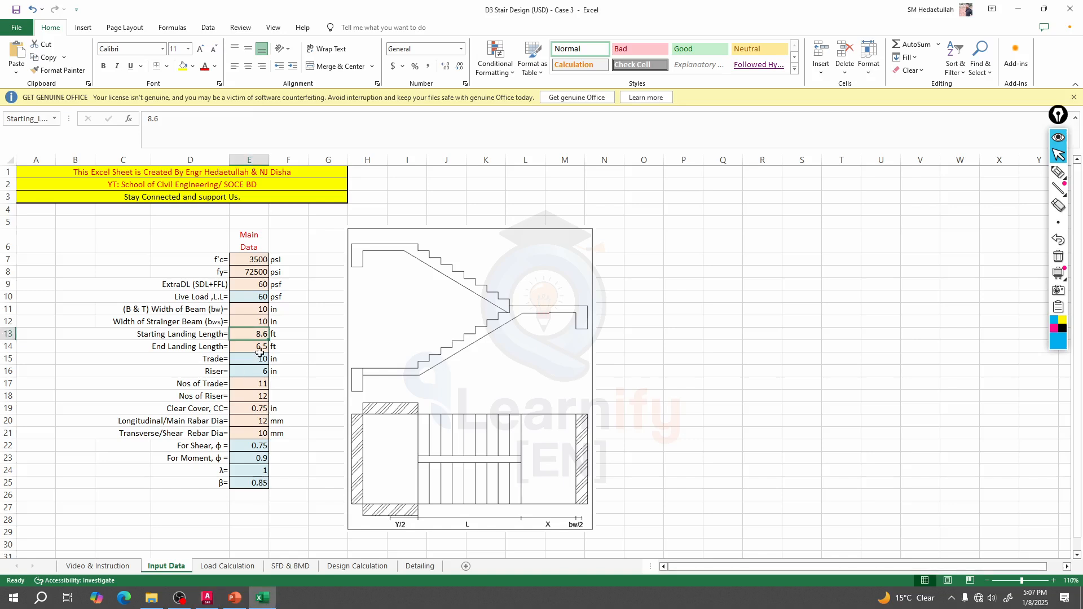
mouse_move(349, 407)
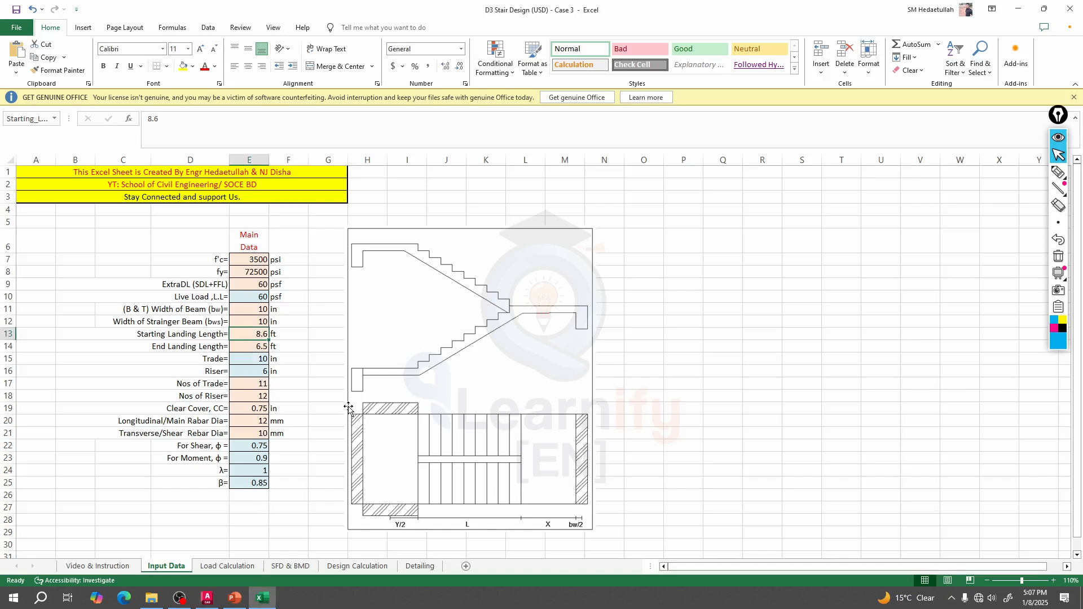
text(4)
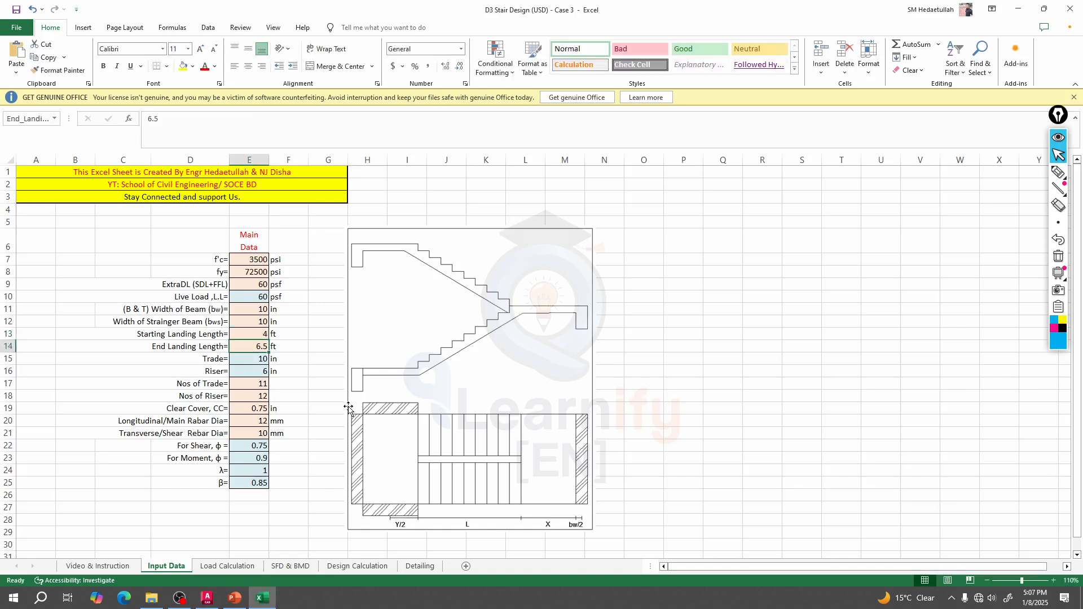
text(4)
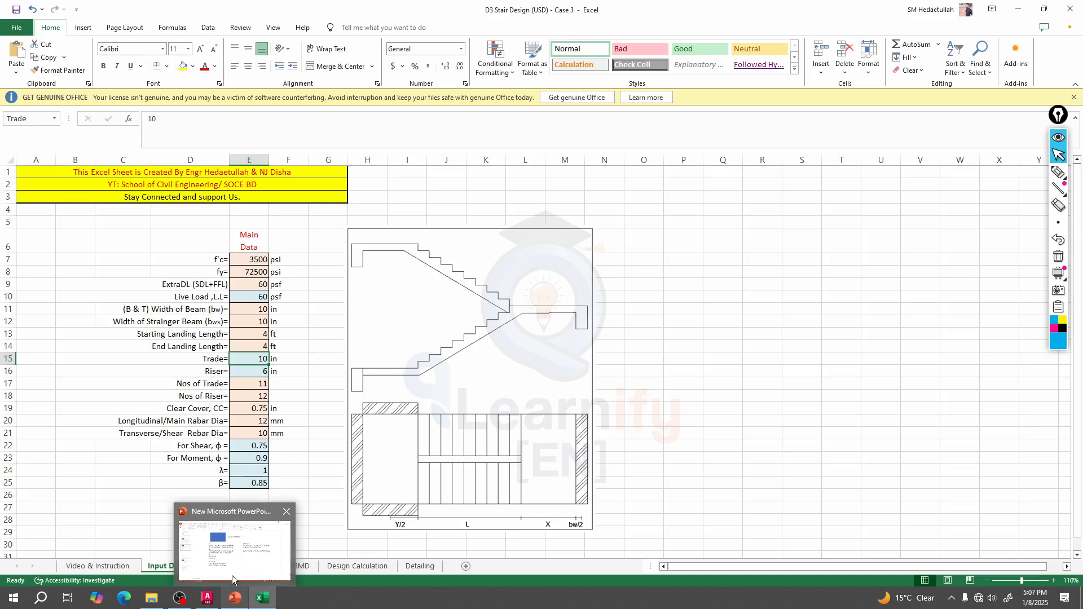
click(227, 565)
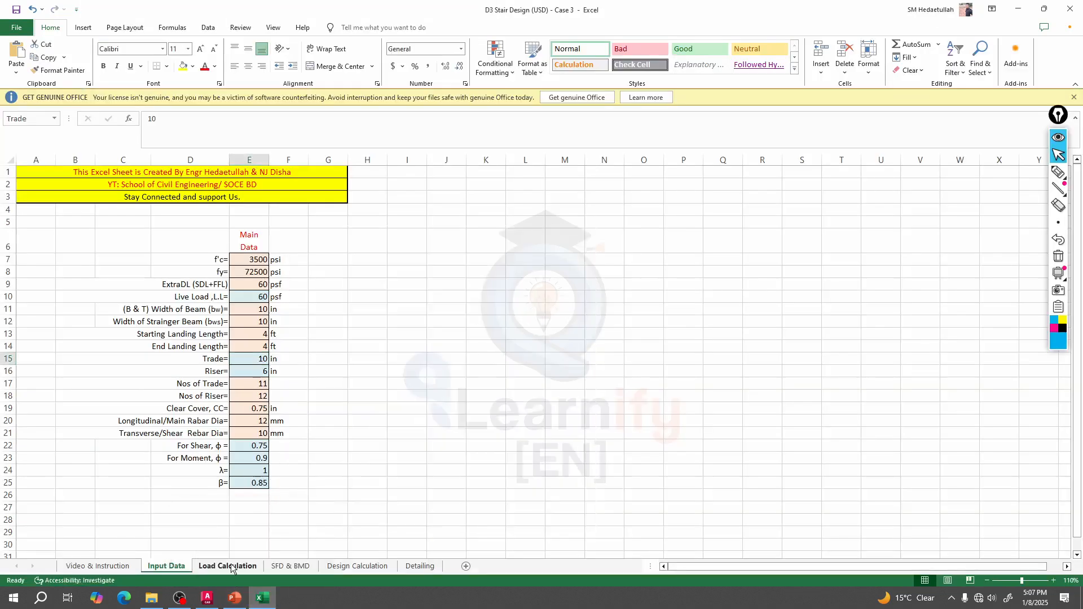
click(227, 566)
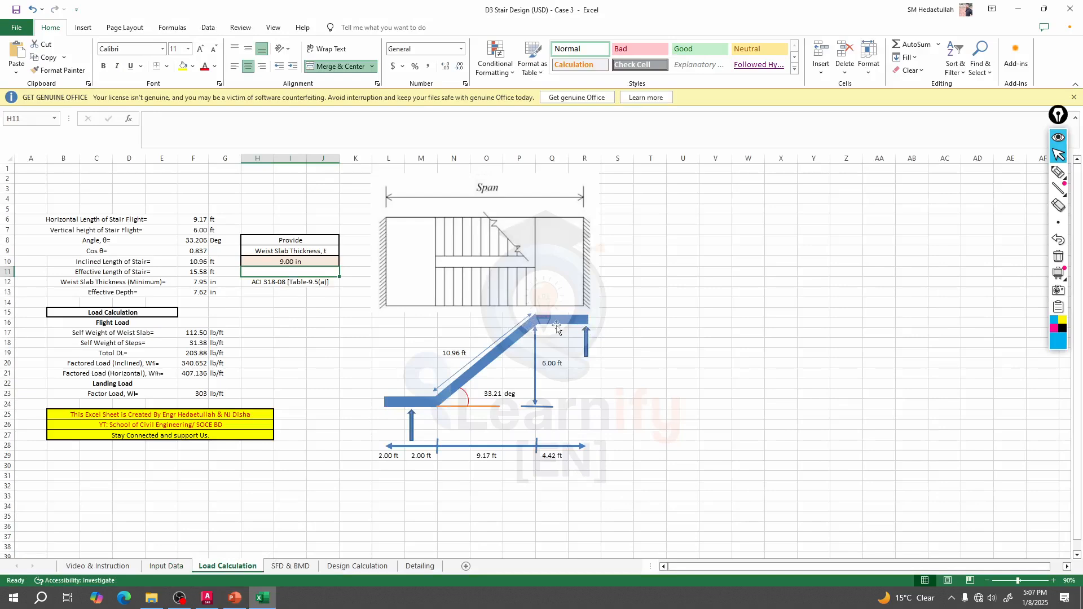
mouse_move(547, 302)
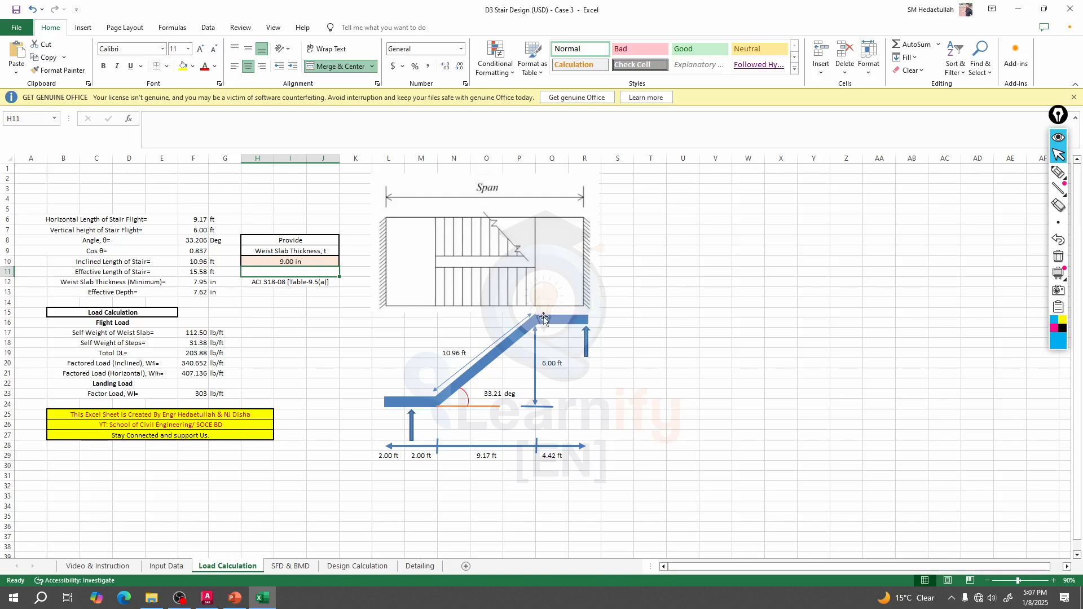
mouse_move(352, 226)
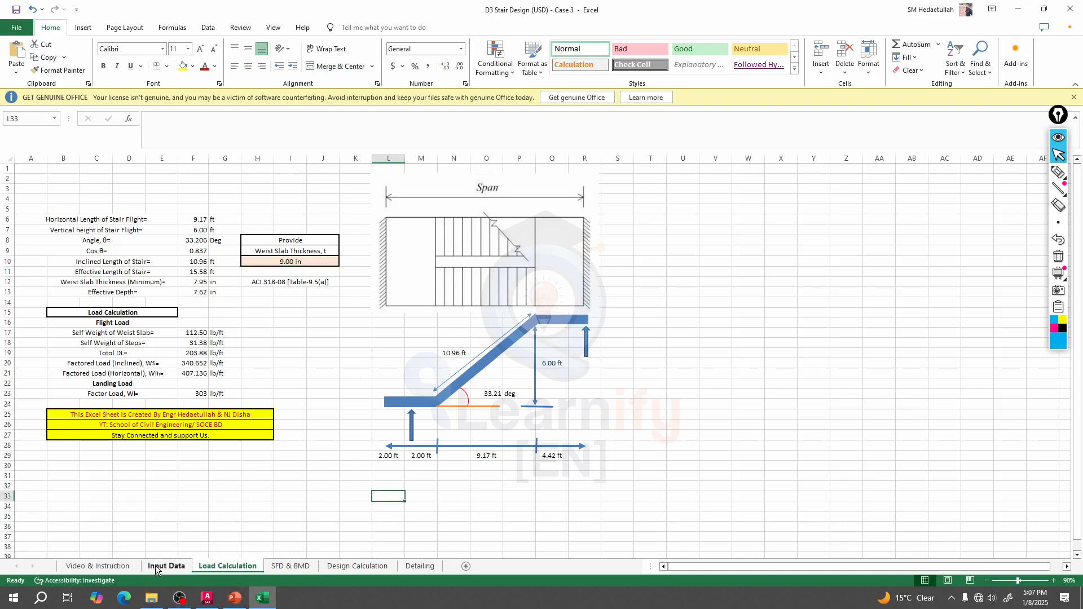
click(166, 566)
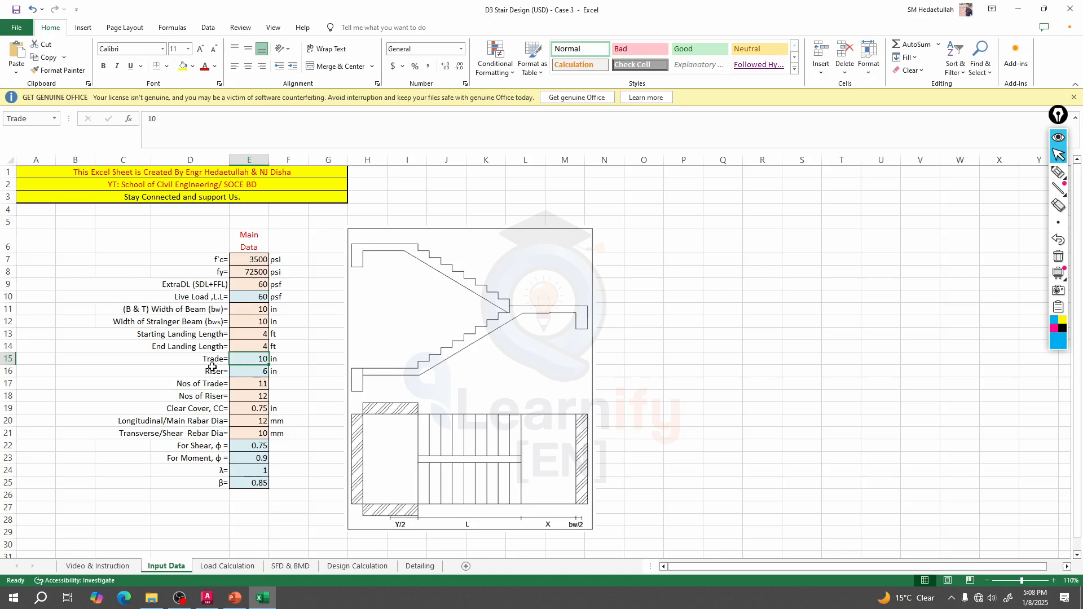
click(249, 358)
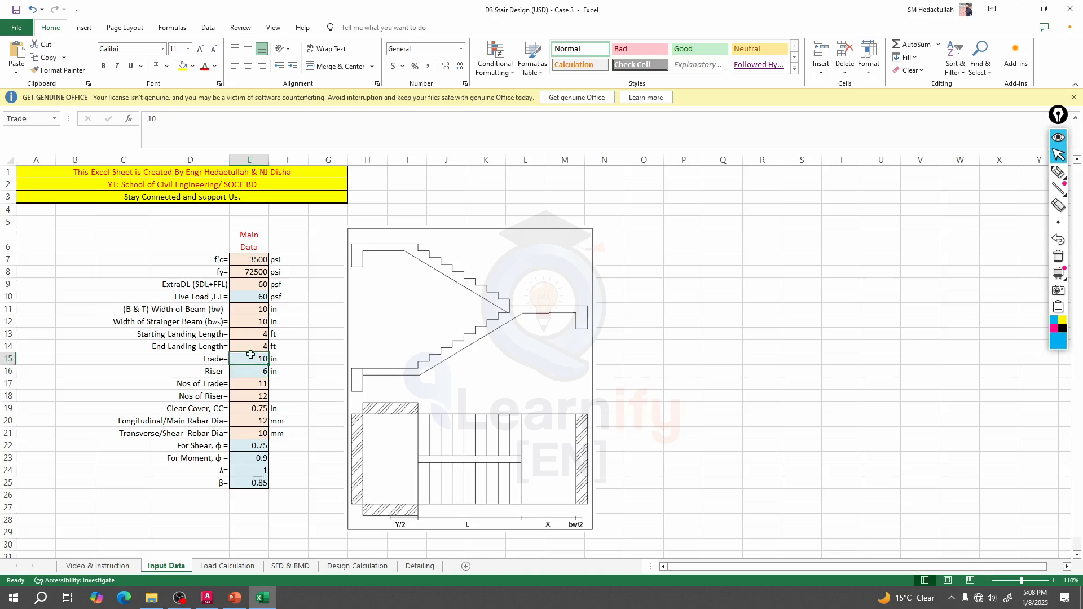
click(249, 371)
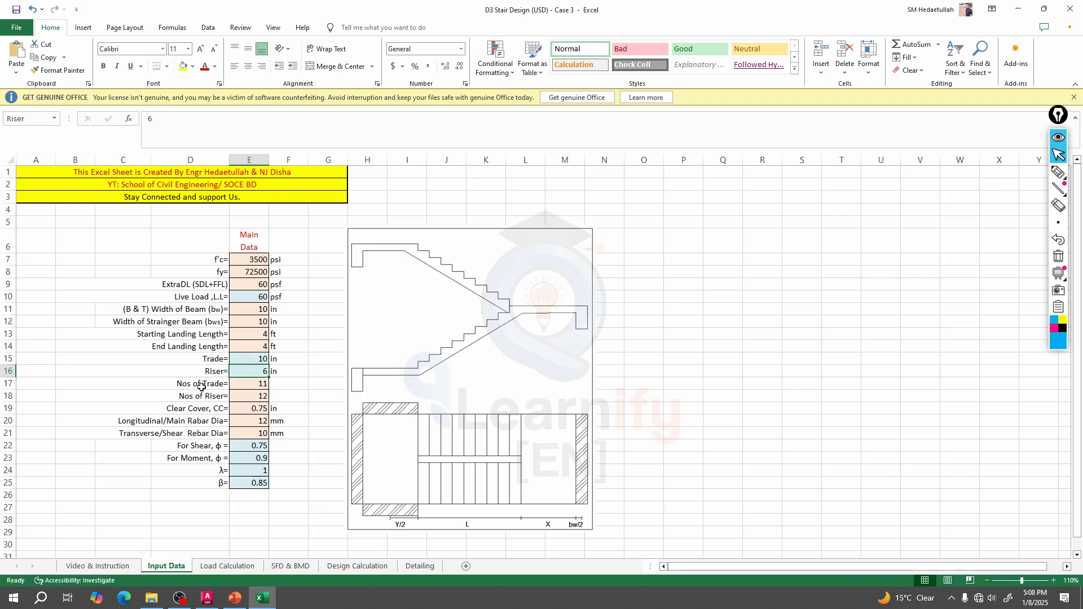
click(248, 383)
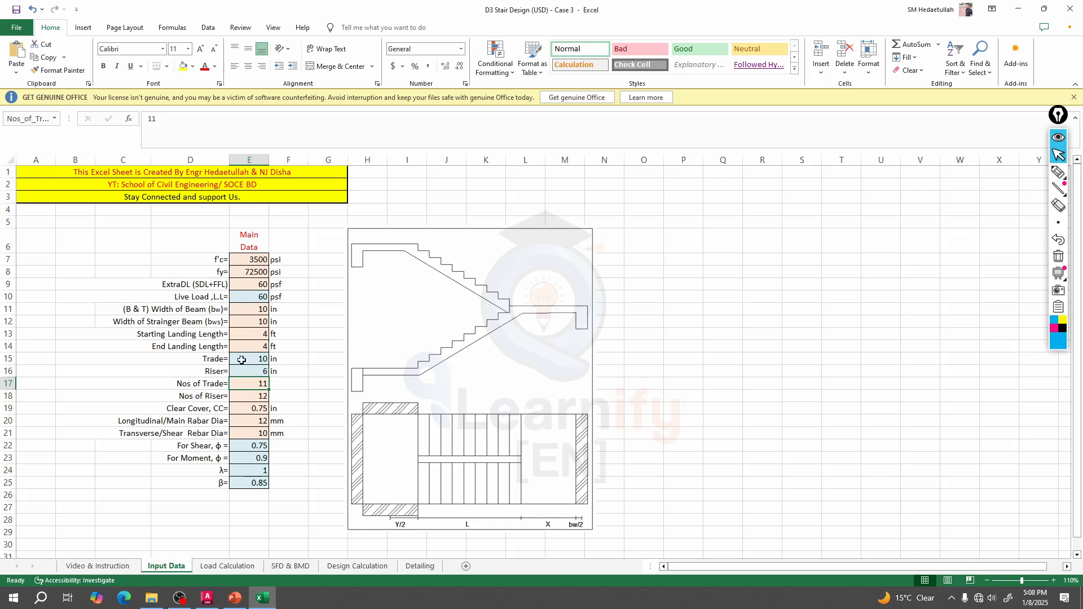
mouse_move(222, 381)
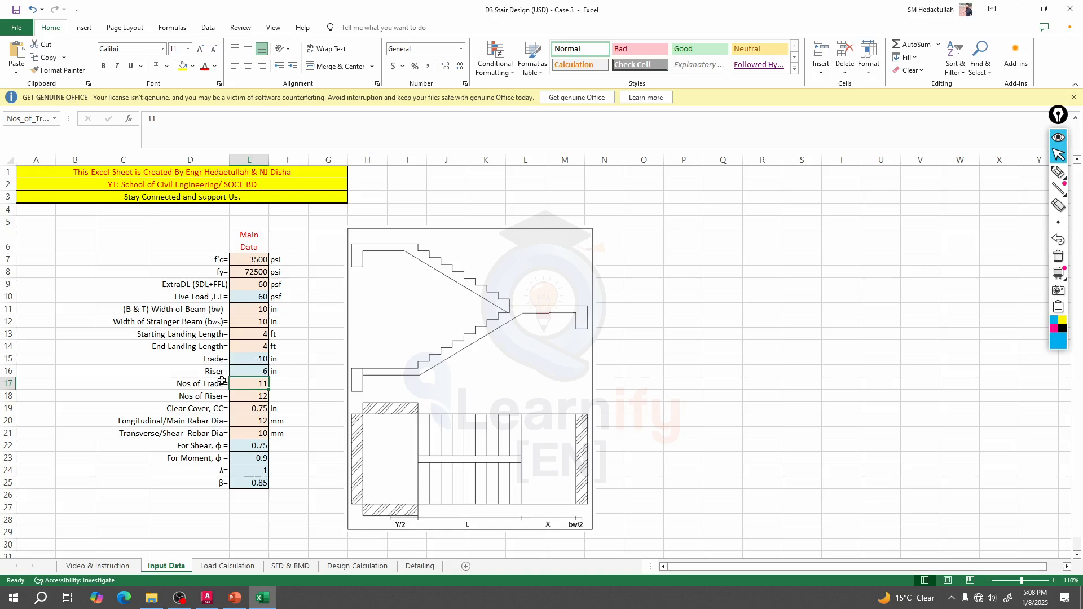
click(248, 396)
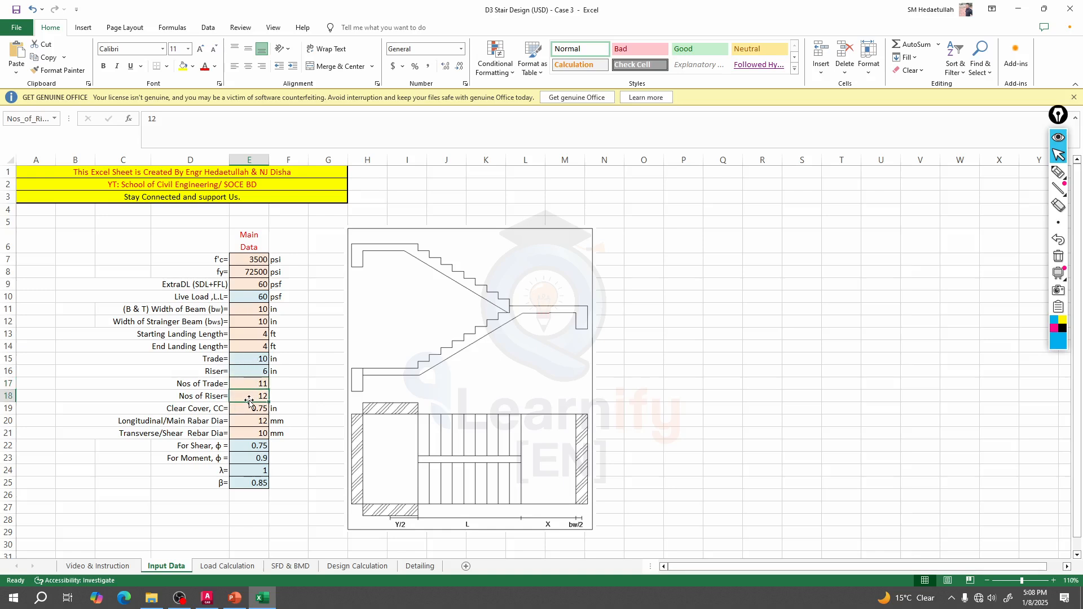
click(249, 384)
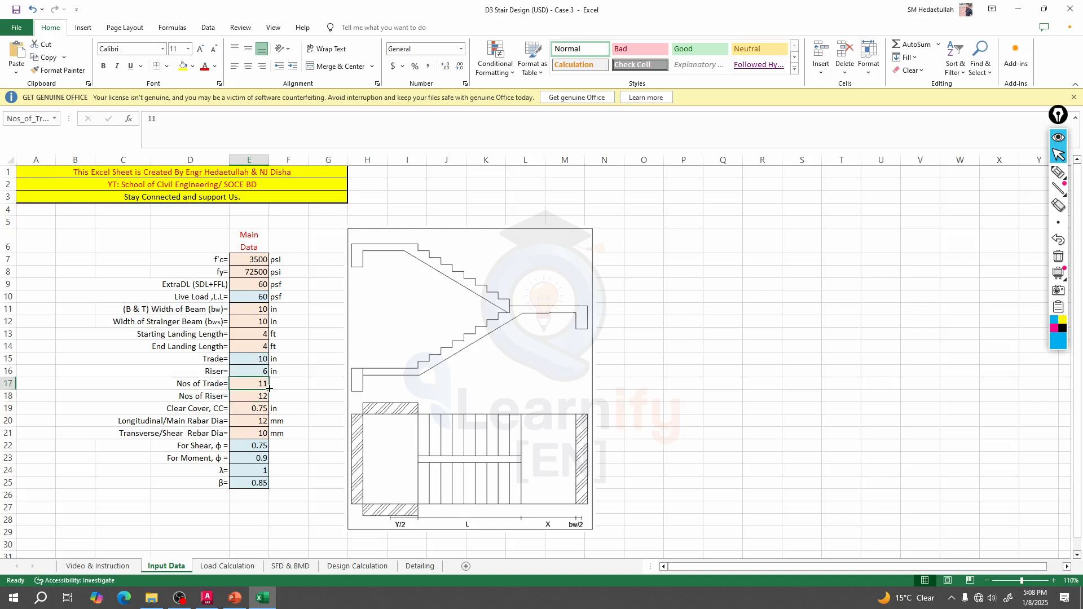
mouse_move(234, 597)
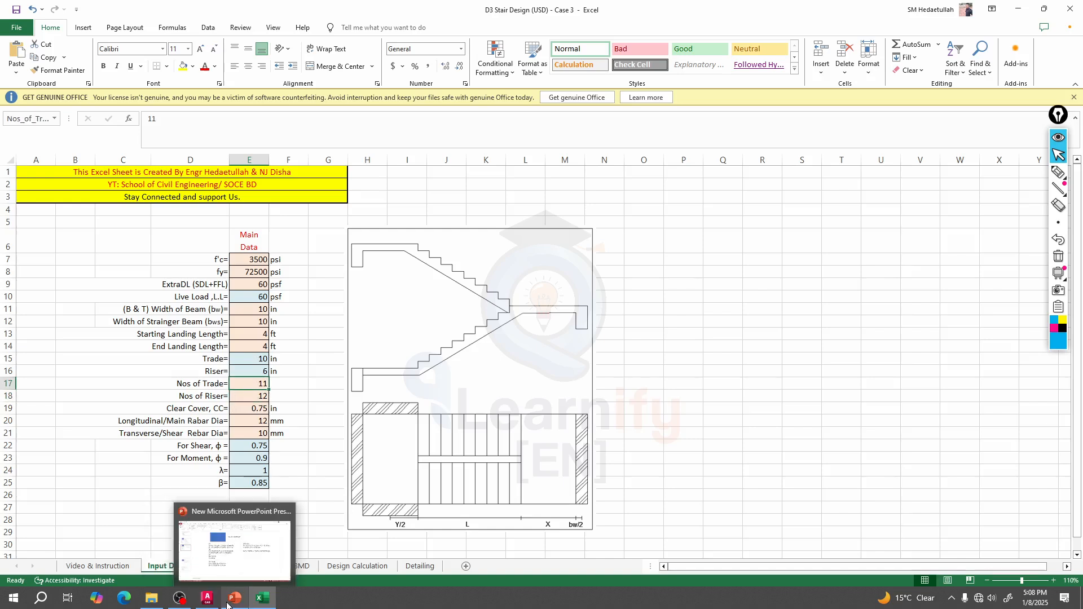
click(205, 597)
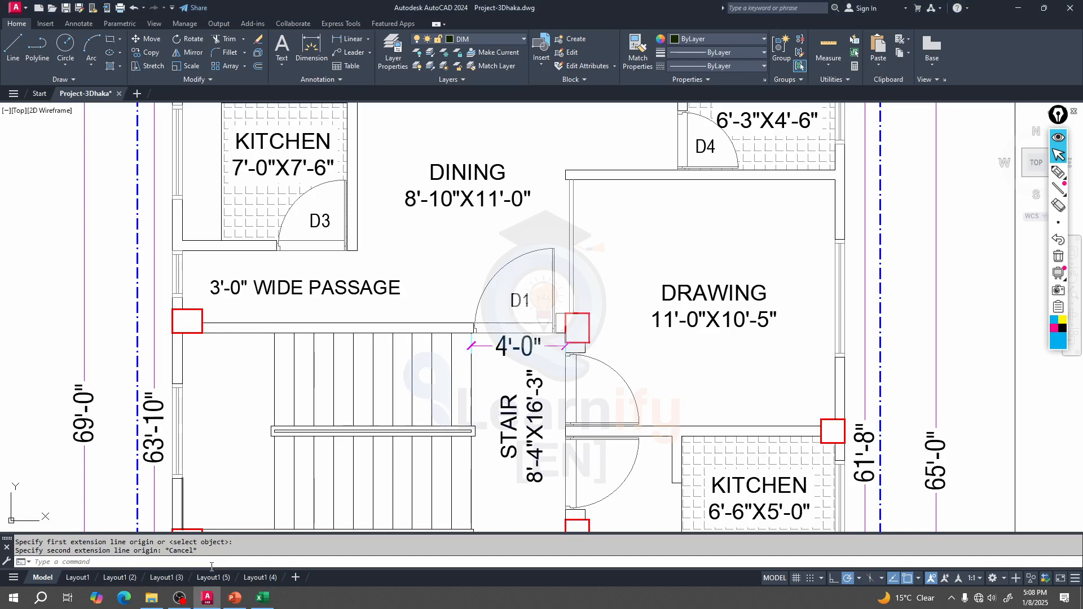
scroll(down, 3)
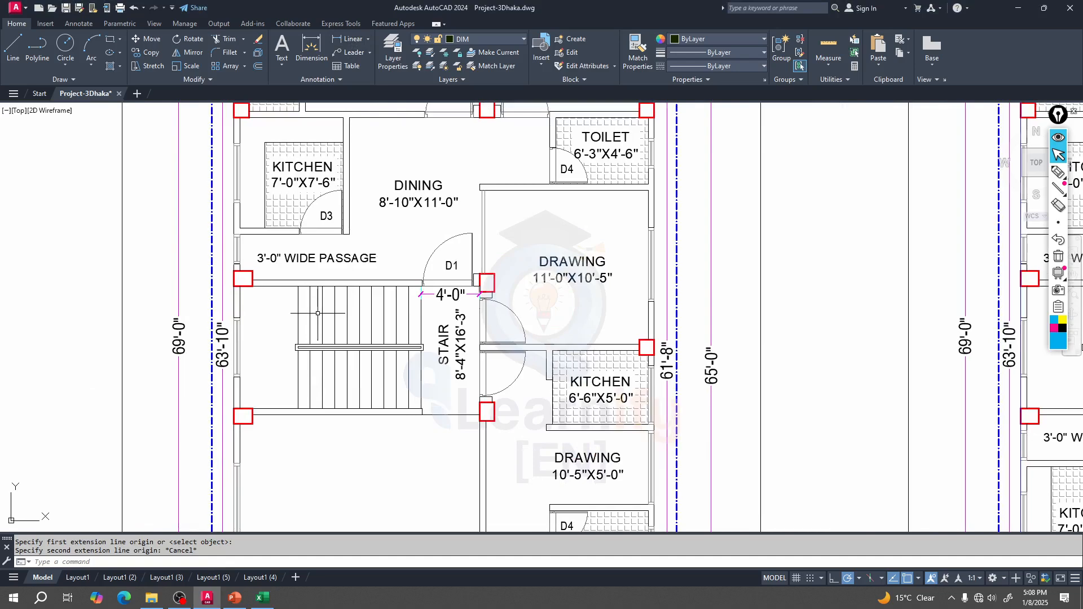
mouse_move(372, 311)
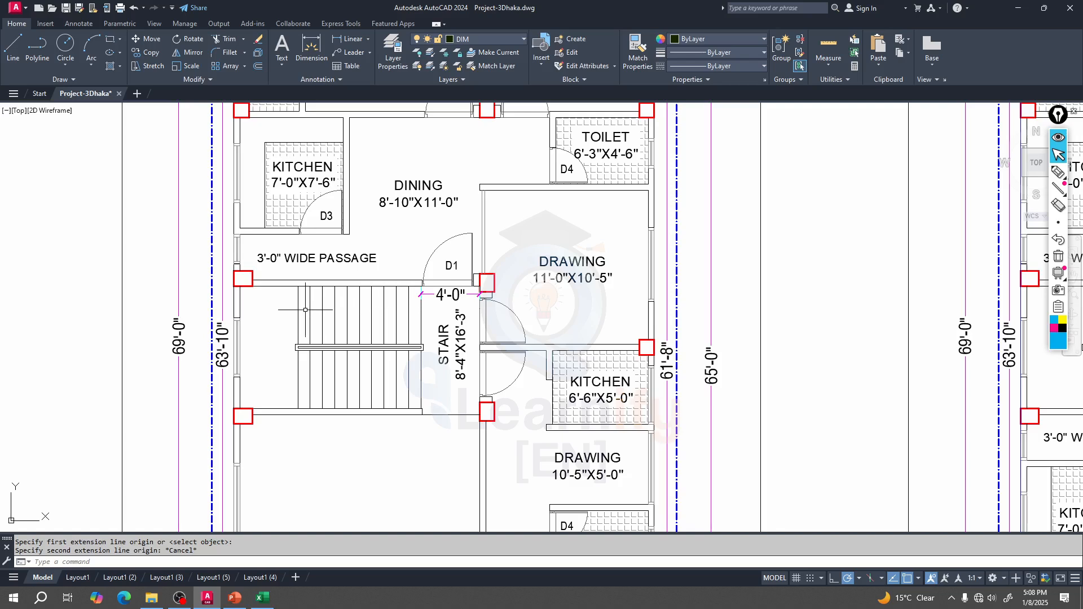
mouse_move(298, 310)
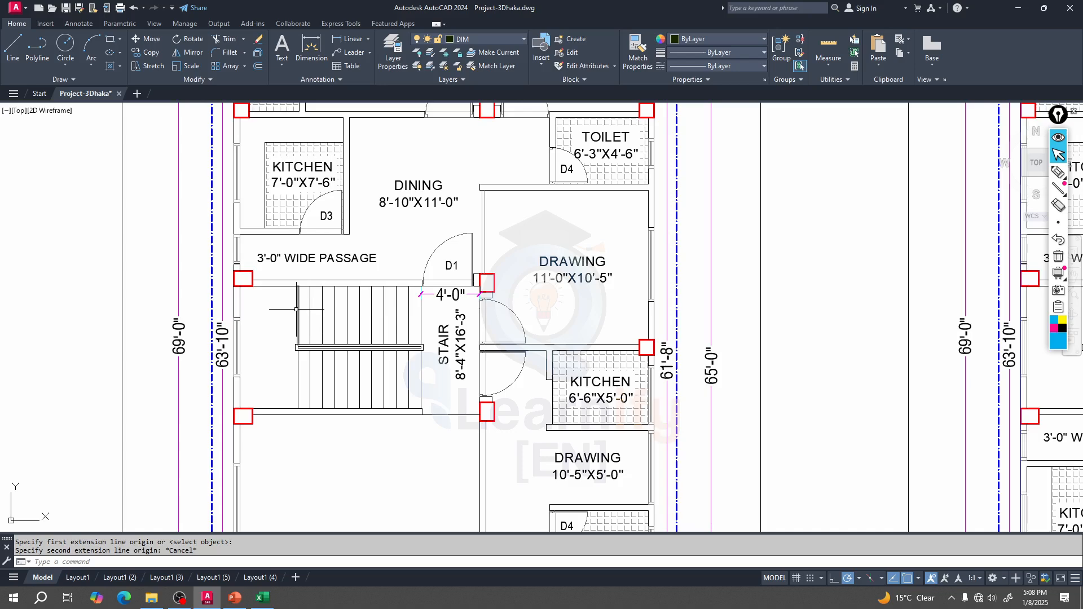
click(261, 597)
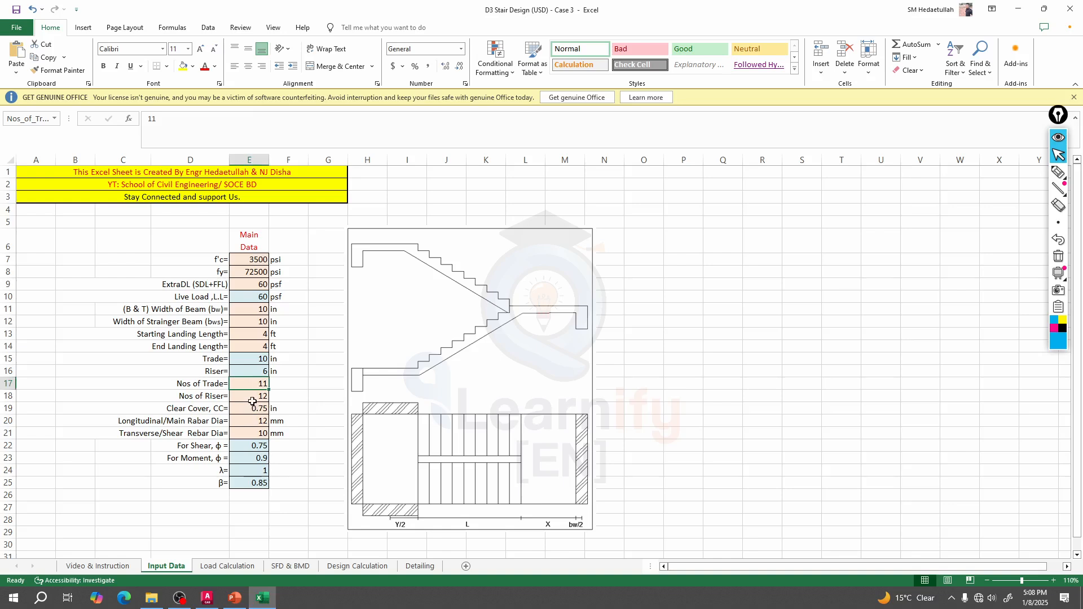
Enter 10 treads and 11 risers, then review the clear cover and transverse rebar values
text(1)
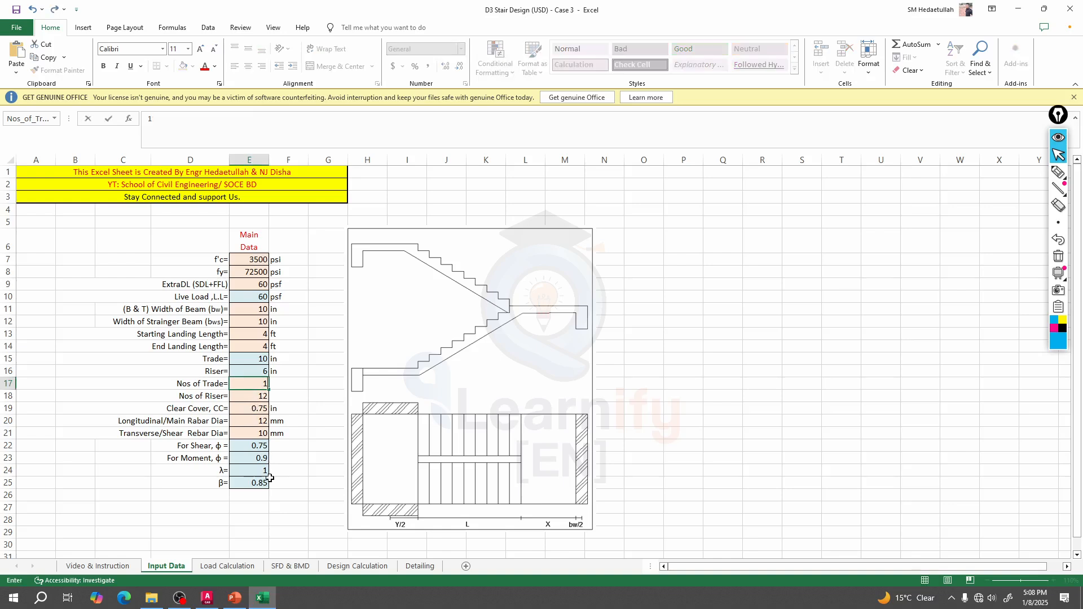
text(1)
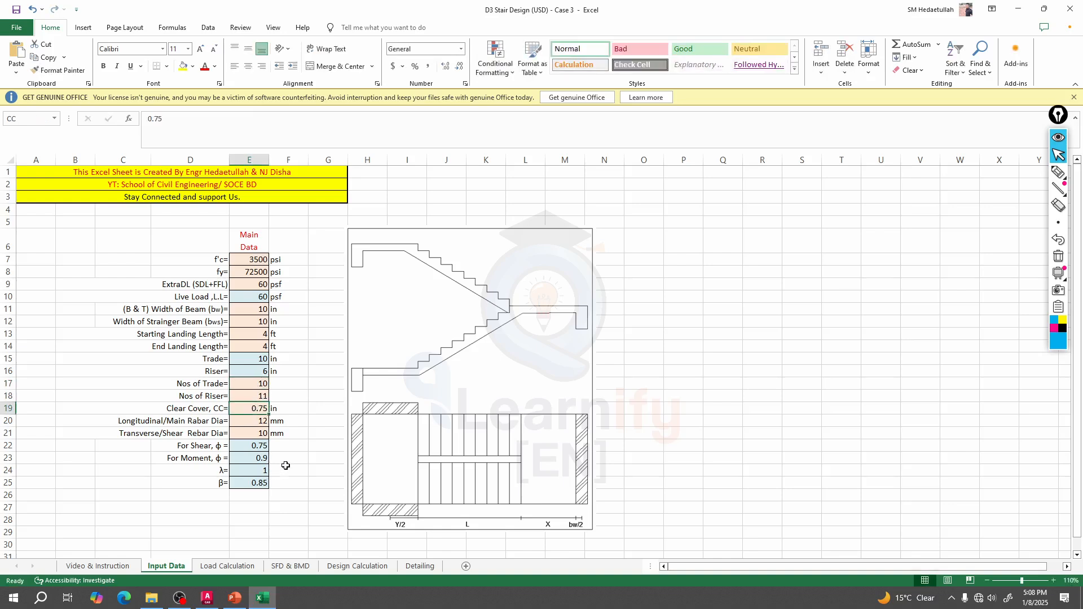
click(249, 384)
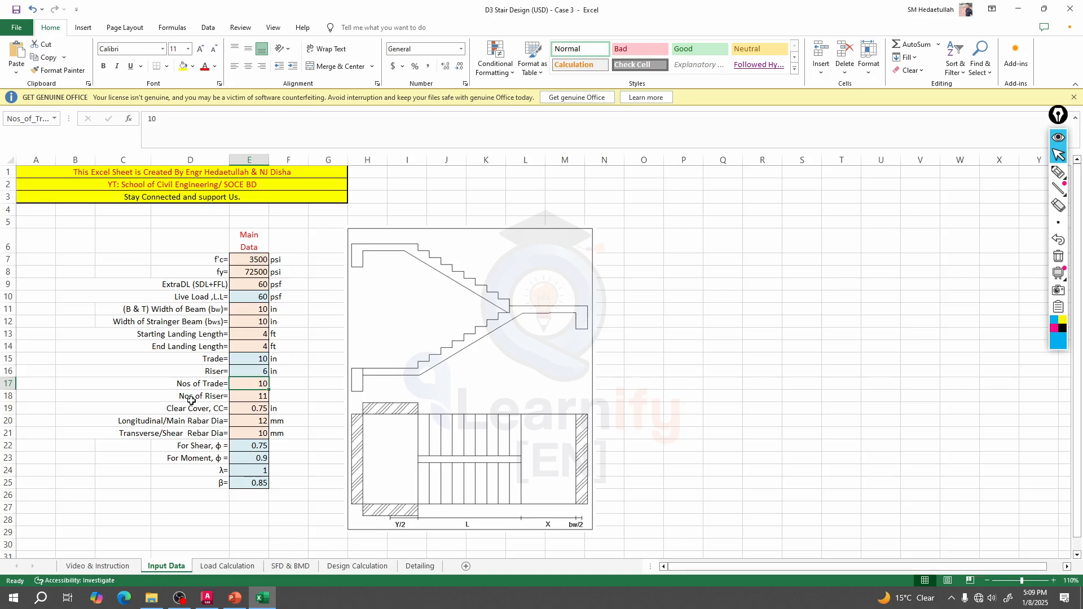
click(249, 409)
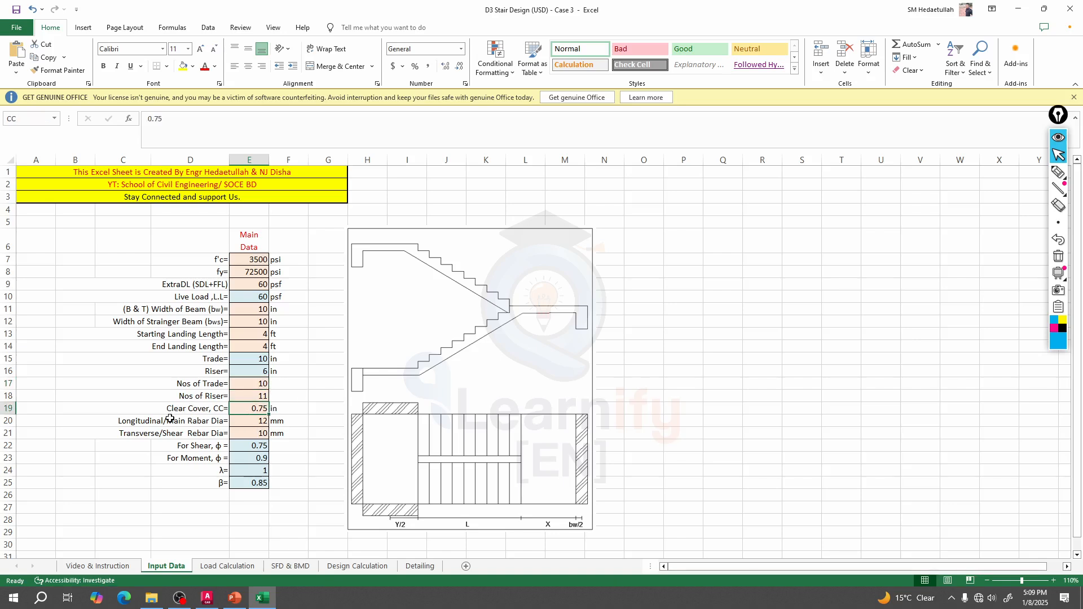
click(248, 421)
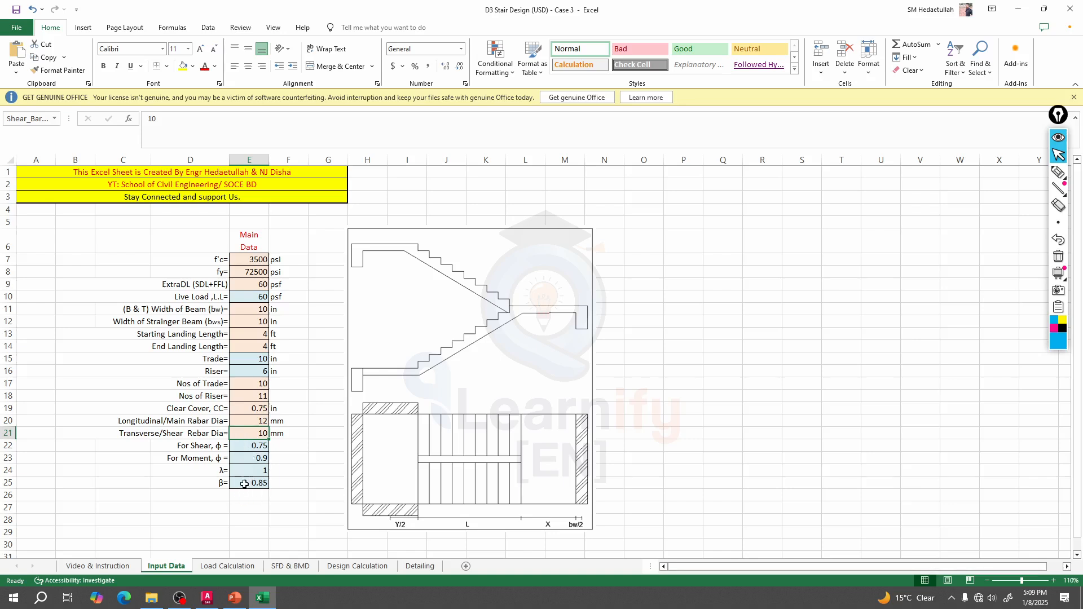
mouse_move(241, 477)
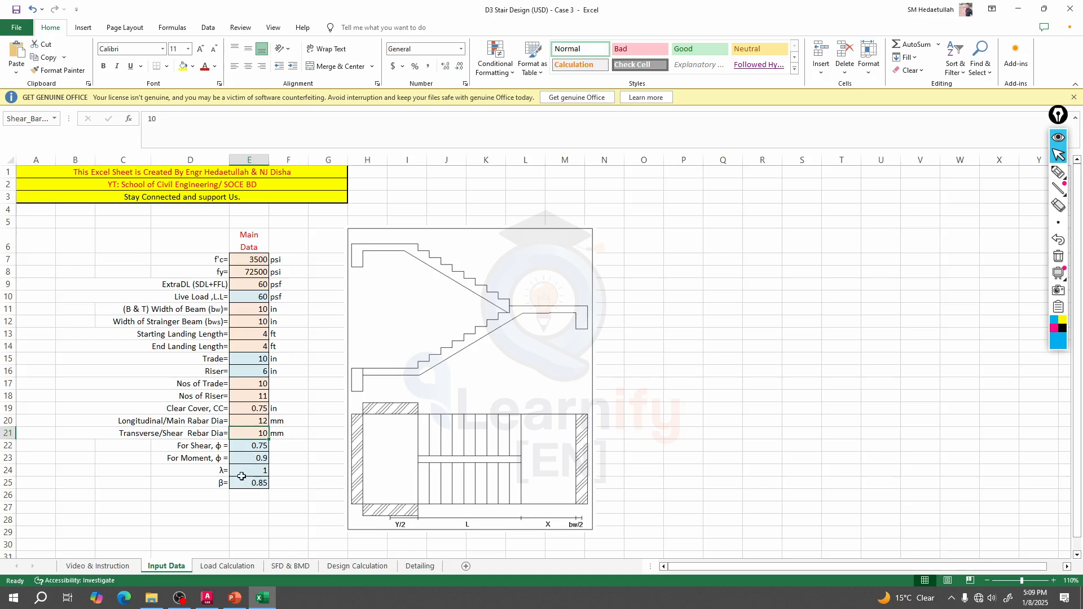
Switch to the Load Calculation sheet to view waist slab thickness and horizontal span
click(227, 565)
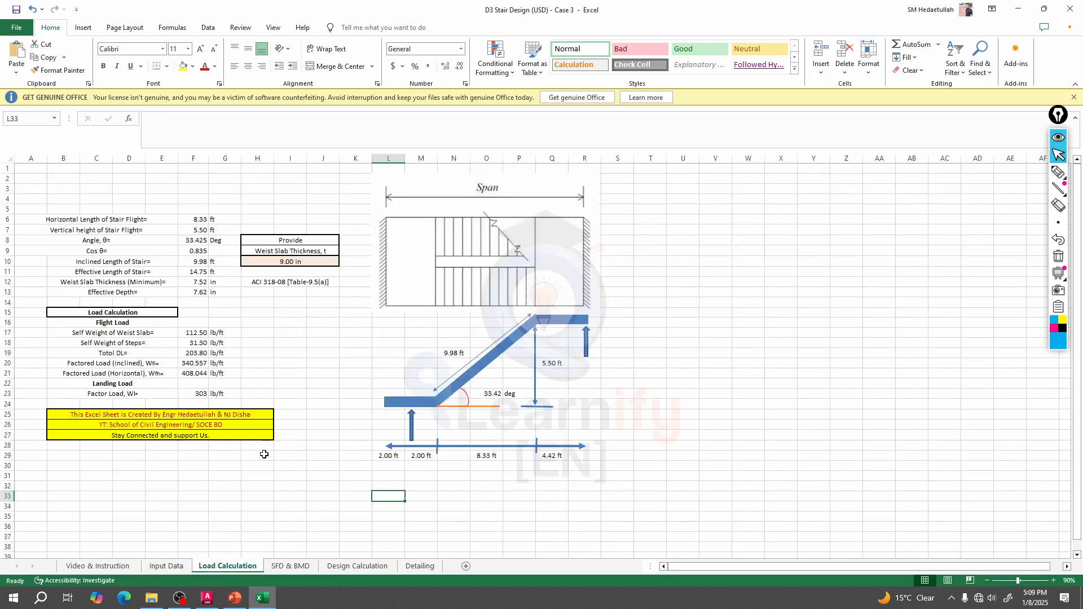
mouse_move(212, 299)
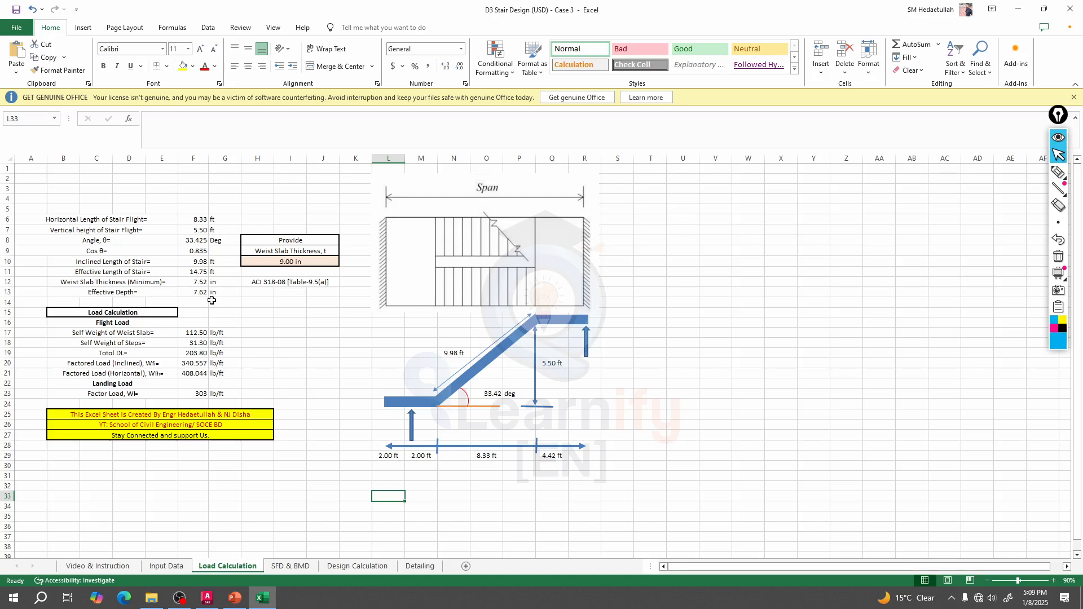
mouse_move(160, 281)
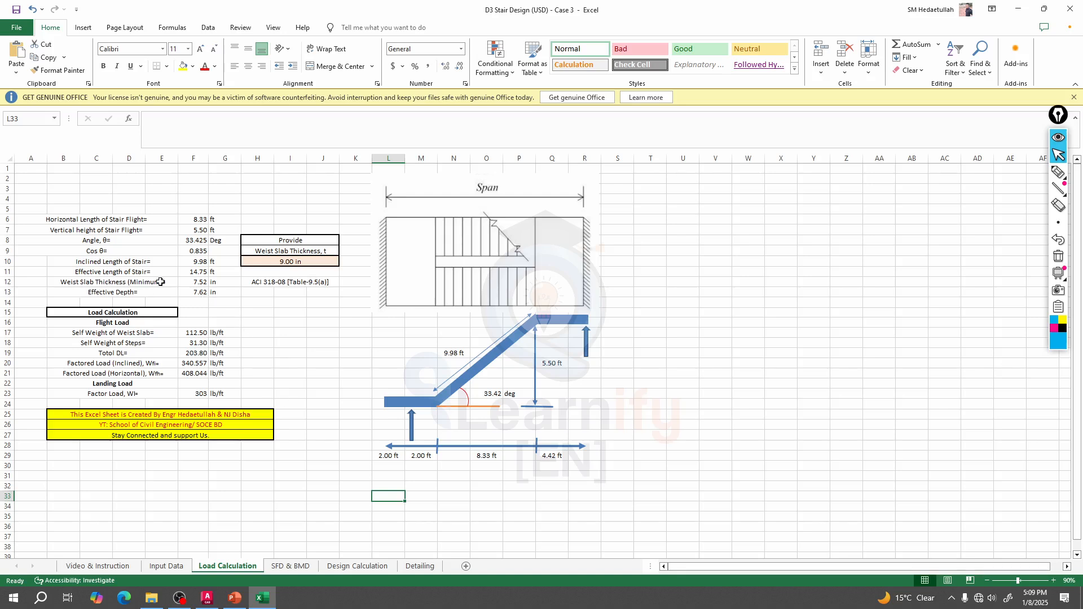
mouse_move(281, 286)
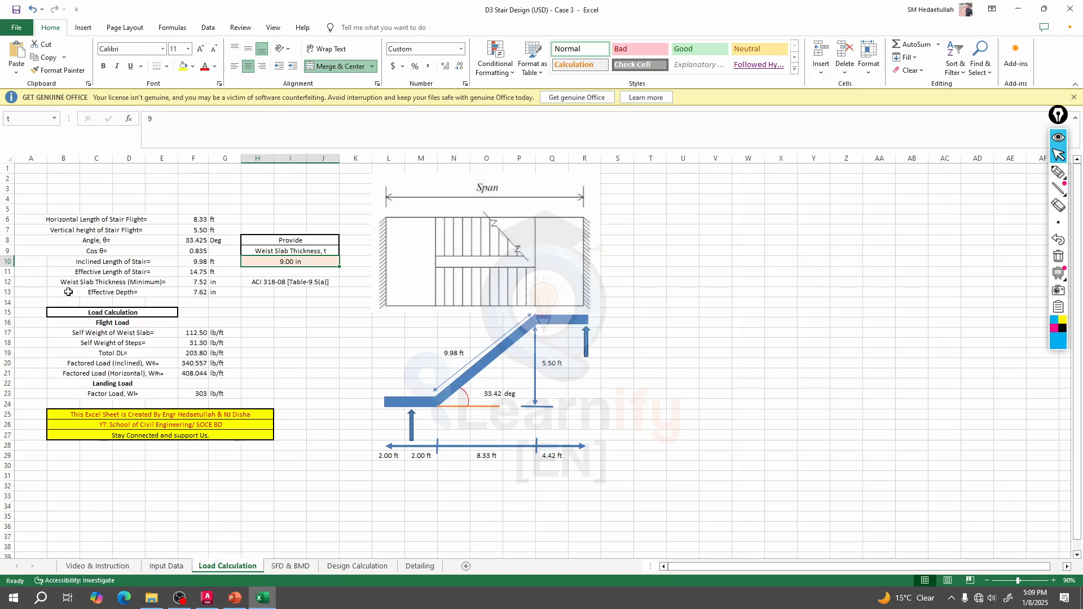
mouse_move(195, 289)
text(7.5)
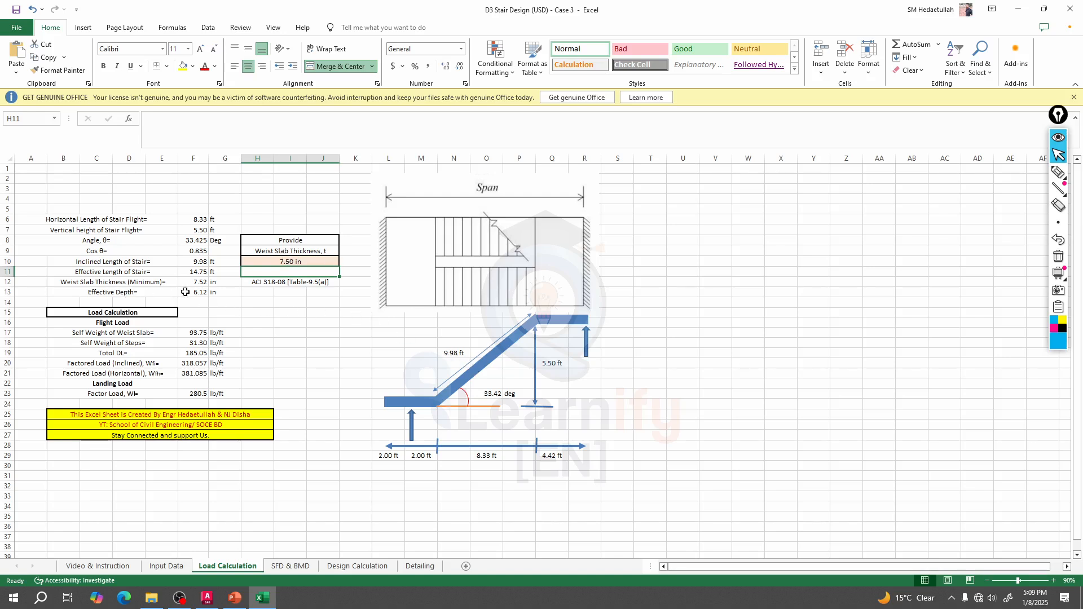
mouse_move(313, 248)
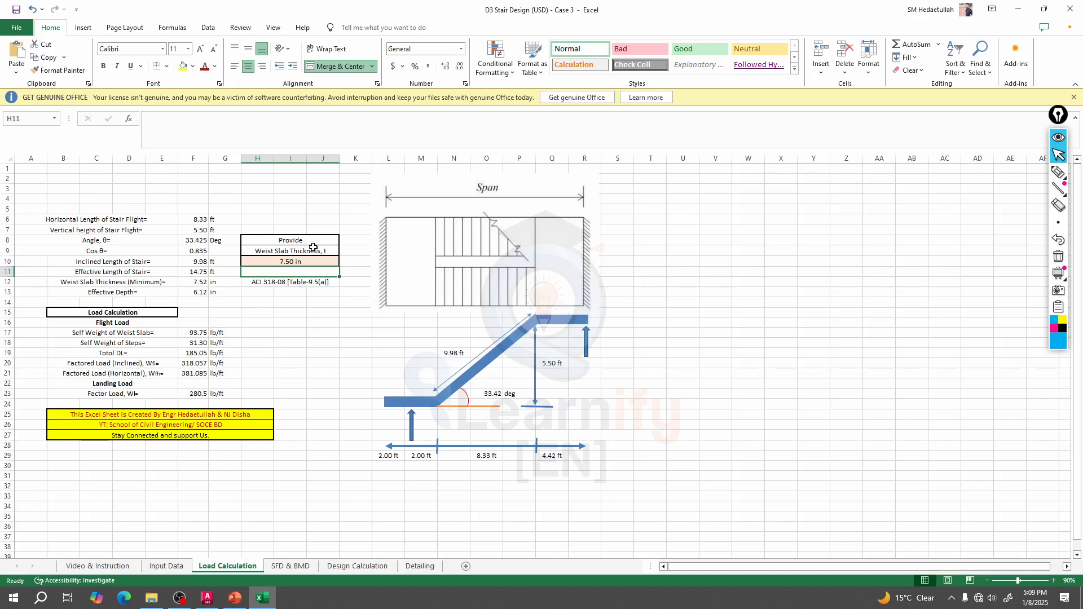
mouse_move(289, 568)
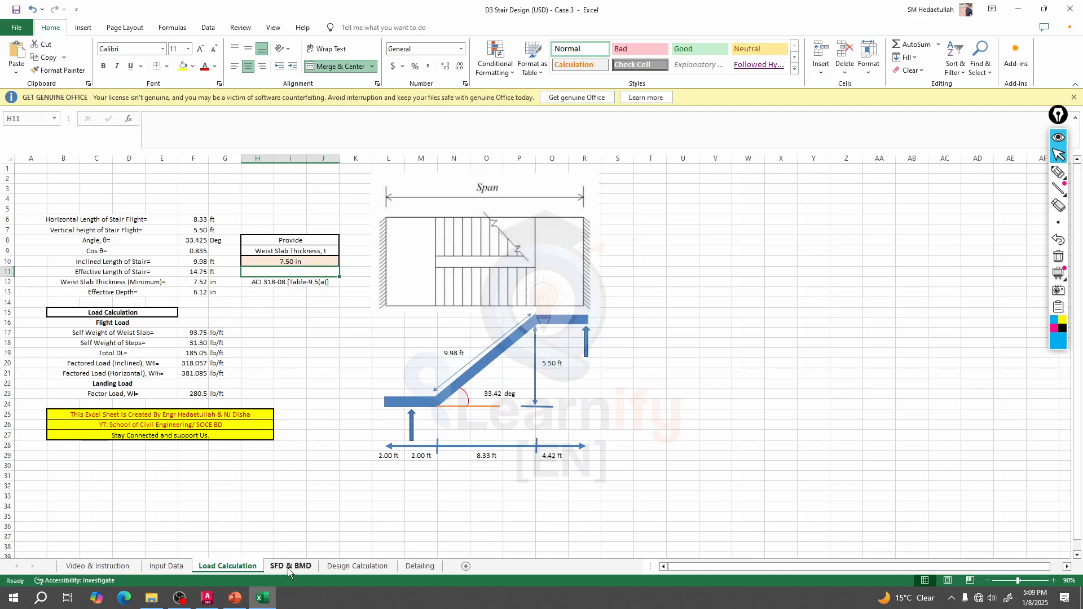
Review the SFD & BMD diagrams, then show the Design Calculation sheet with shear and depth checks OK
click(290, 565)
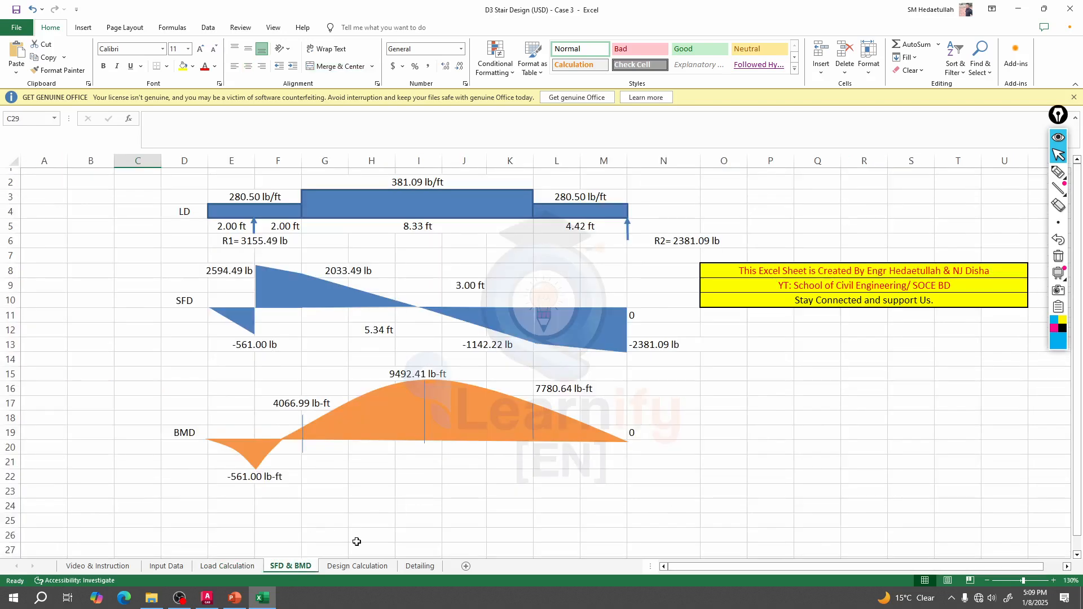
click(356, 566)
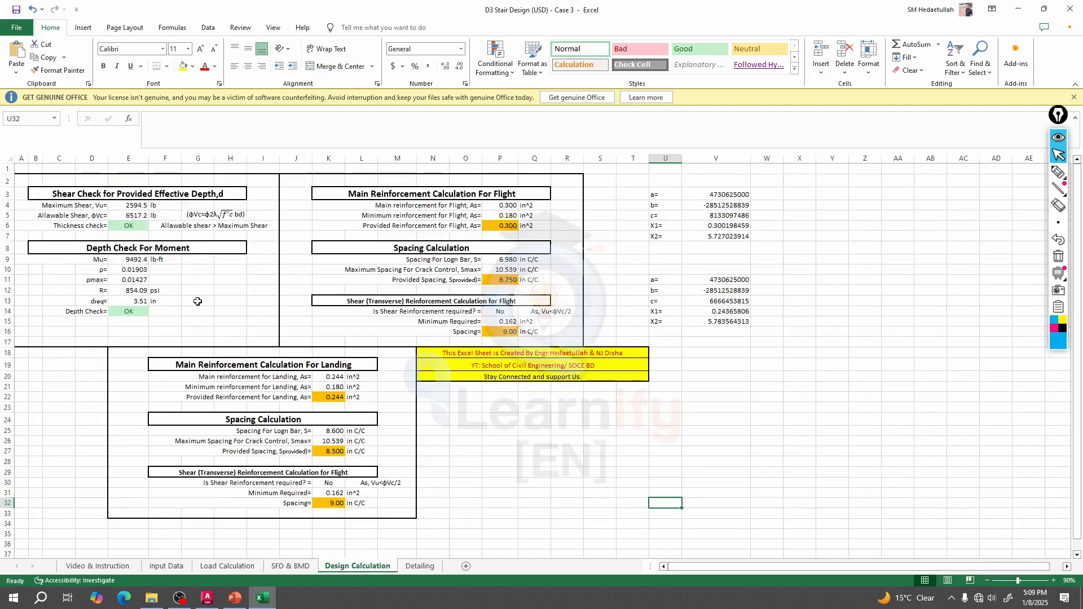
mouse_move(111, 233)
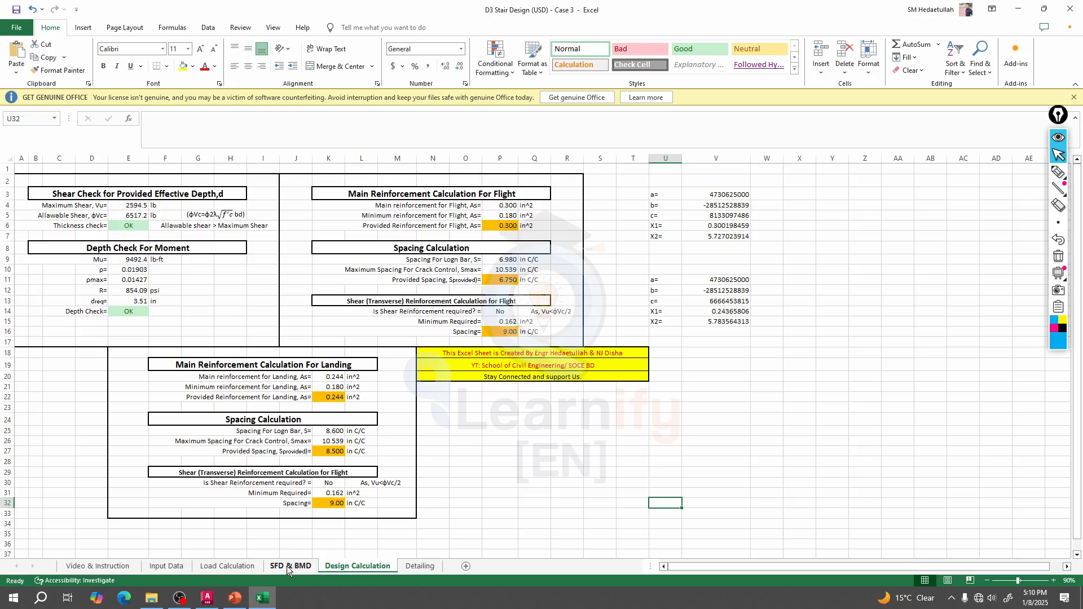
Set the waist slab thickness in H10 to 6.00 in and review the updated diagrams and design checks
click(166, 566)
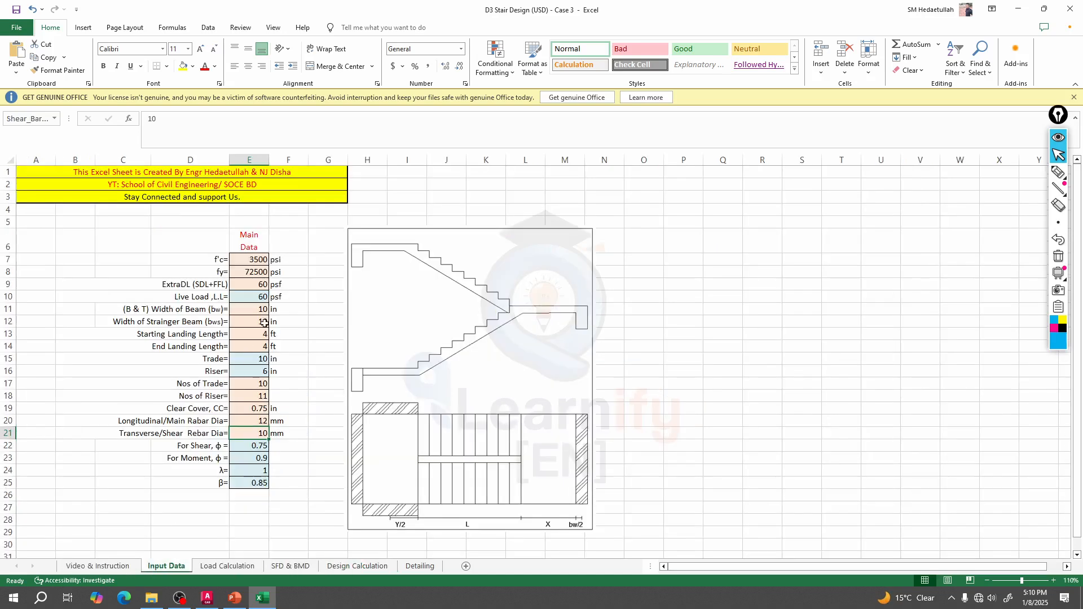
click(227, 566)
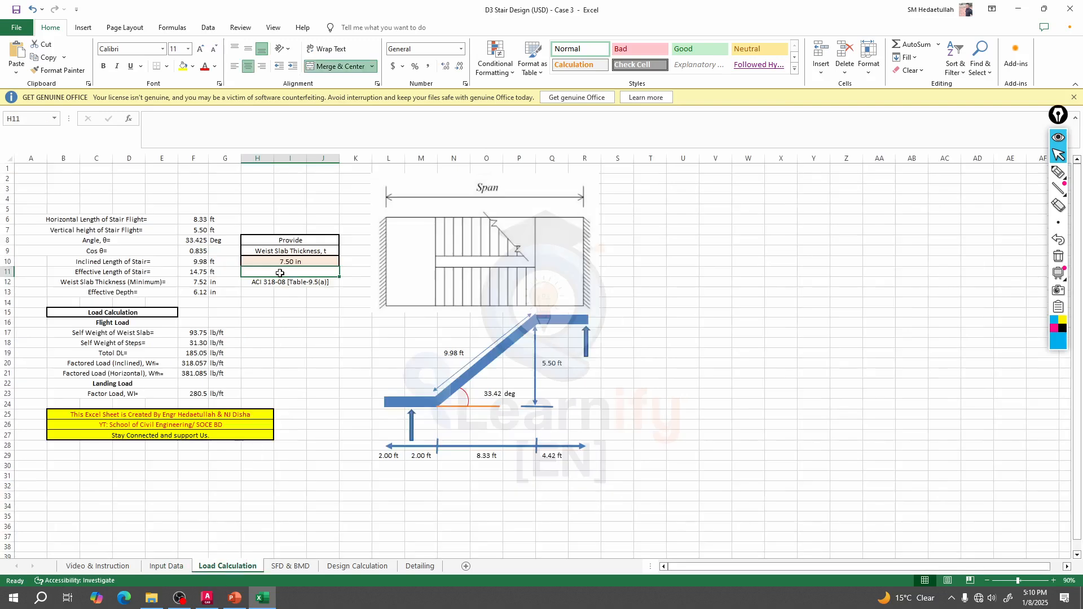
click(289, 262)
text(6)
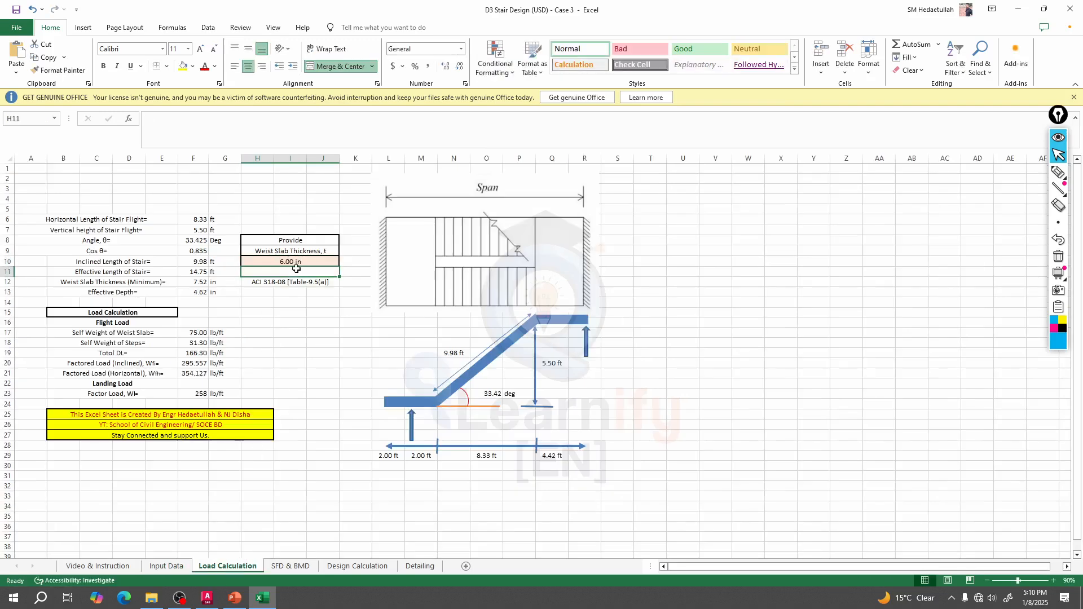
click(290, 566)
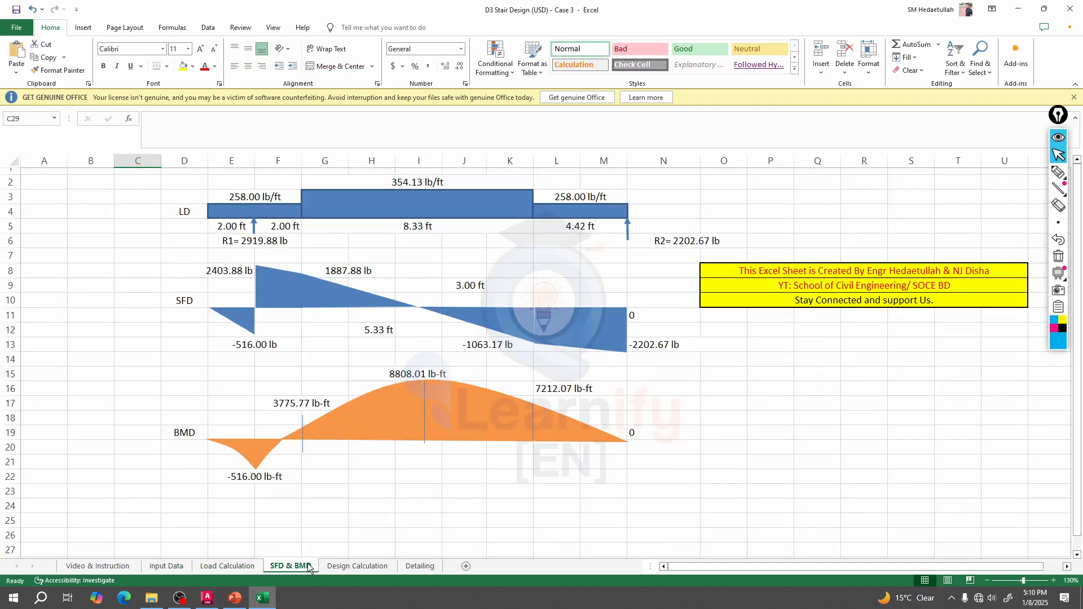
click(357, 565)
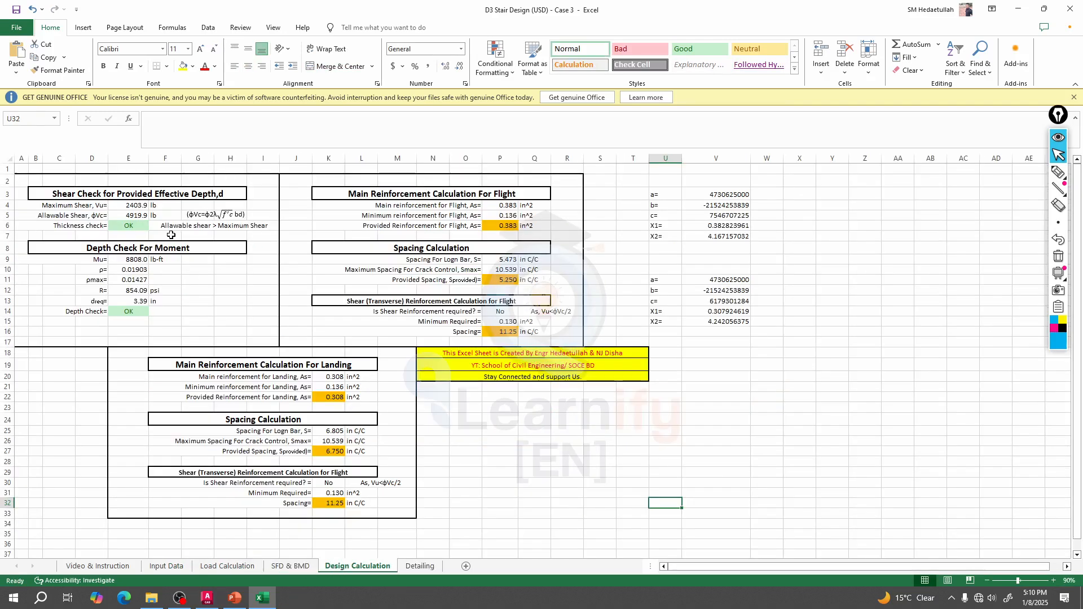
mouse_move(130, 317)
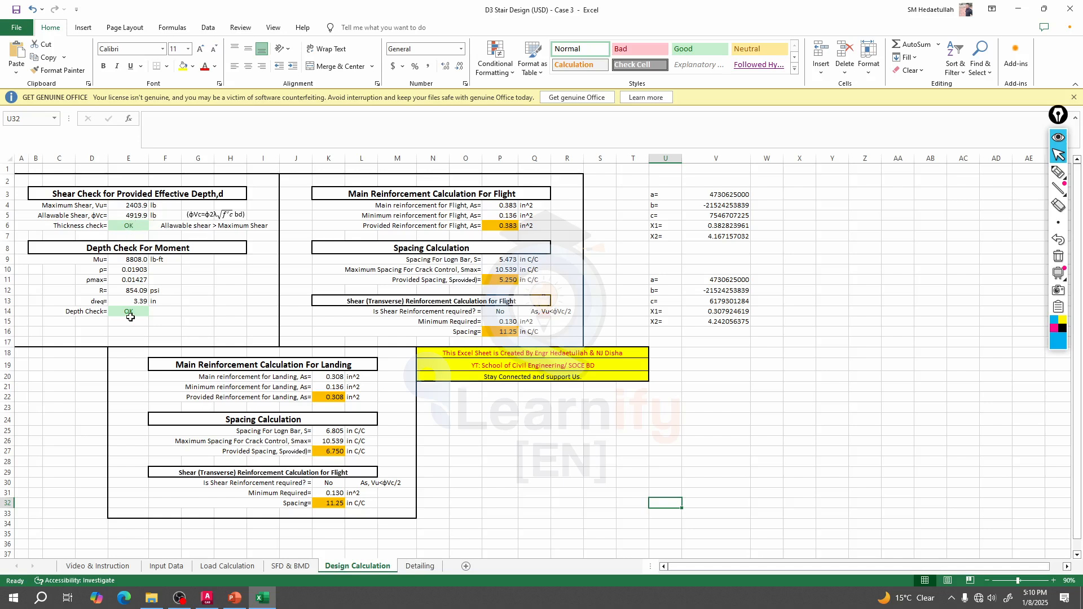
mouse_move(120, 259)
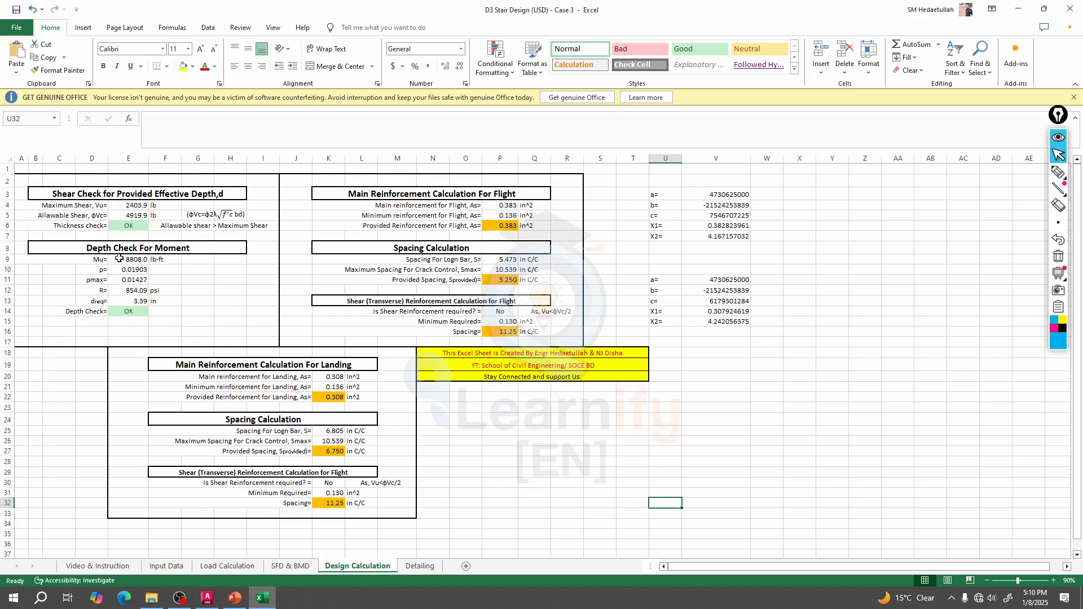
mouse_move(624, 207)
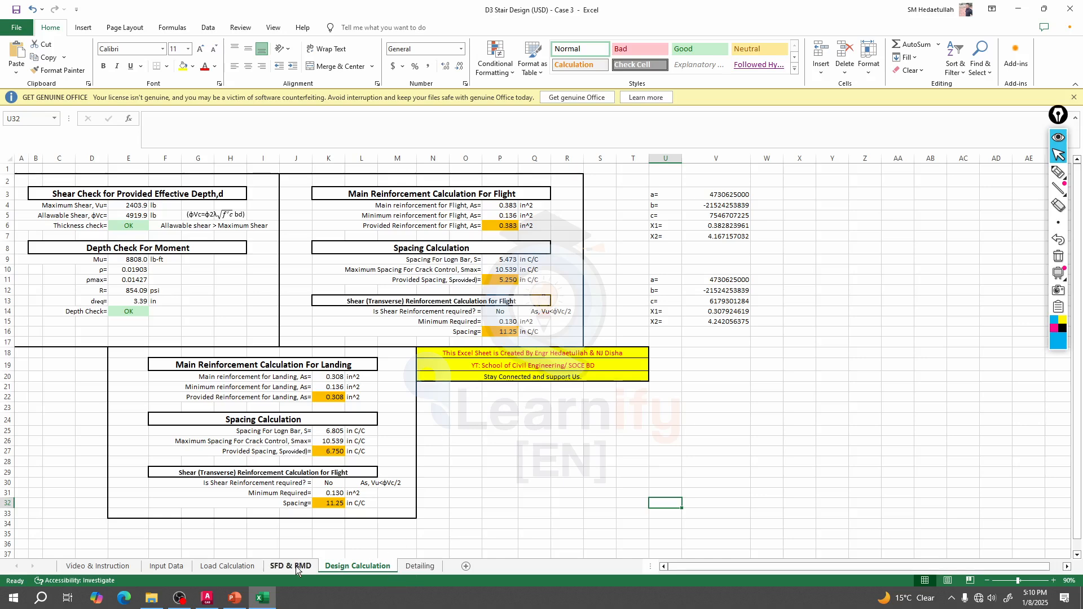
Enter a 7.52 in waist slab in H10 and view the recalculated Design Calculation results
click(226, 565)
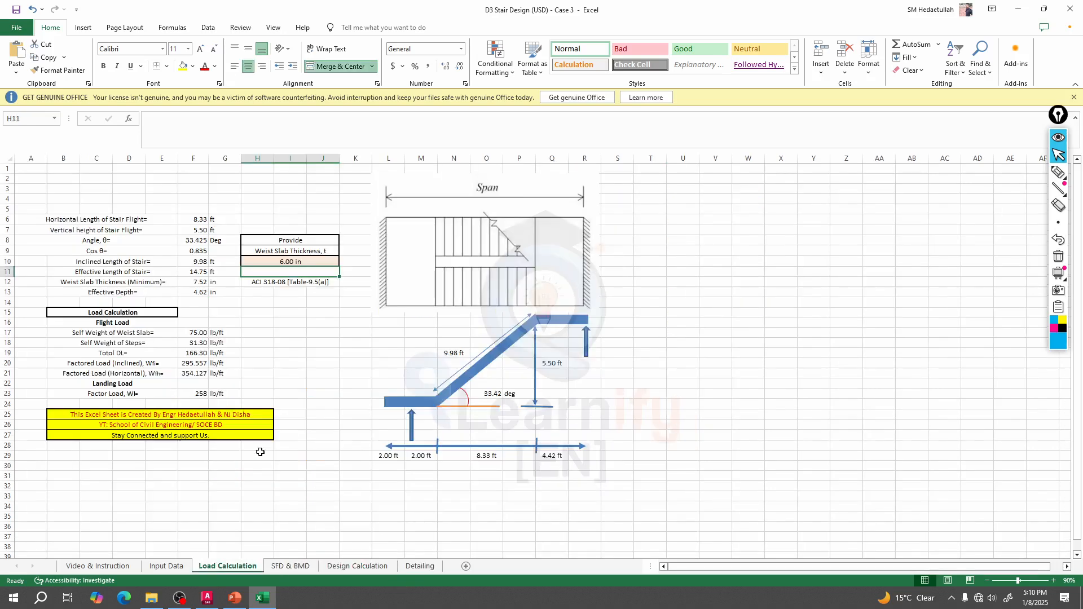
mouse_move(96, 284)
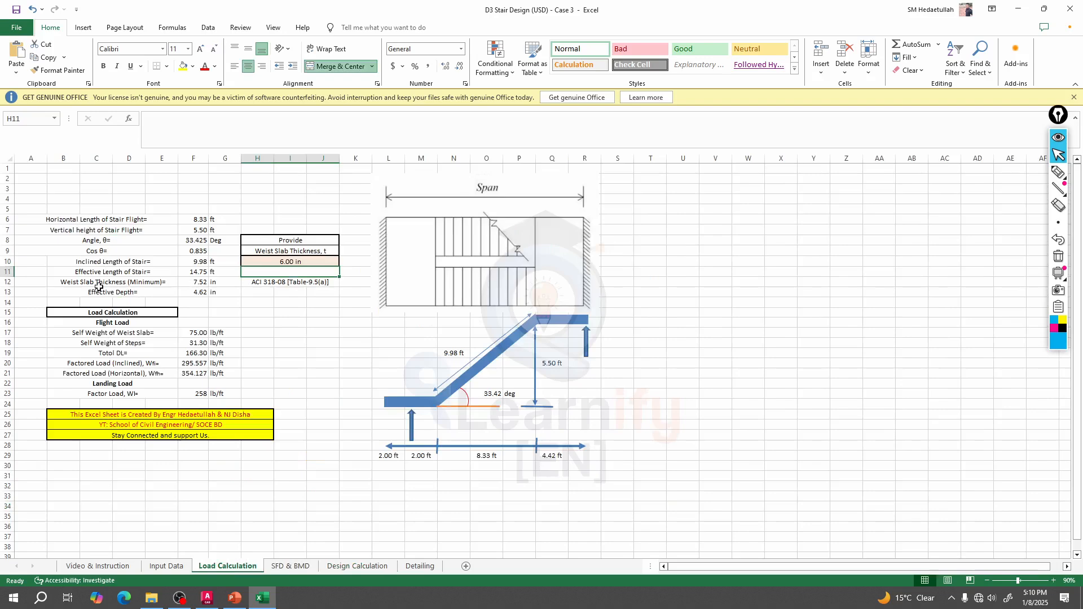
mouse_move(182, 291)
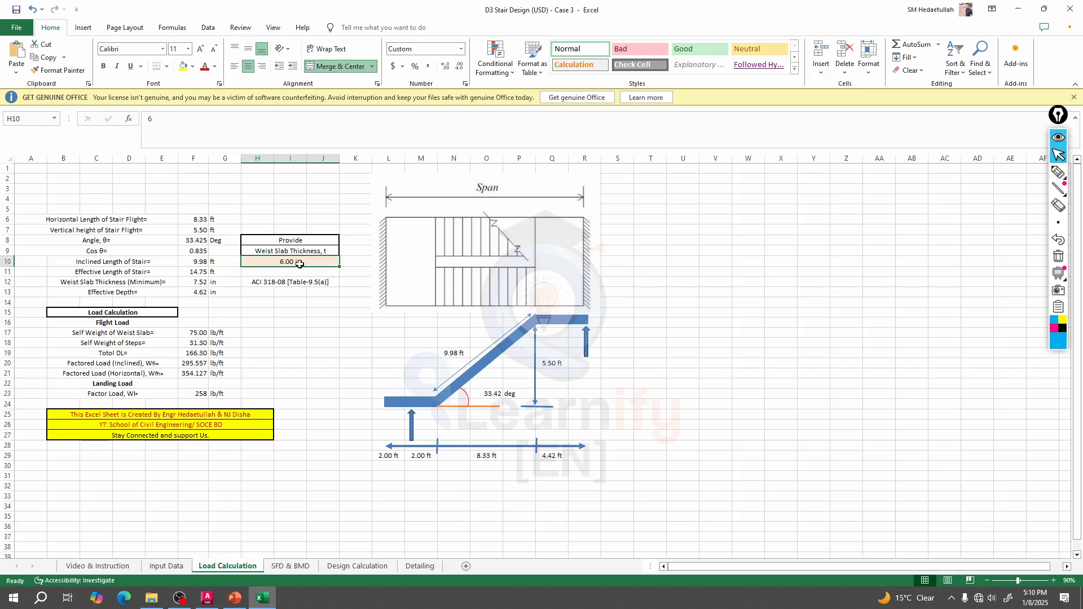
text(7.52)
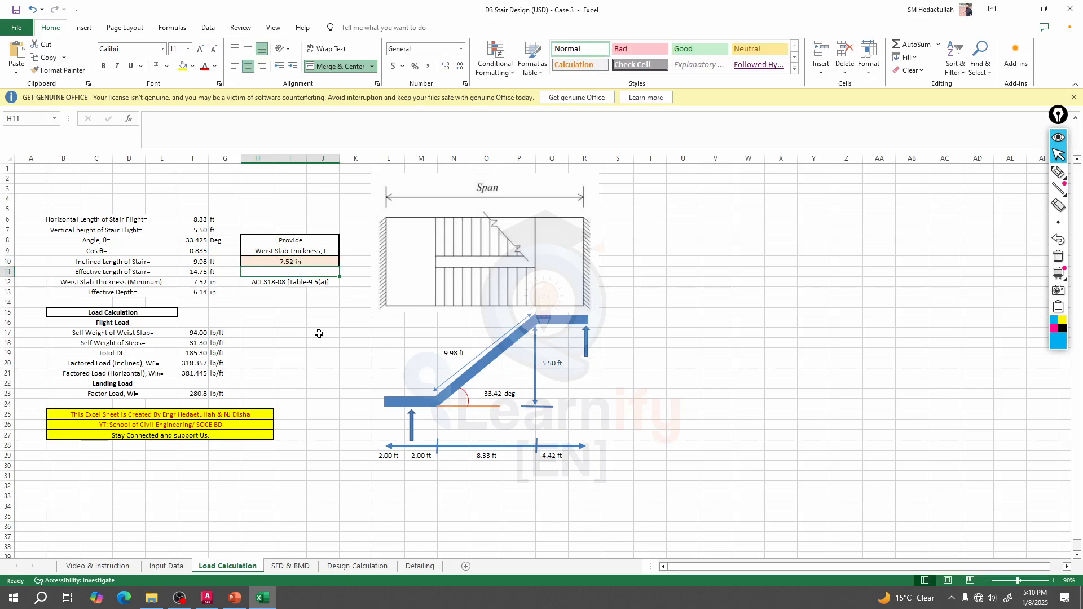
click(290, 261)
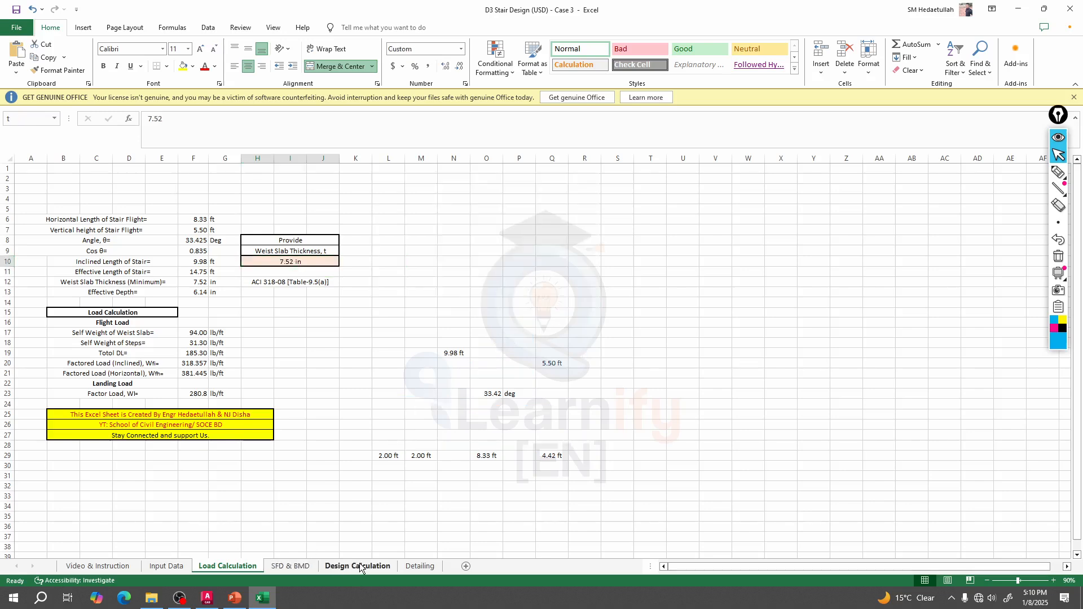
click(357, 566)
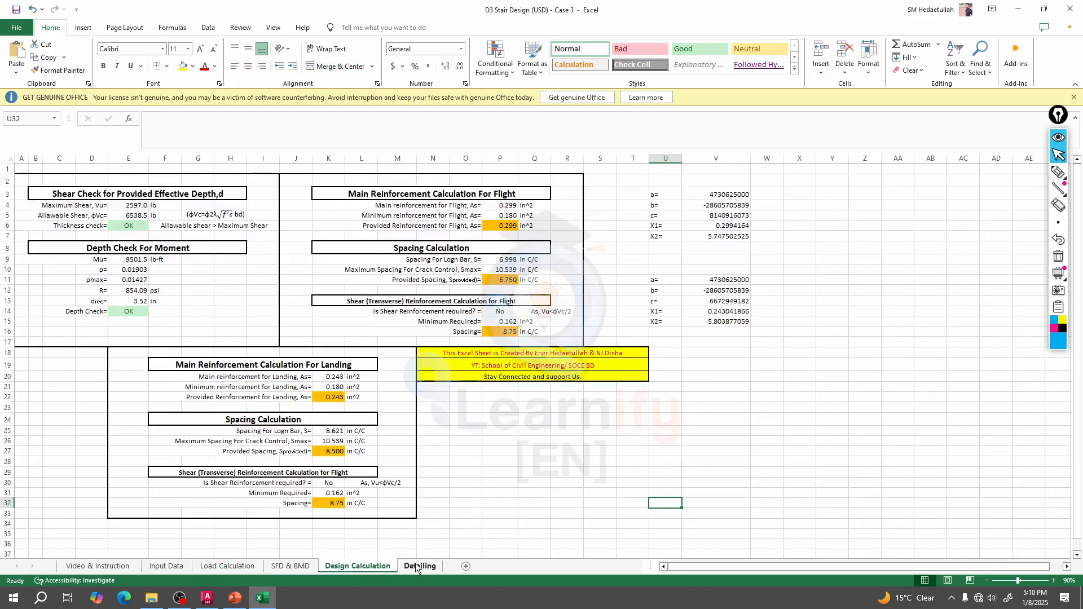
Show the Detailing sheet with the stair rebar layout and bar spacings for the 7.52 in slab
click(419, 566)
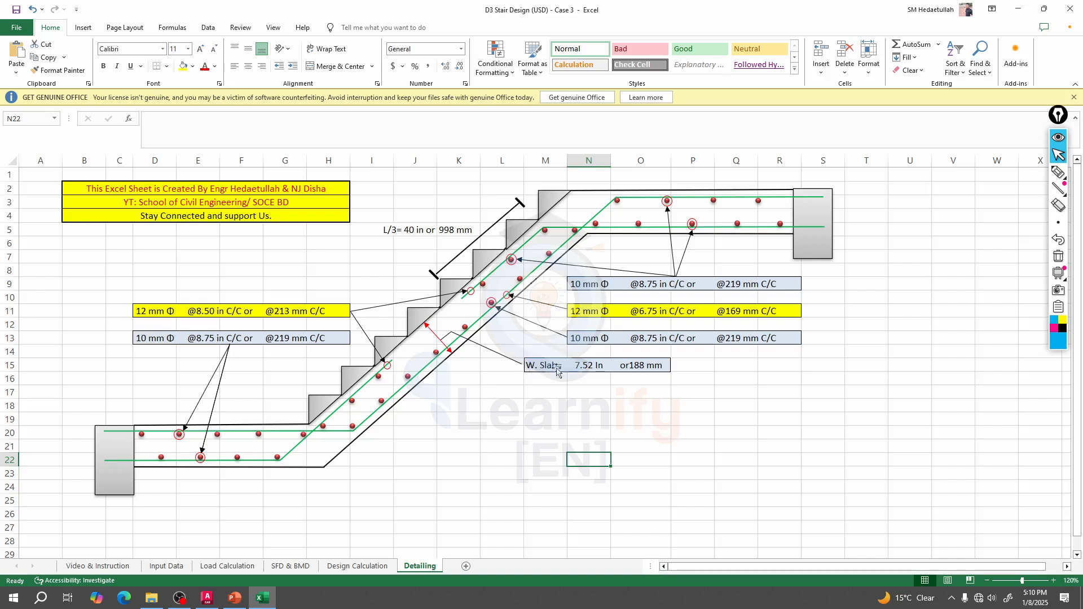
mouse_move(568, 365)
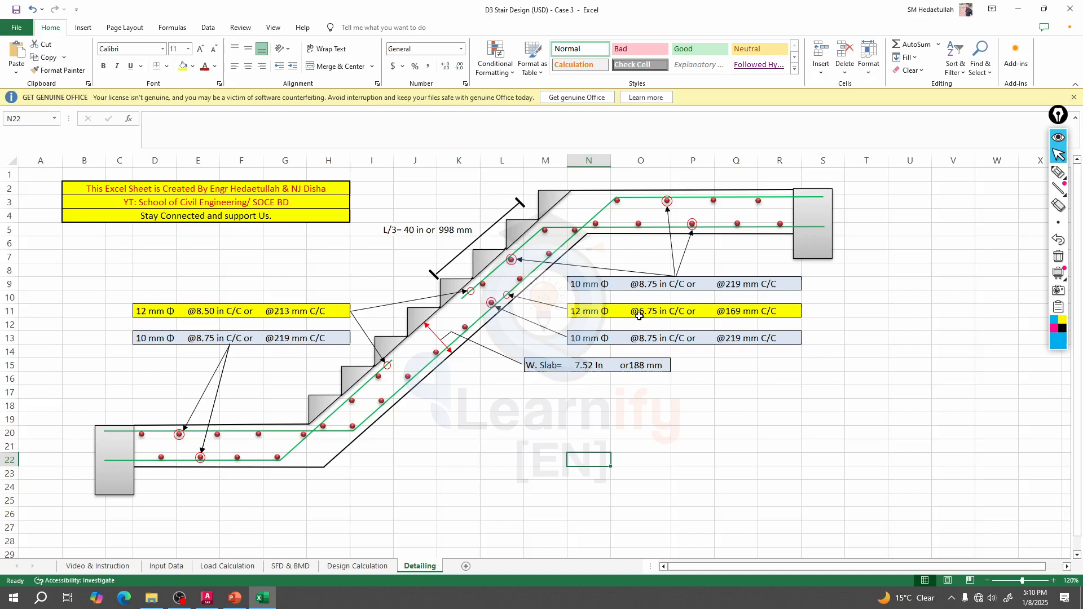
mouse_move(653, 322)
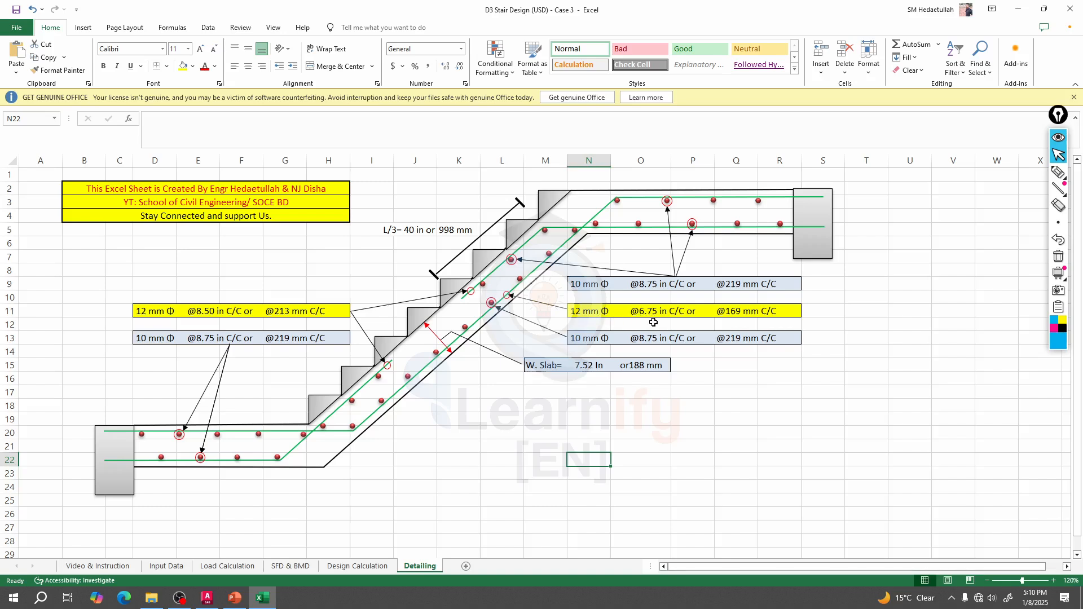
mouse_move(663, 316)
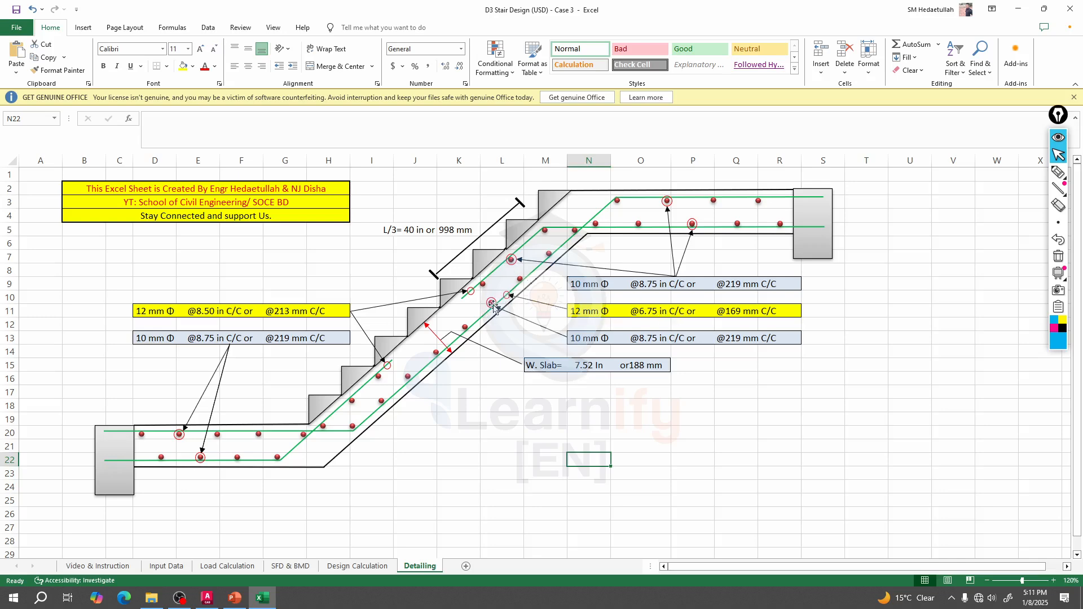
mouse_move(664, 338)
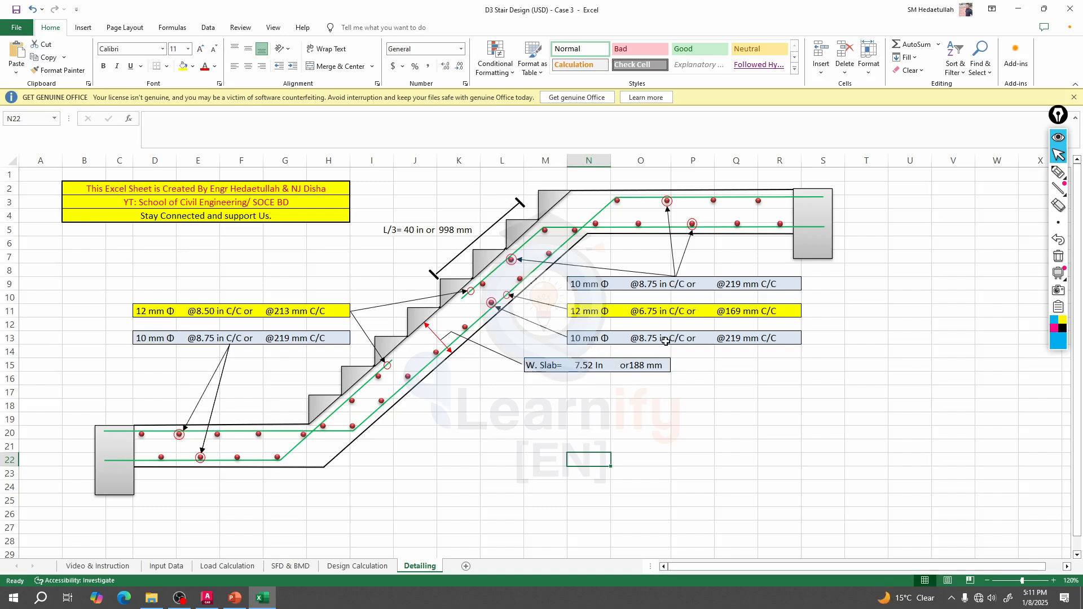
mouse_move(566, 313)
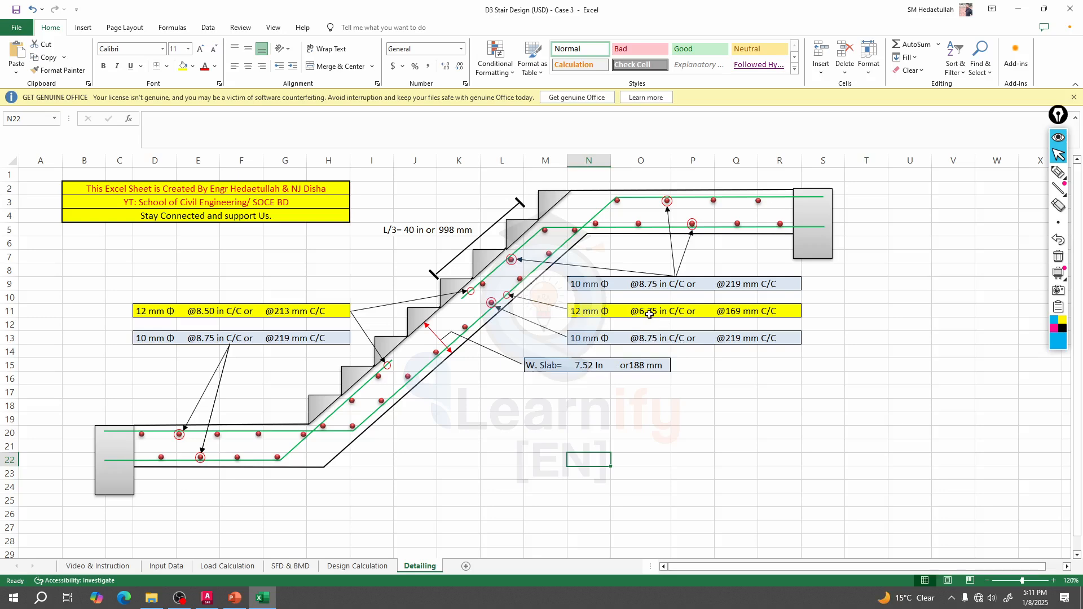
mouse_move(635, 341)
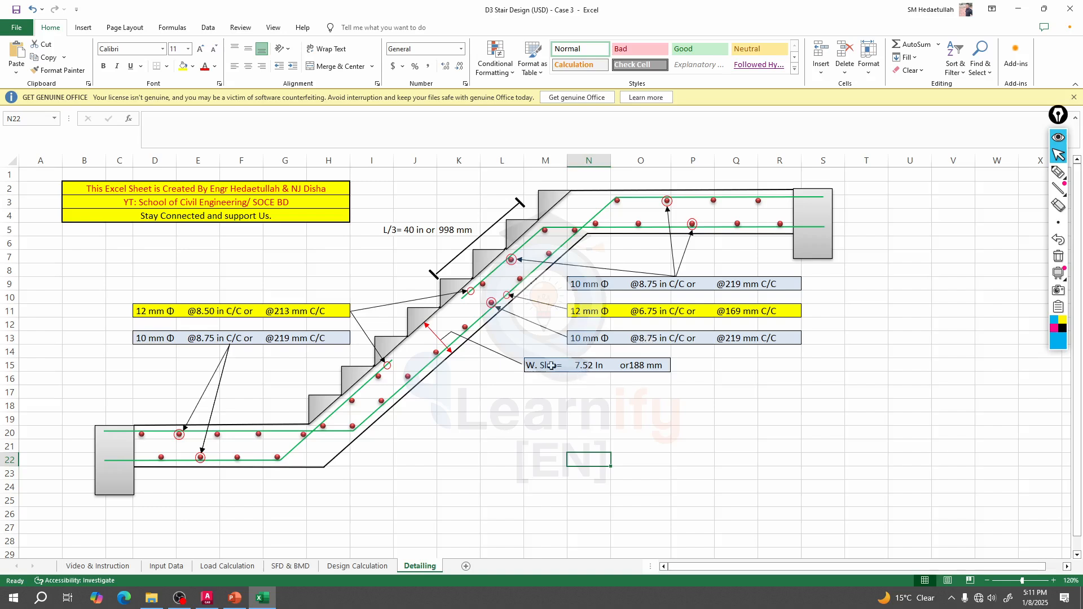
mouse_move(499, 344)
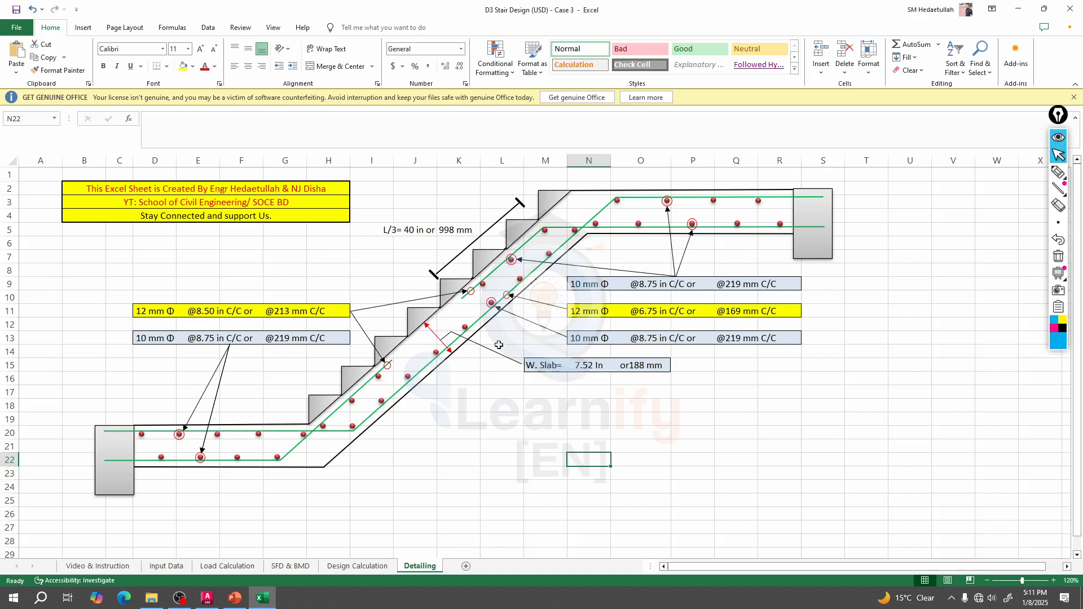
mouse_move(452, 412)
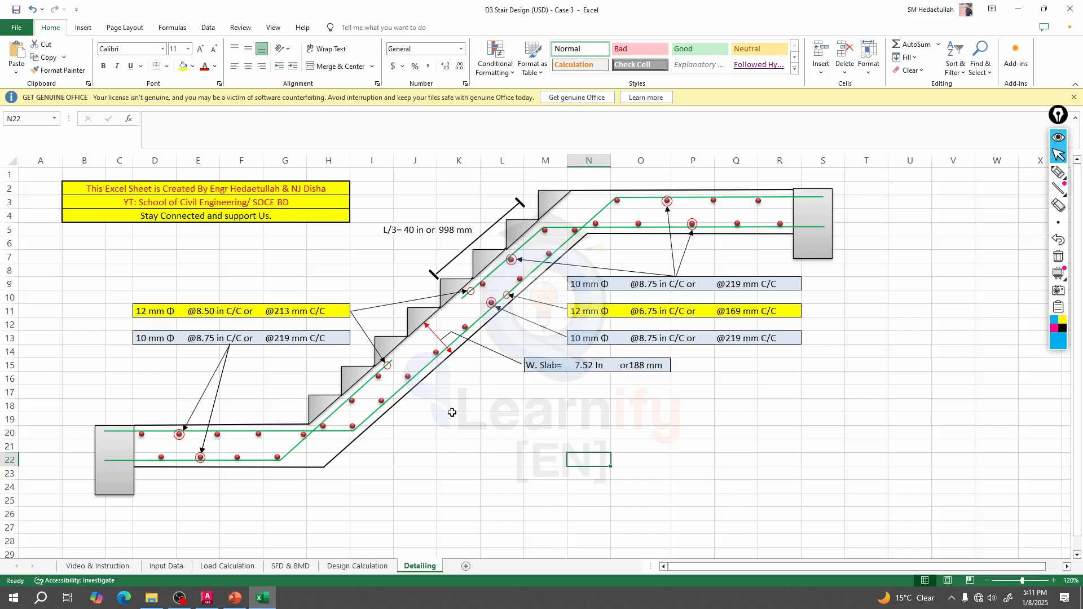